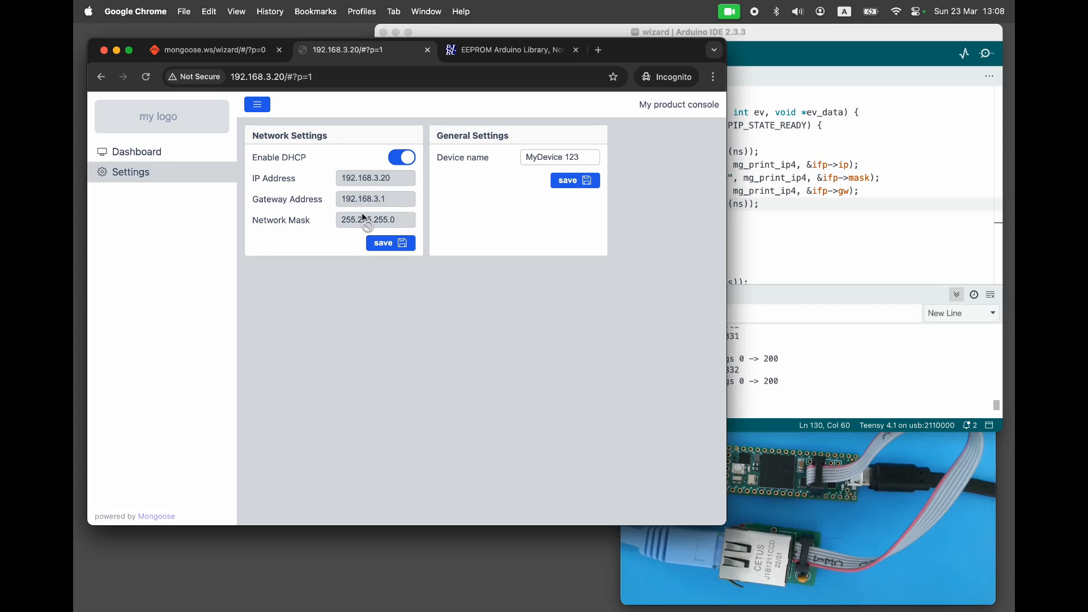
mouse_move(407, 157)
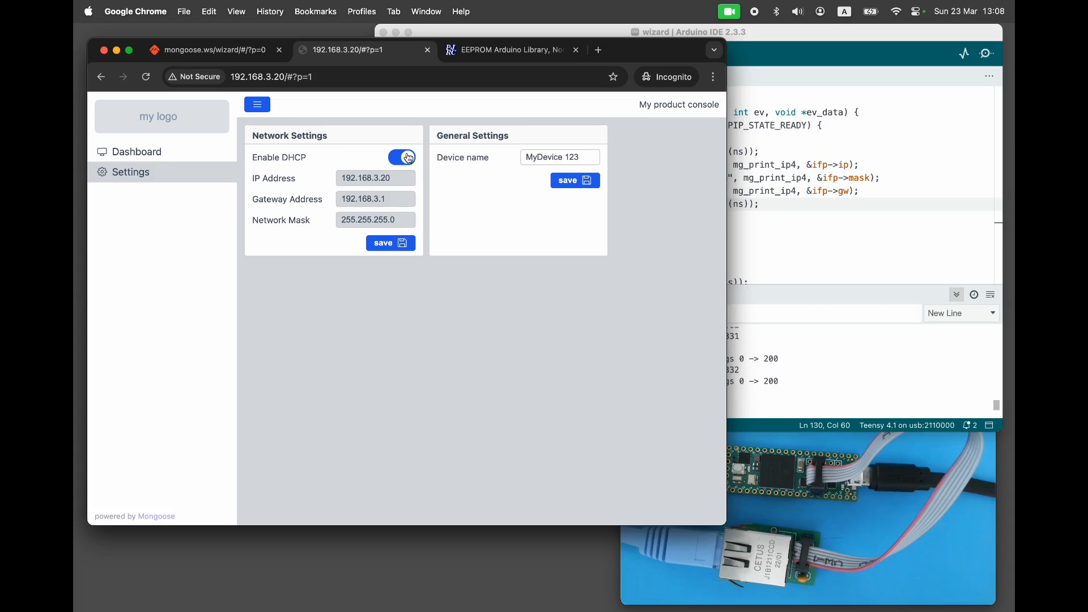
Disable DHCP and change the IP's last octet to 123, giving 192.168.3.123.
left_click(401, 157)
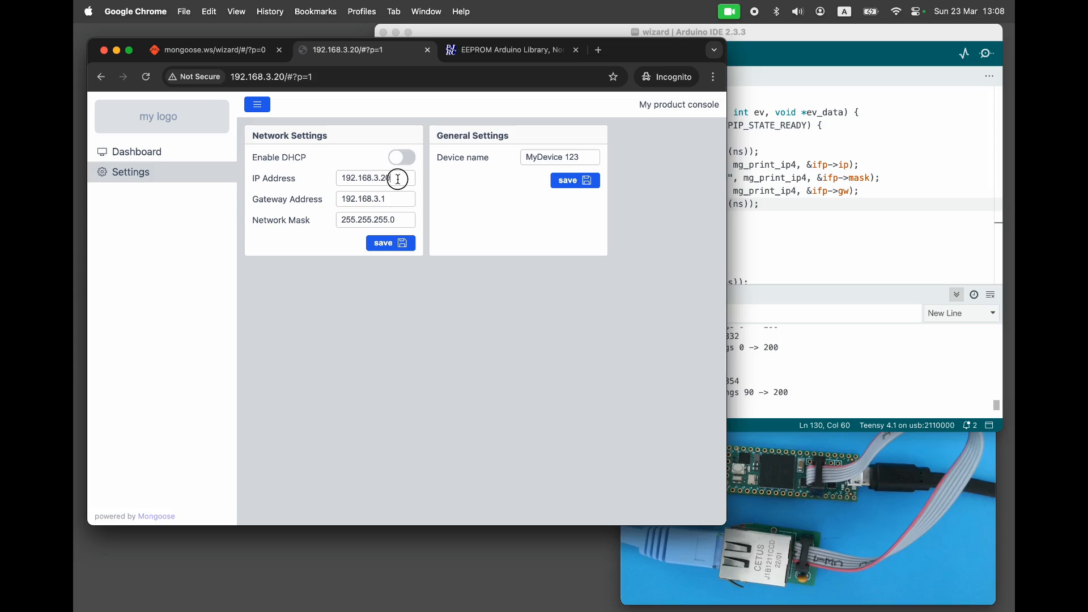
left_click(374, 178)
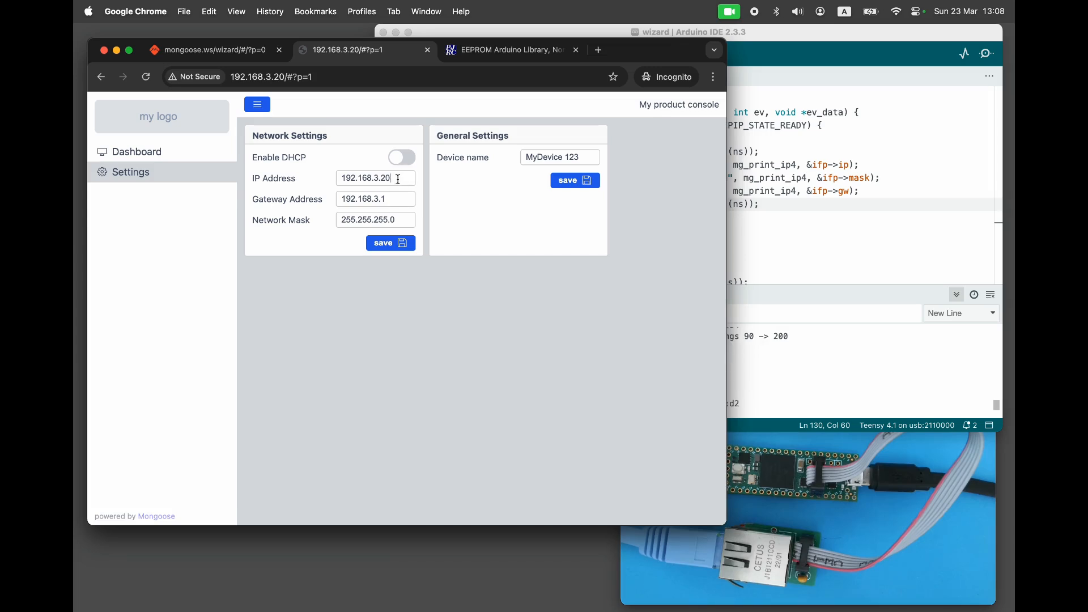
double_click(386, 178)
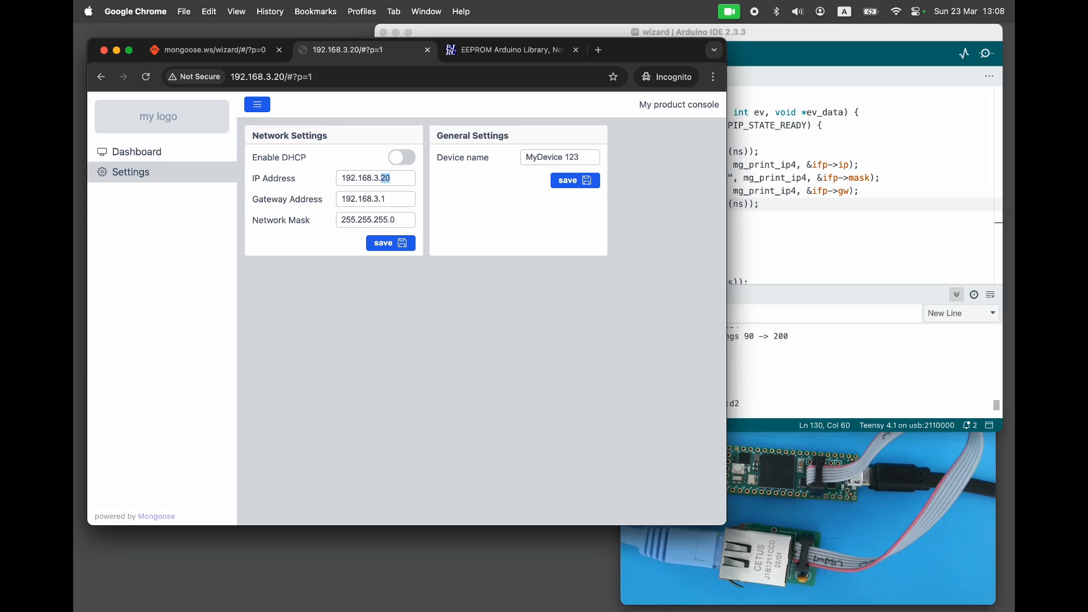
type("123")
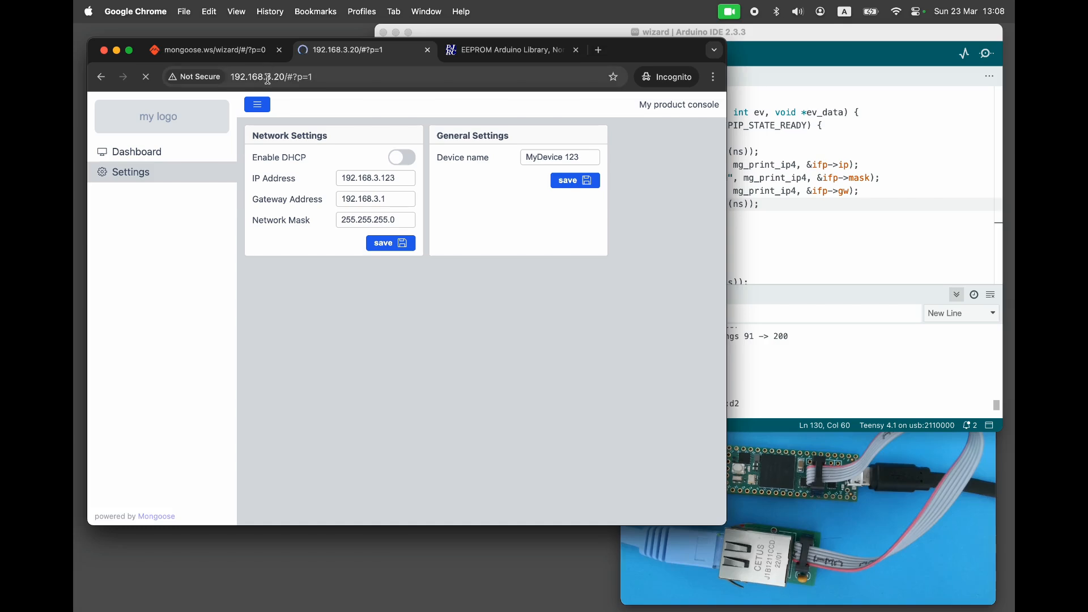
left_click(271, 77)
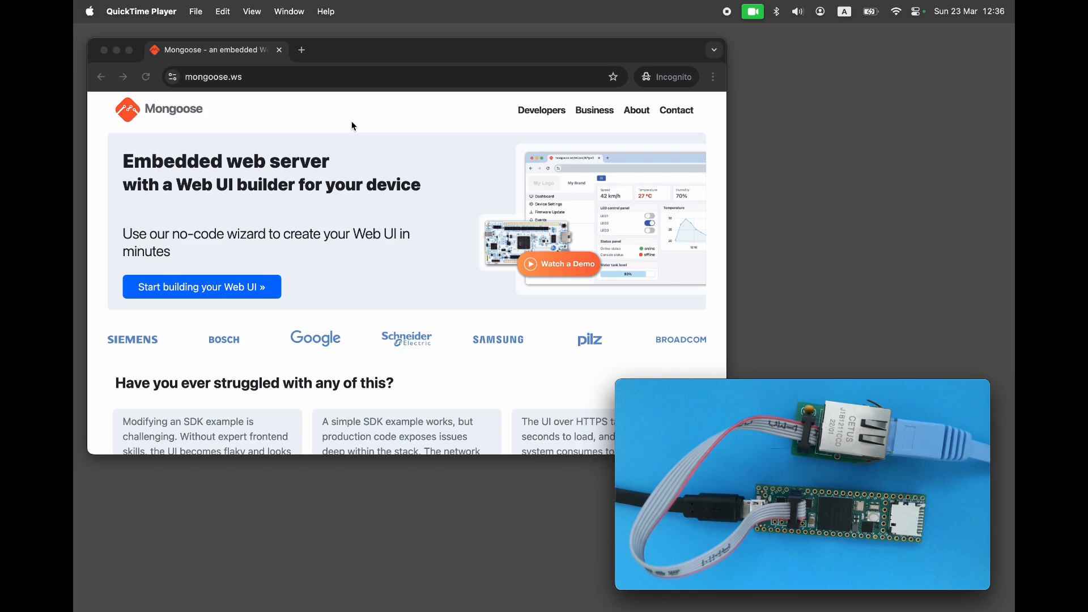
Start the Web UI builder and create a new C/C++ project in the wizard folder.
left_click(201, 287)
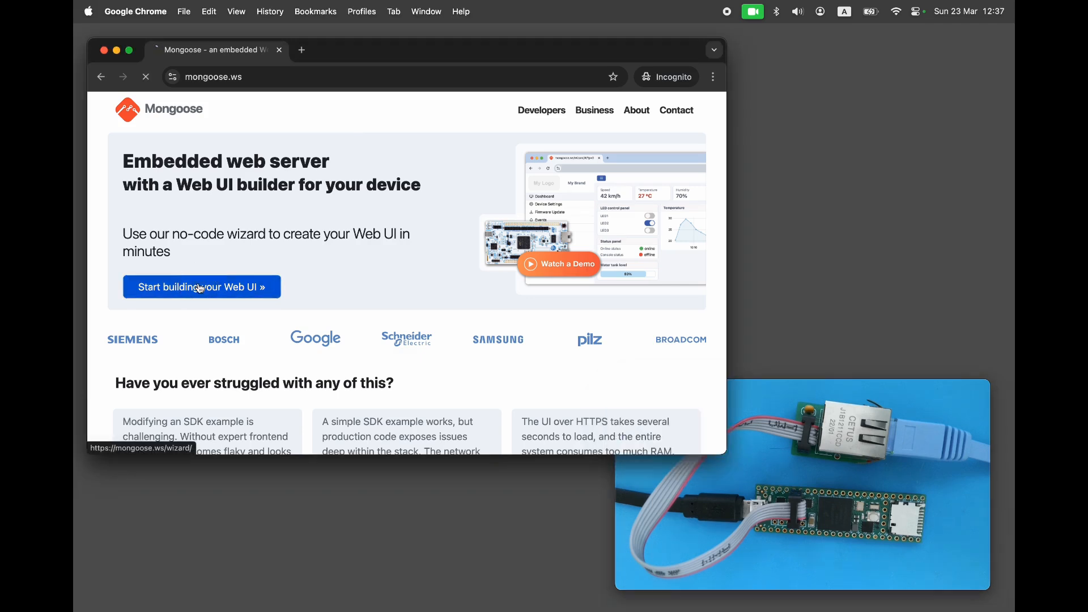
left_click(201, 286)
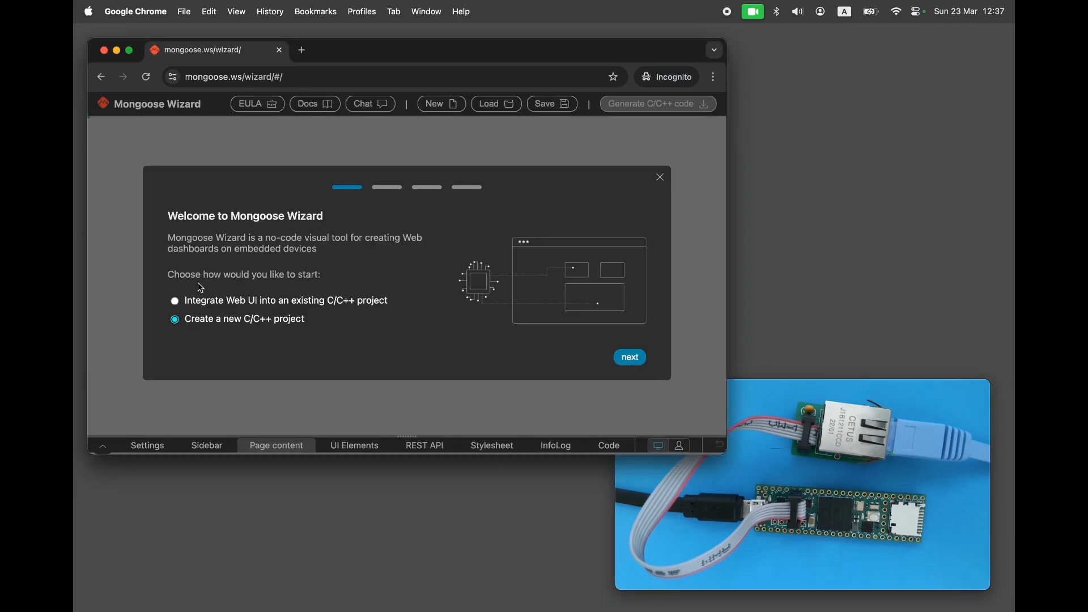
mouse_move(437, 100)
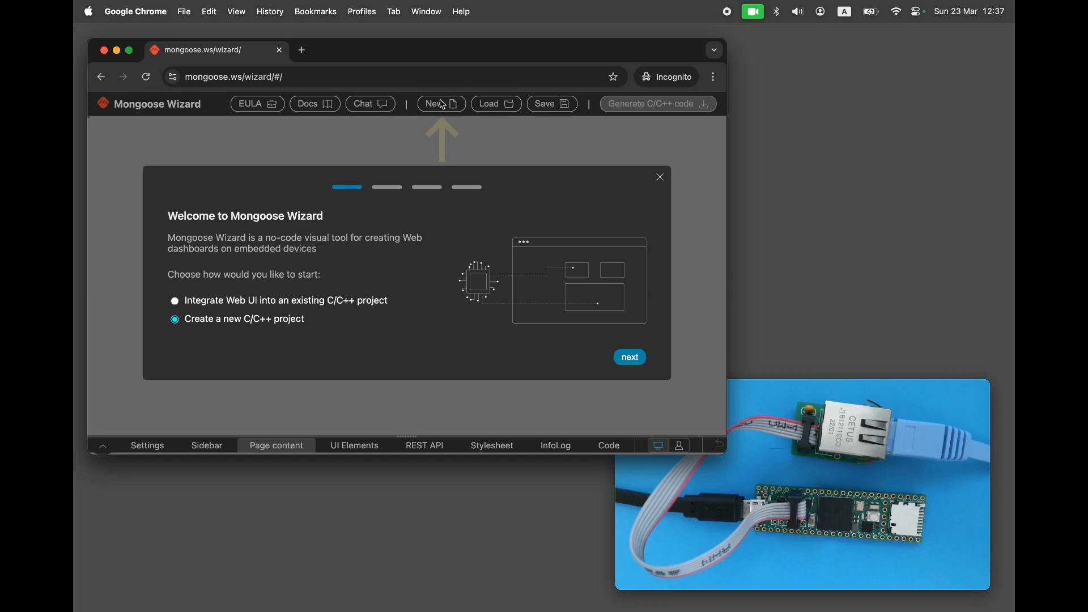
mouse_move(518, 352)
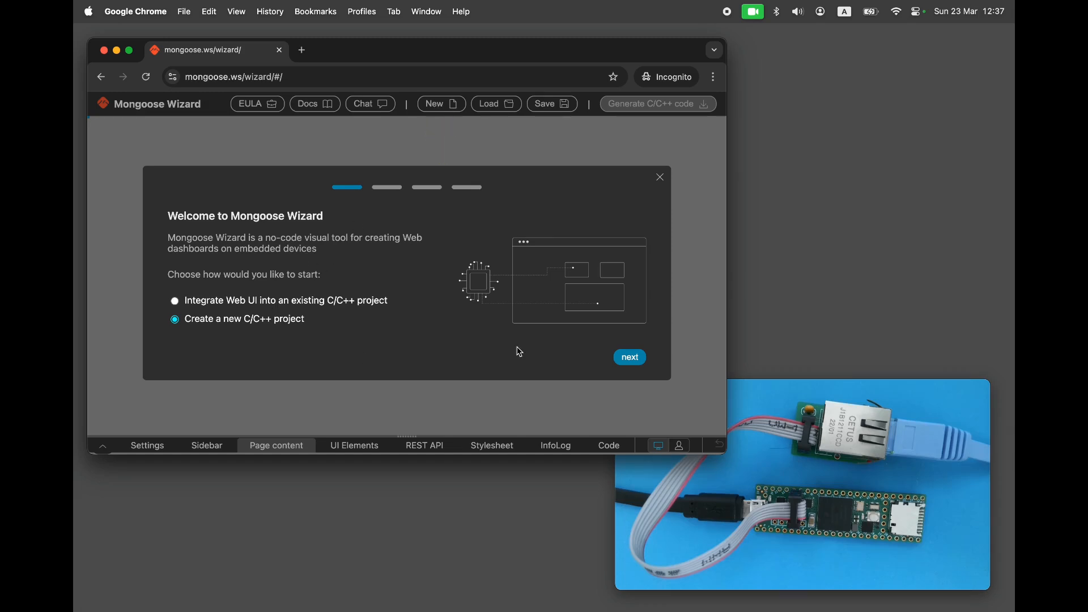
left_click(628, 356)
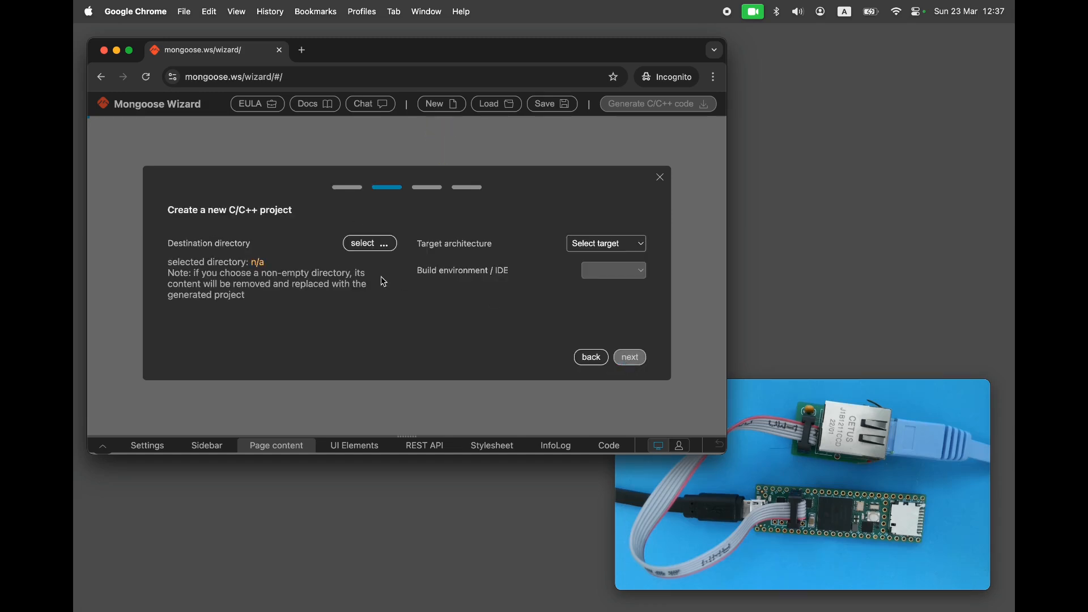
left_click(369, 243)
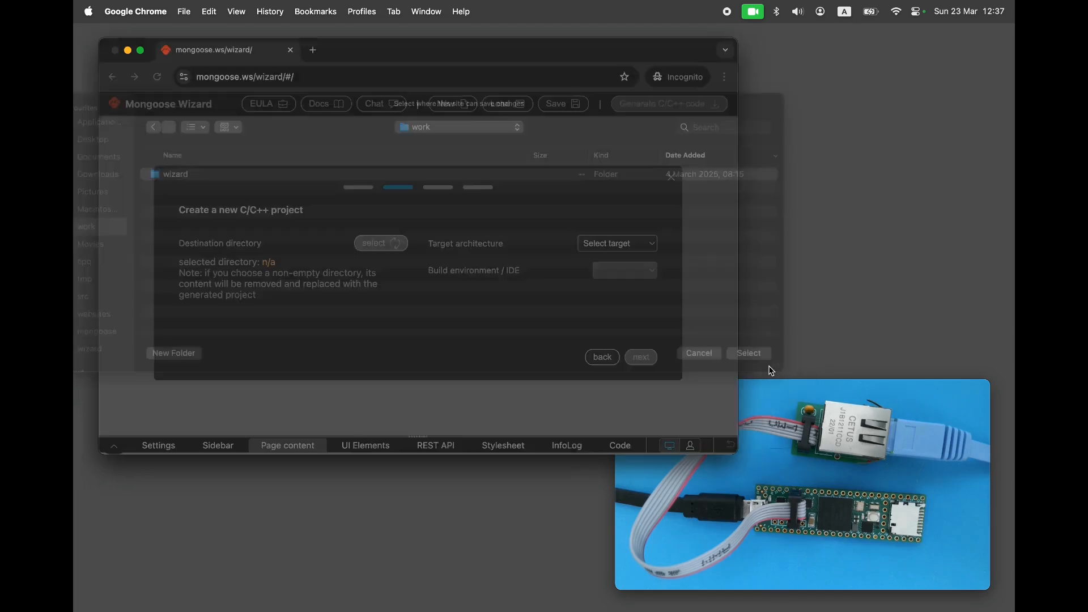
left_click(616, 243)
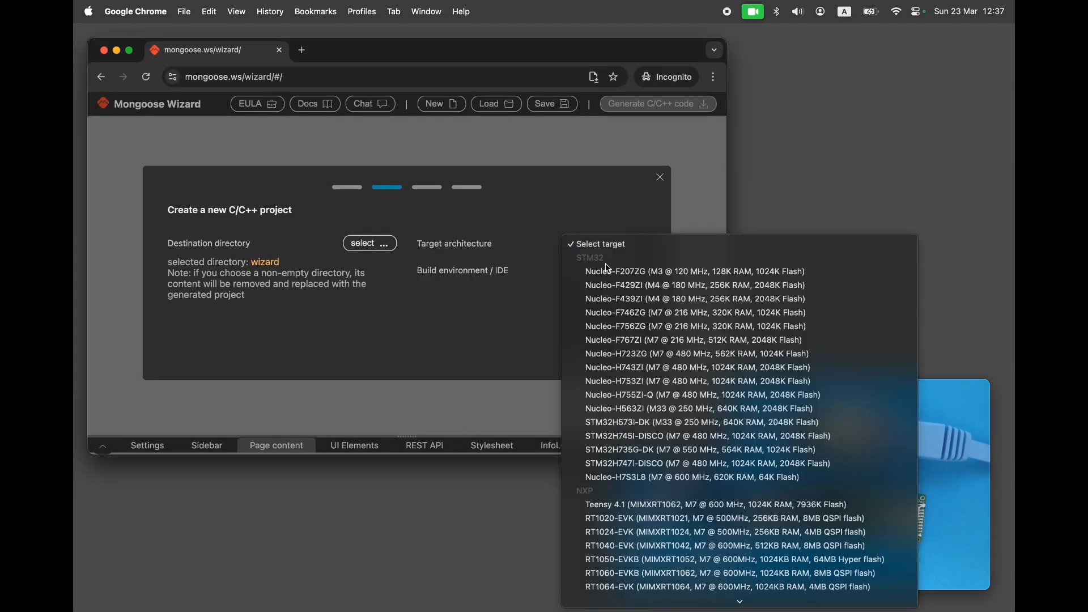
Target the Teensy 4.1 board with the Blank dashboard template and finish setup.
left_click(714, 504)
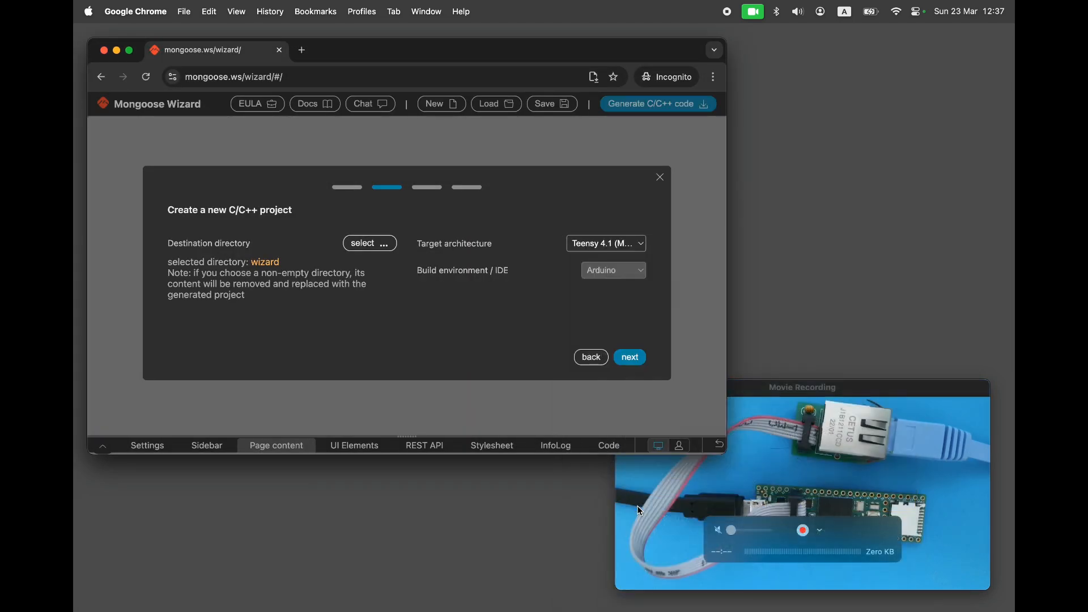
left_click(629, 356)
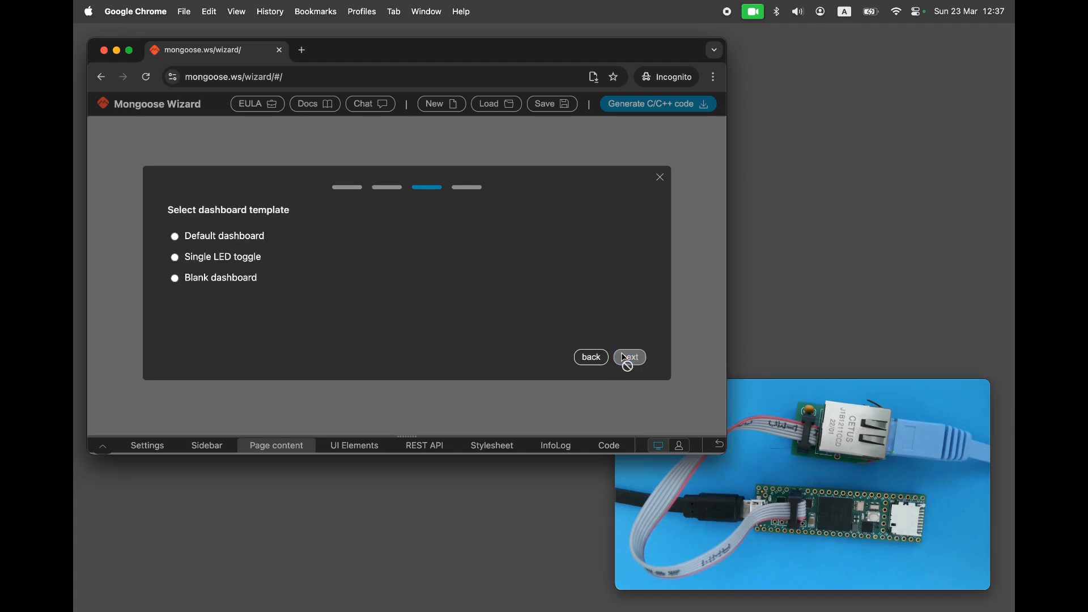
left_click(174, 277)
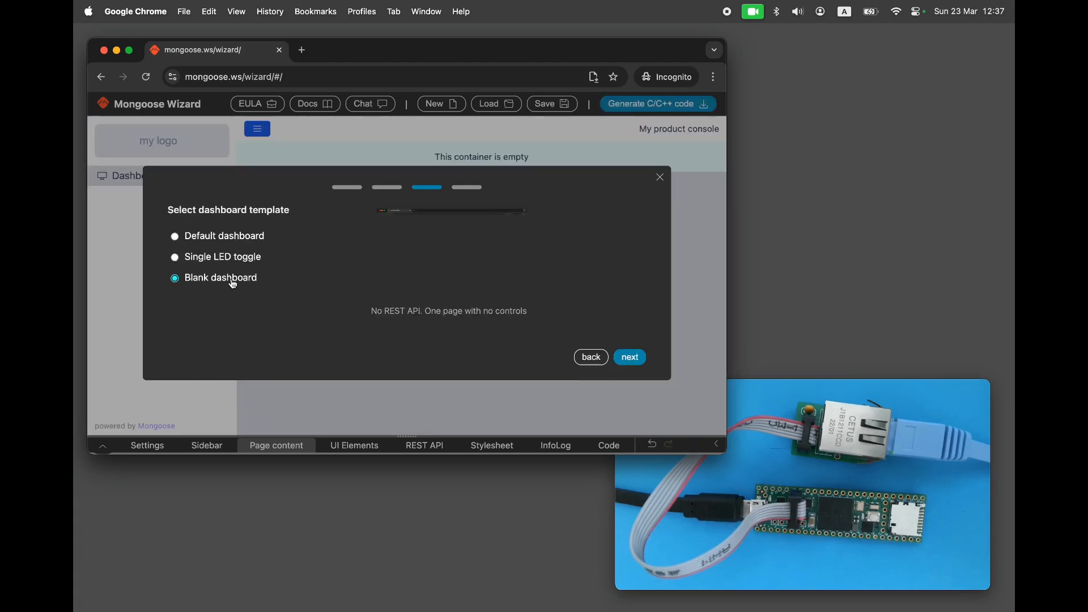
left_click(628, 356)
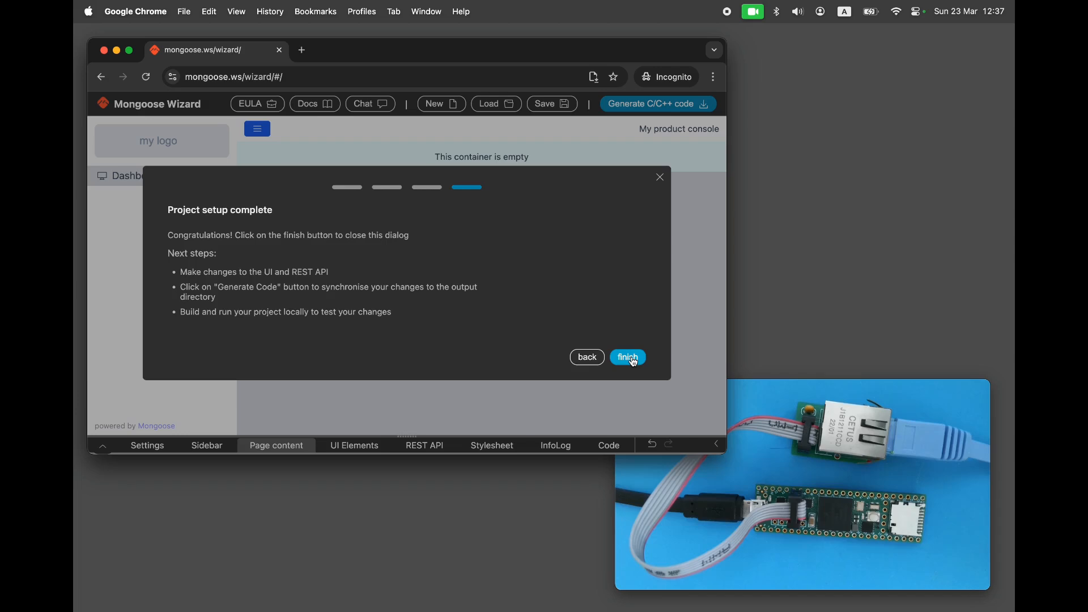
left_click(627, 357)
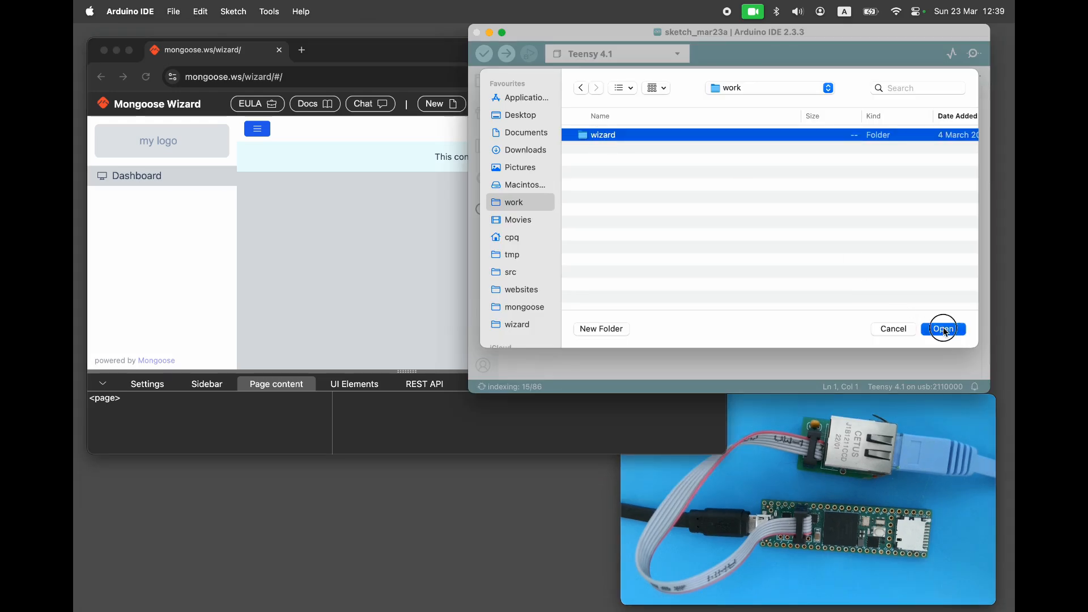
Open the wizard folder in work to load wizard.ino.
left_click(942, 328)
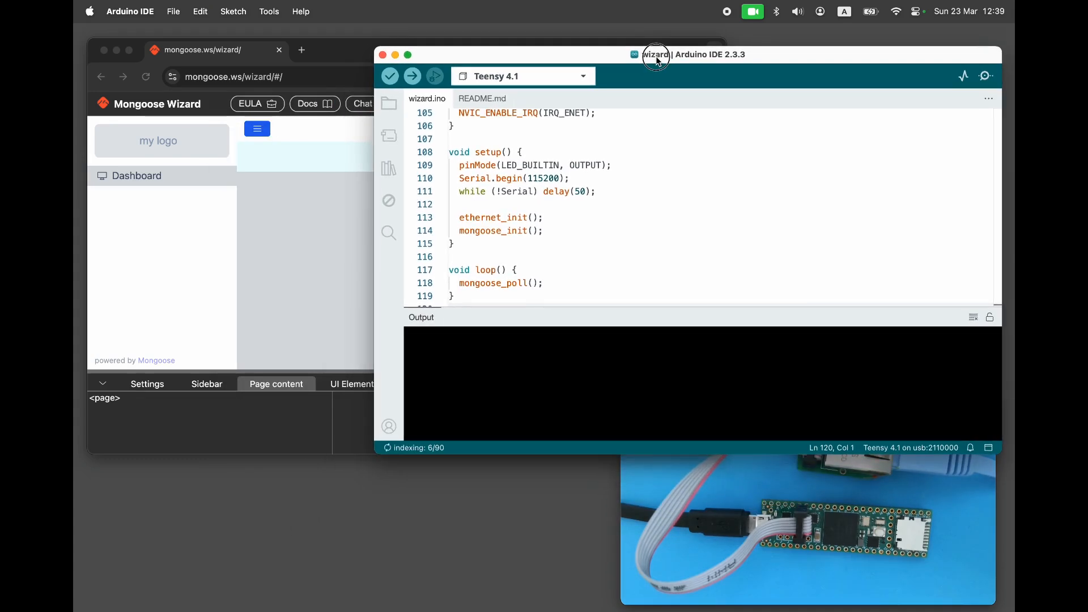
left_click(412, 76)
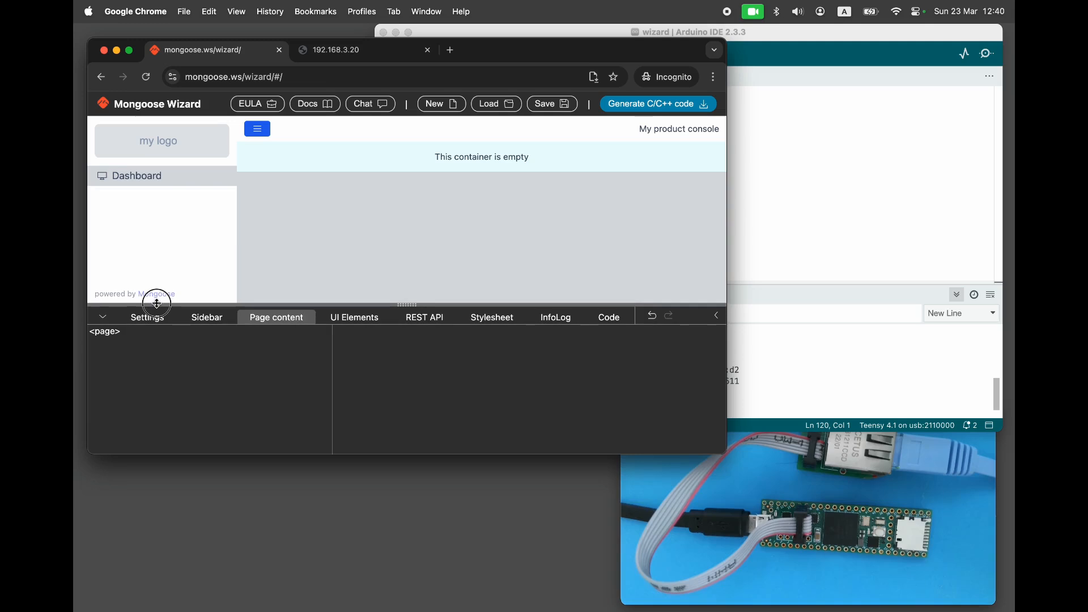
Set Integration mode to 'Integrate into an existing project' in project settings.
left_click(147, 317)
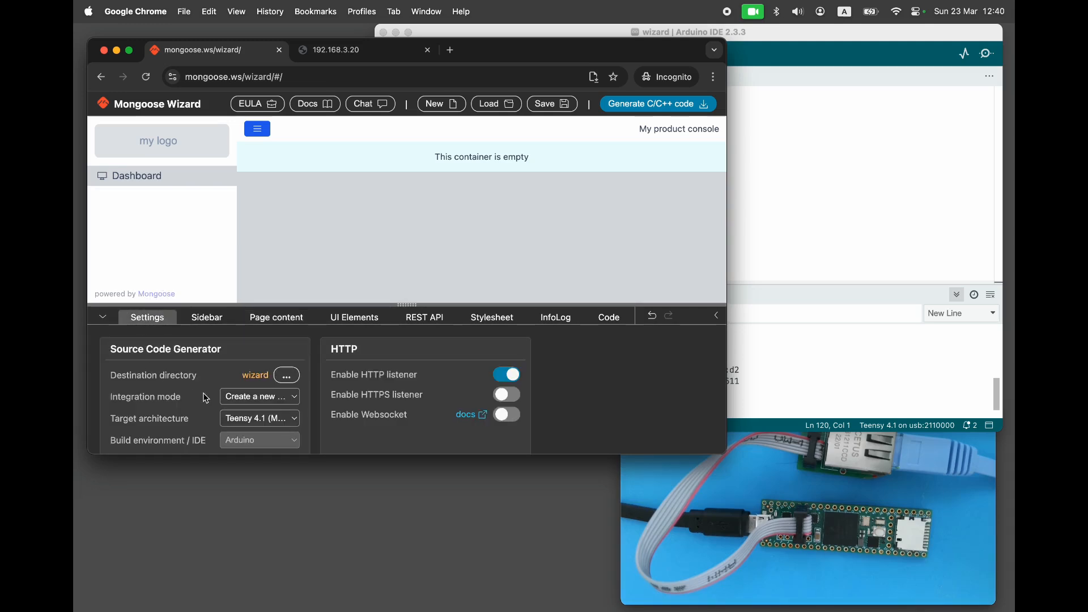
left_click(258, 396)
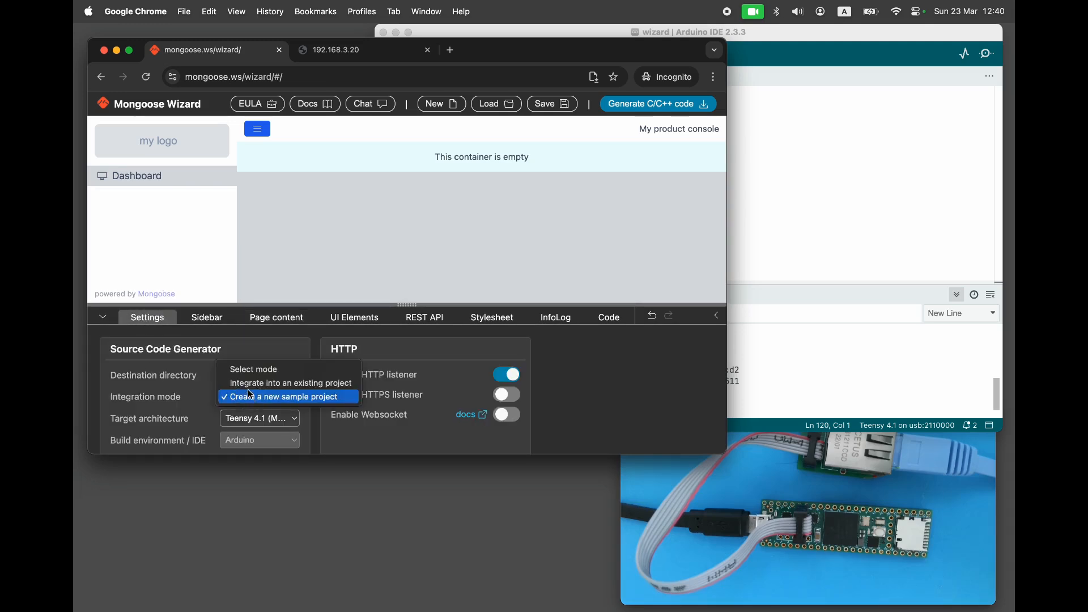
left_click(291, 383)
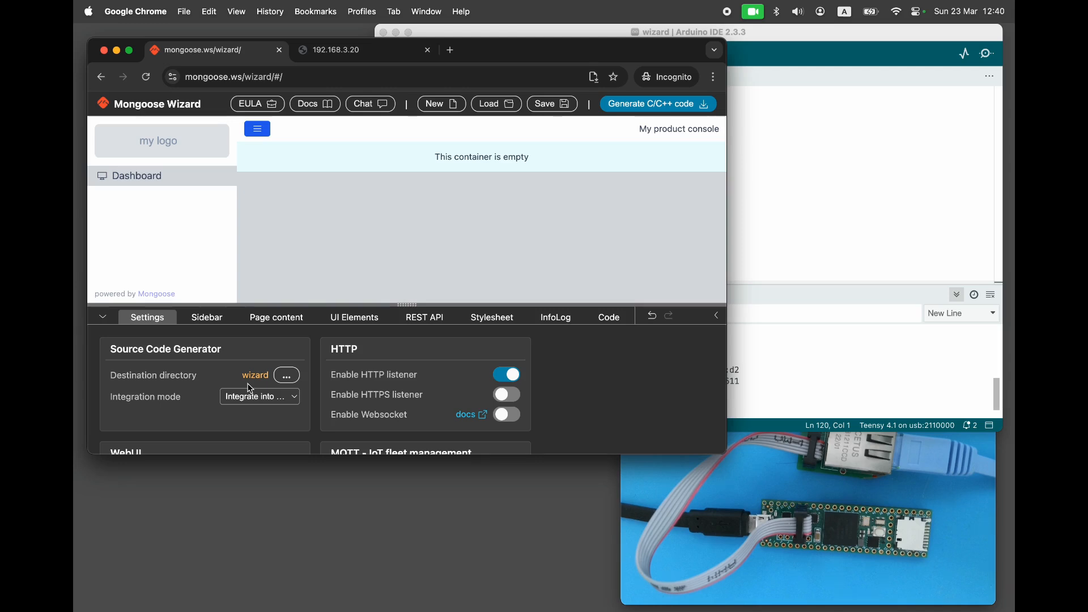
Rename the Speed and Temperature card labels to 'Device Name' and 'DHCP status'.
left_click(275, 318)
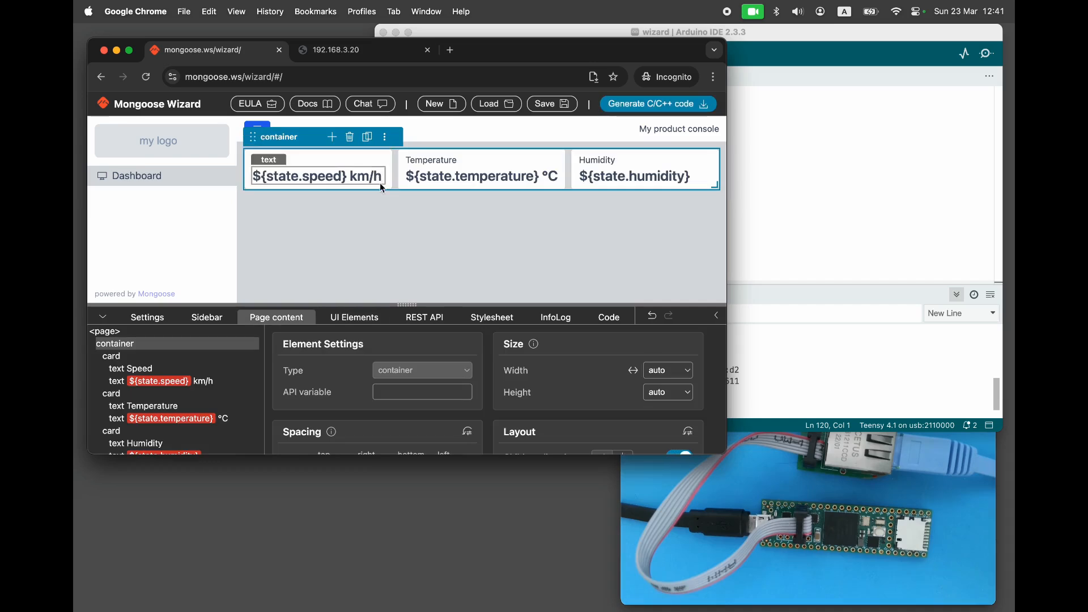
left_click(131, 368)
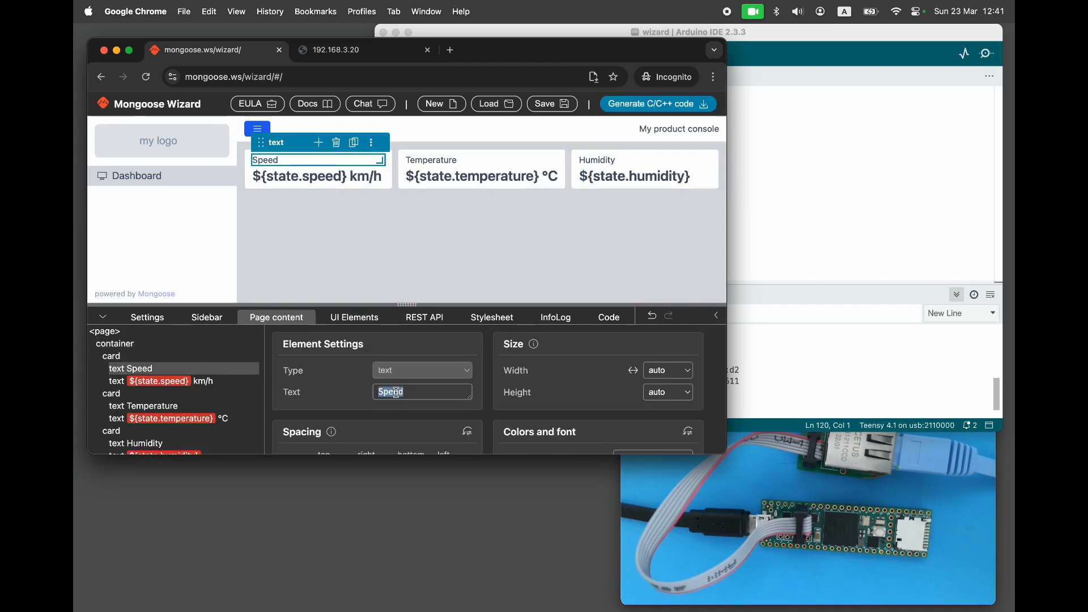
type("Device Name")
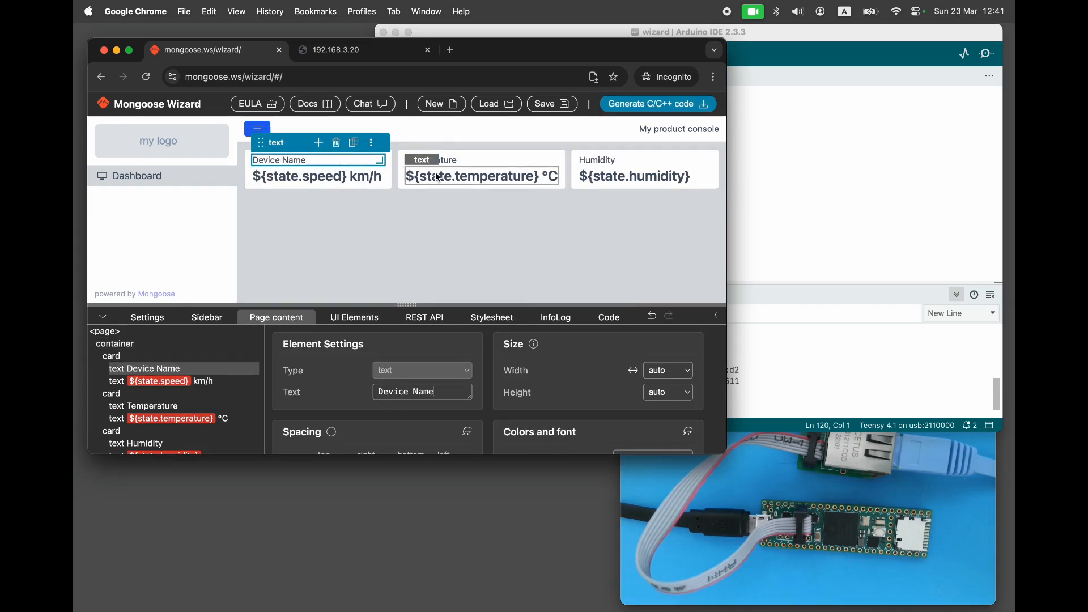
left_click(446, 159)
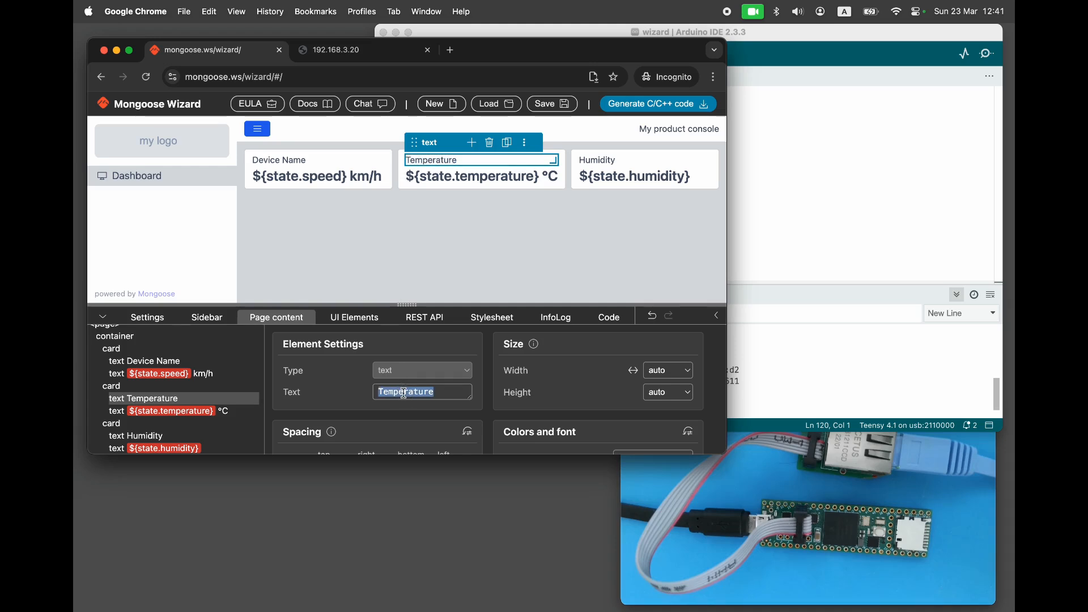
type("DHCP status")
left_click(645, 161)
type("IP a")
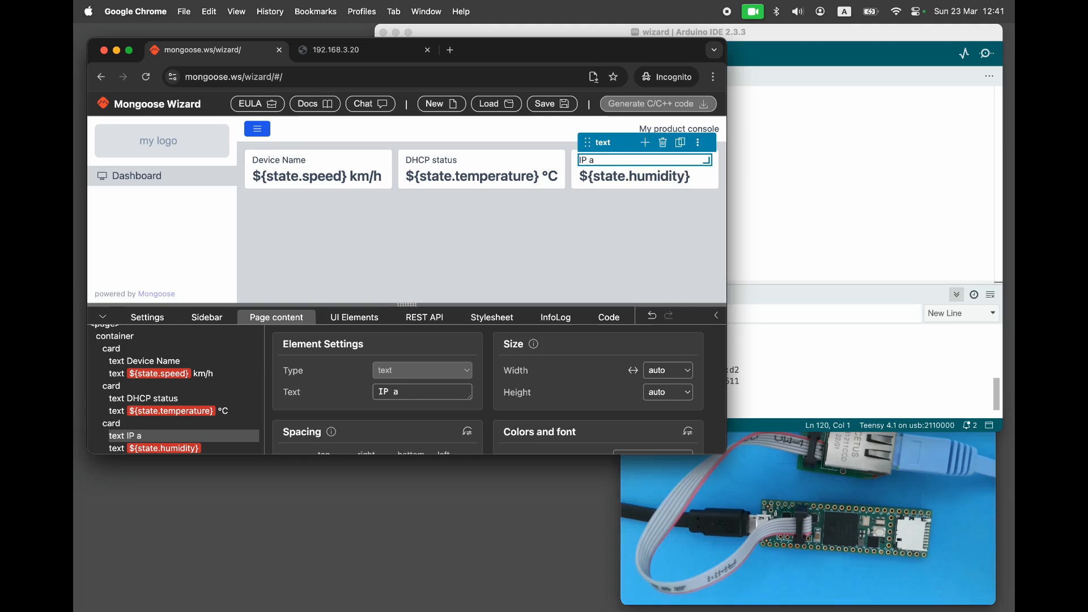
left_click(206, 318)
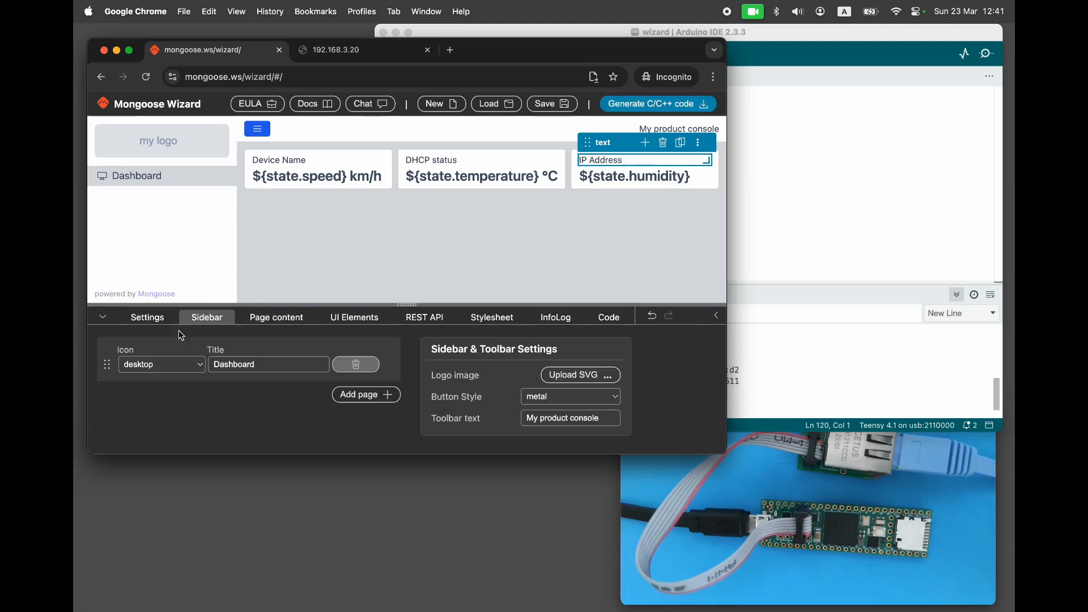
Relabel the Network Settings rows, starting with 'Enable DHCP', and the String value label.
left_click(366, 394)
type("H")
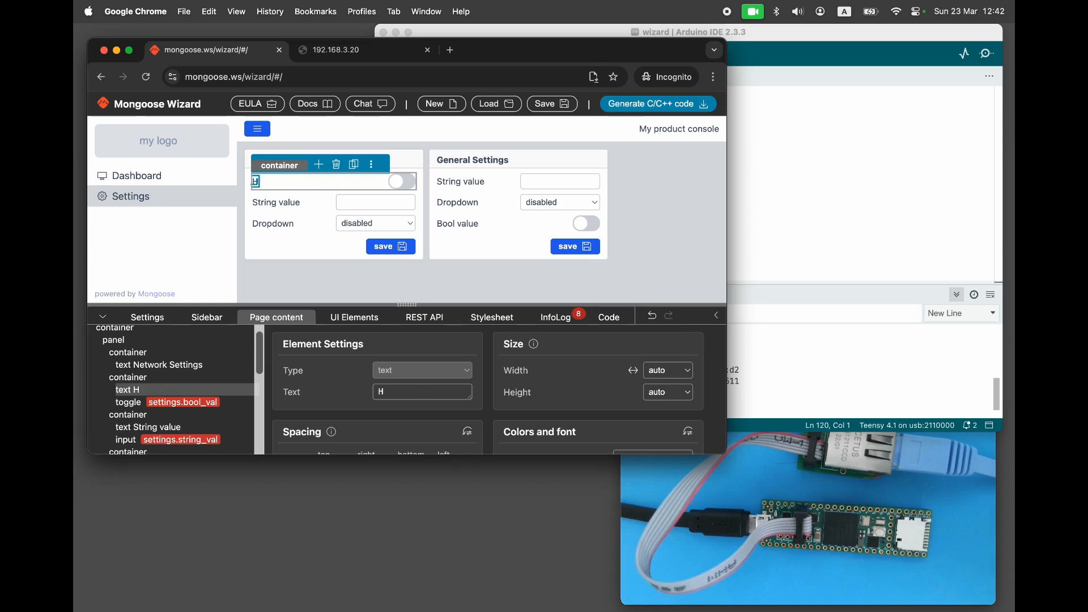
type("Enable")
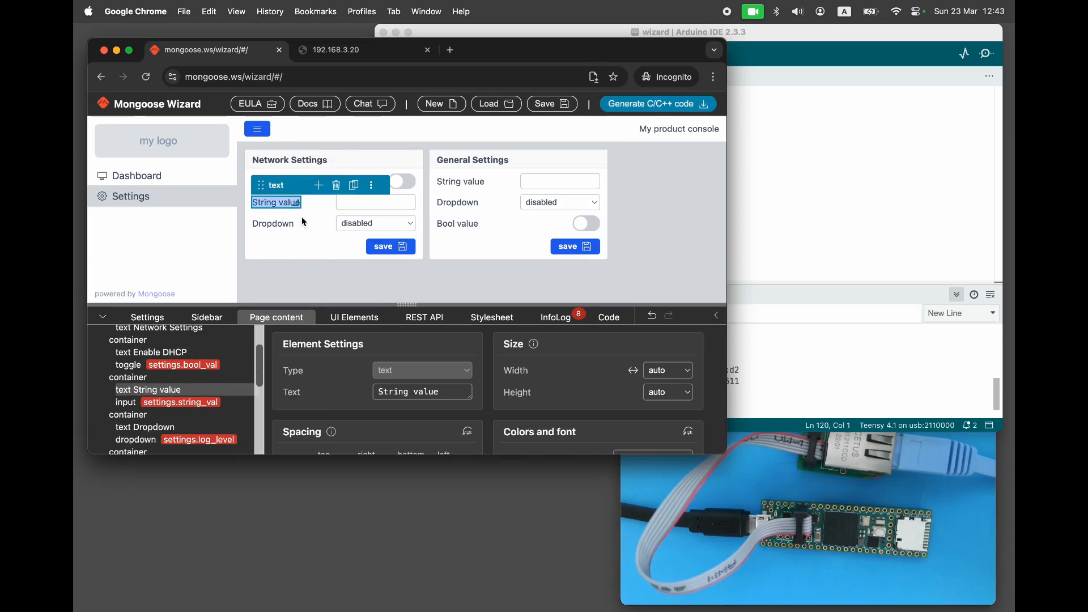
left_click(273, 223)
type("IP Address")
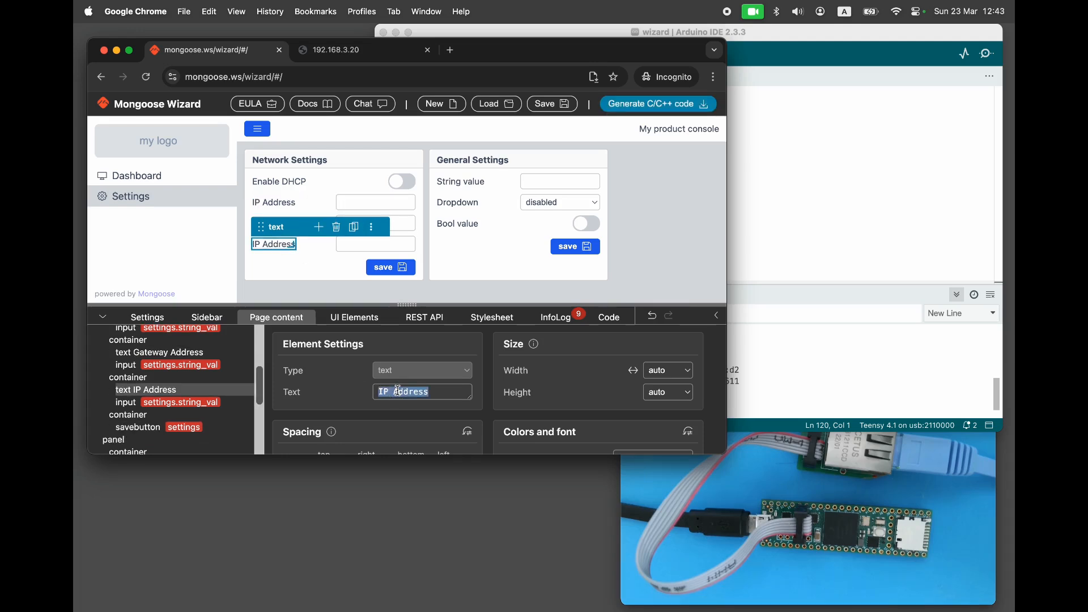
left_click(424, 317)
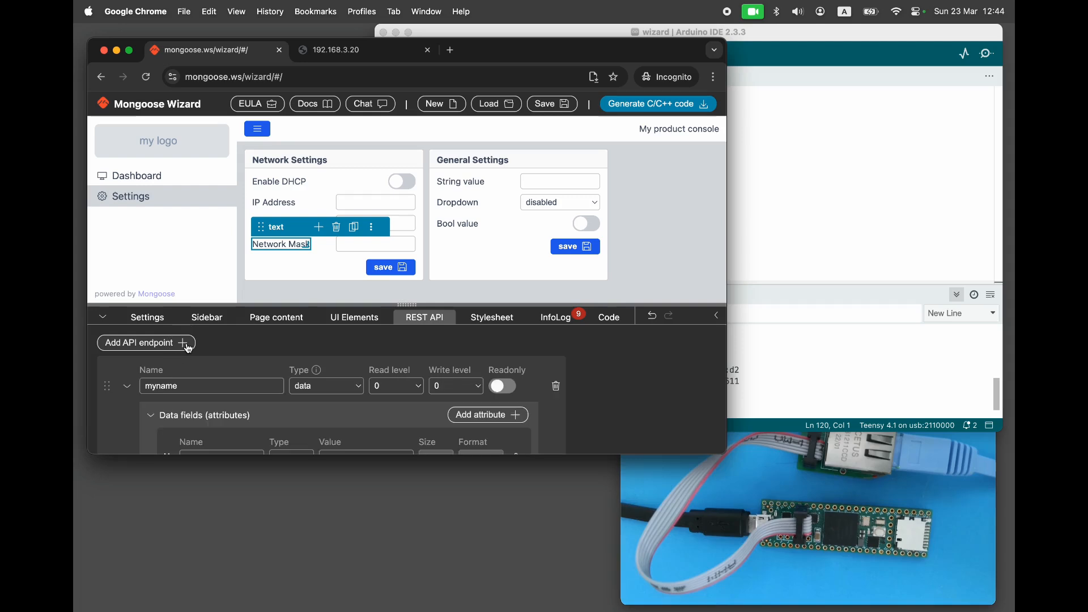
Rename the endpoint to network_settings and add a boolean dhcp field.
type("network_settings")
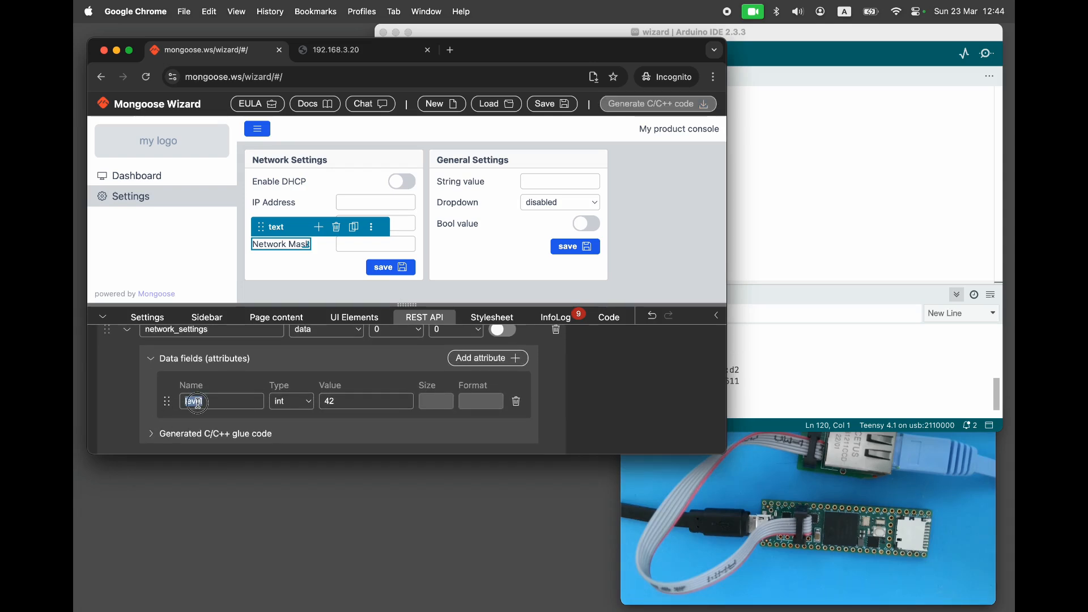
type("dhcp")
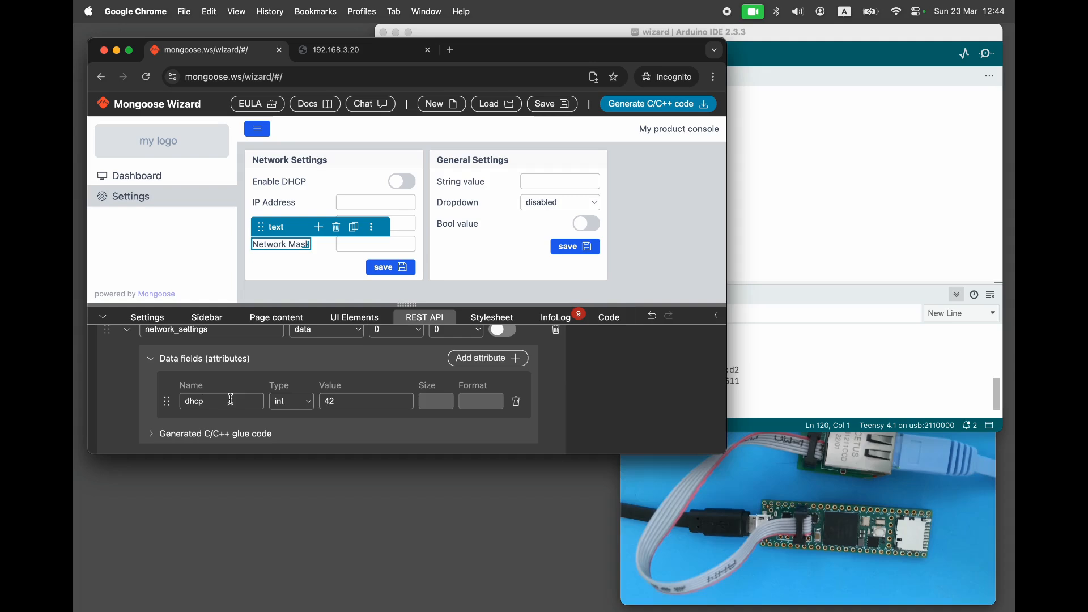
left_click(290, 401)
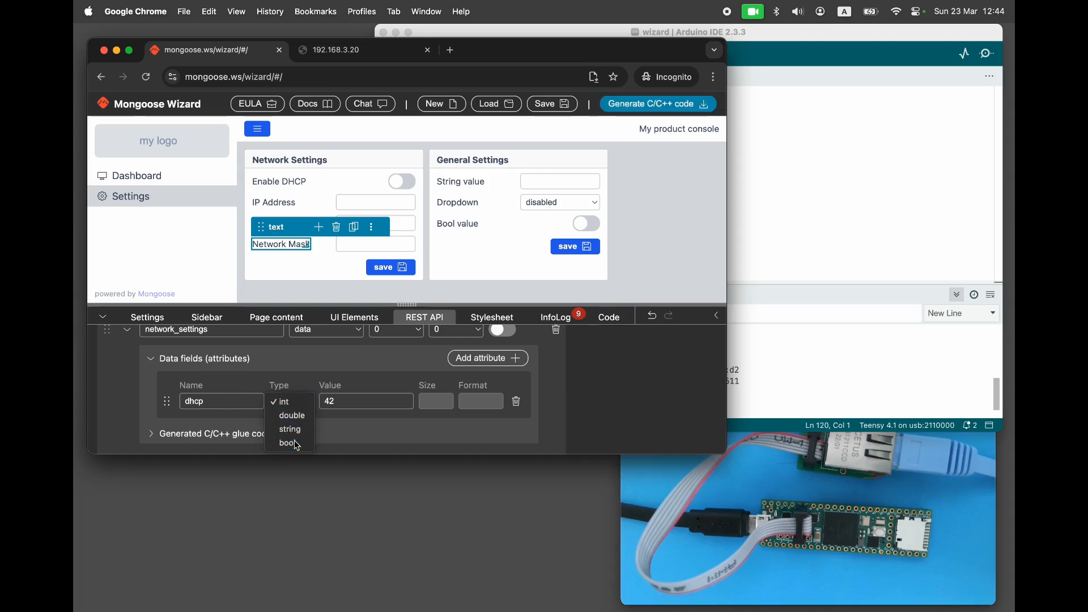
left_click(285, 443)
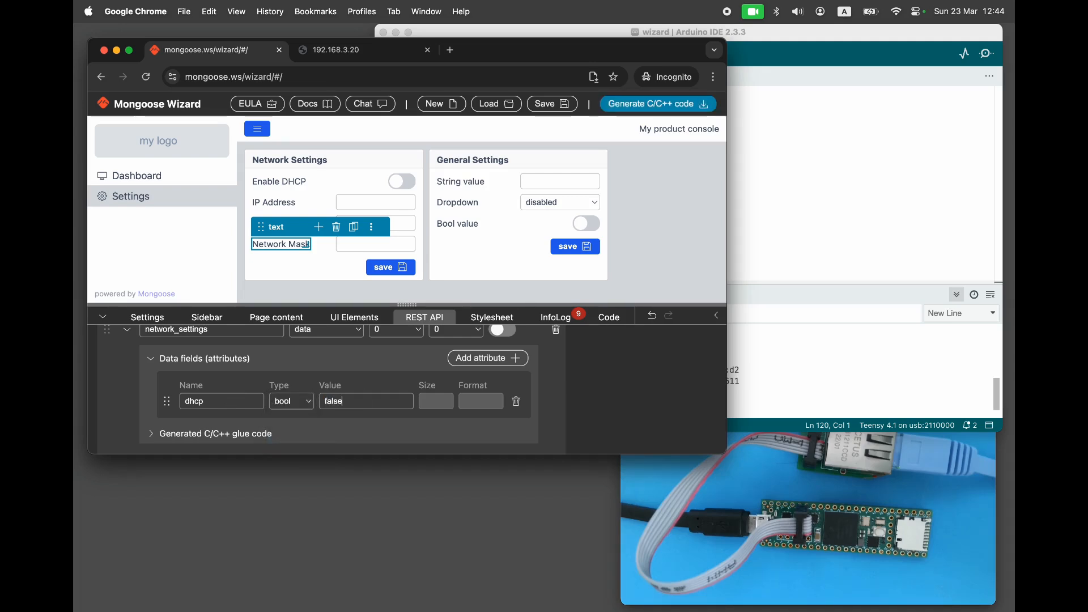
Add string fields ip_addr and gw_addr, then set the net_mask field's type.
left_click(488, 358)
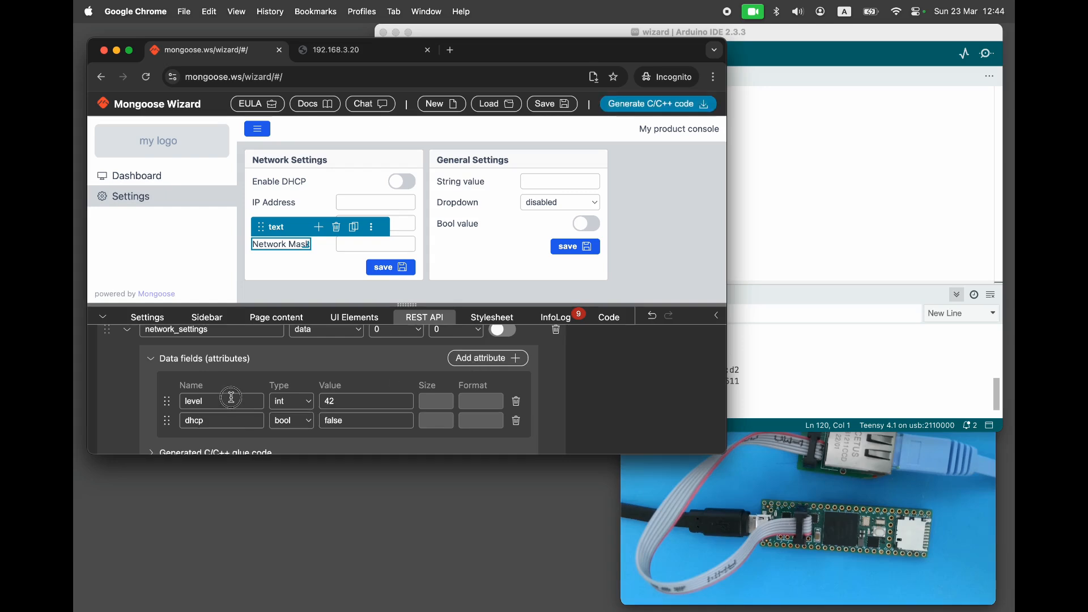
type("ip_adr")
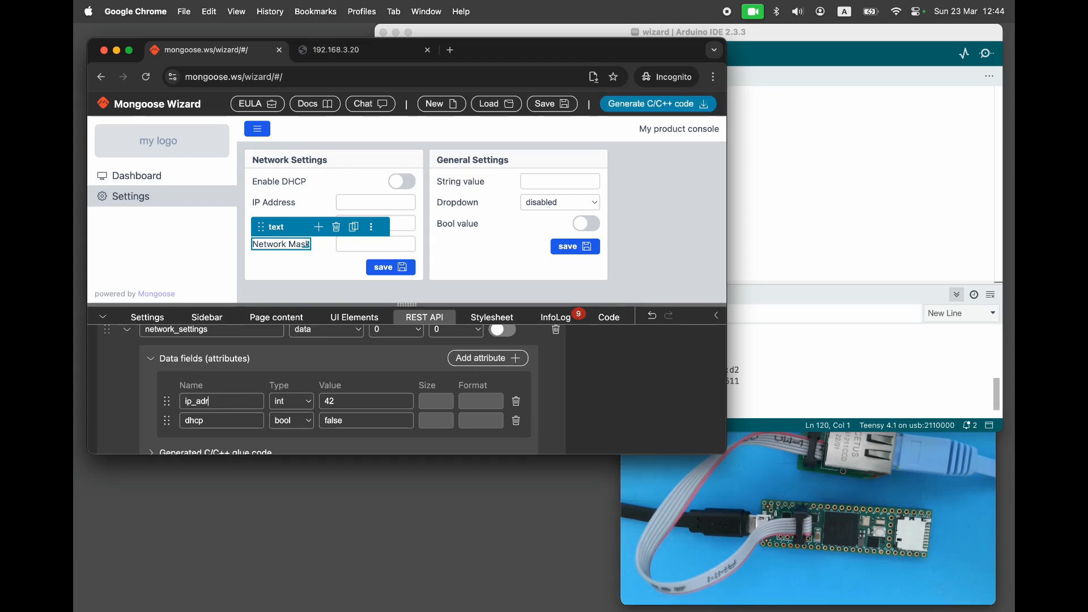
left_click(291, 400)
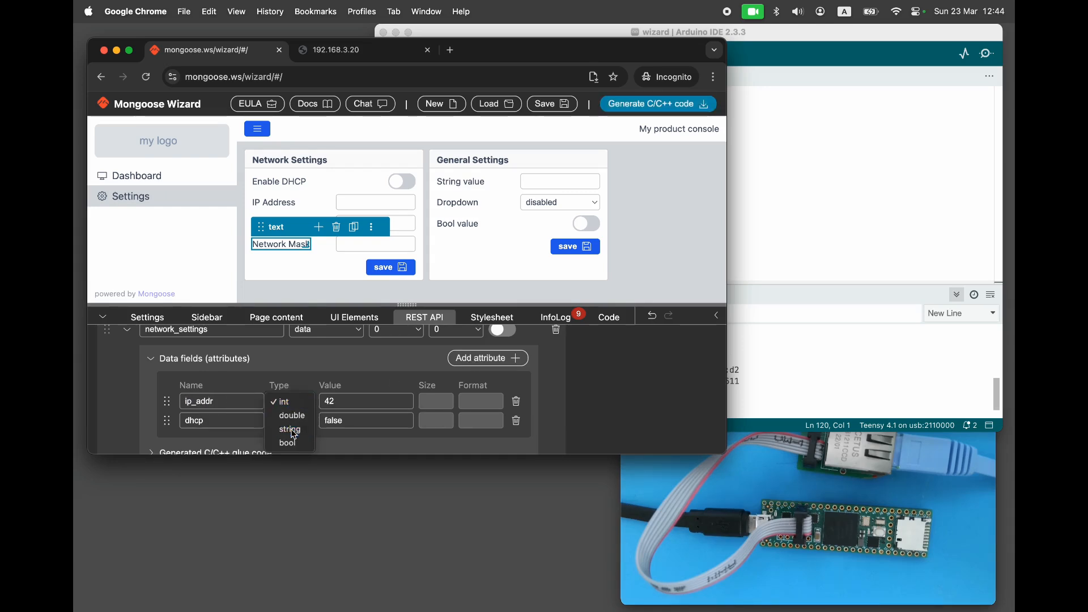
left_click(289, 429)
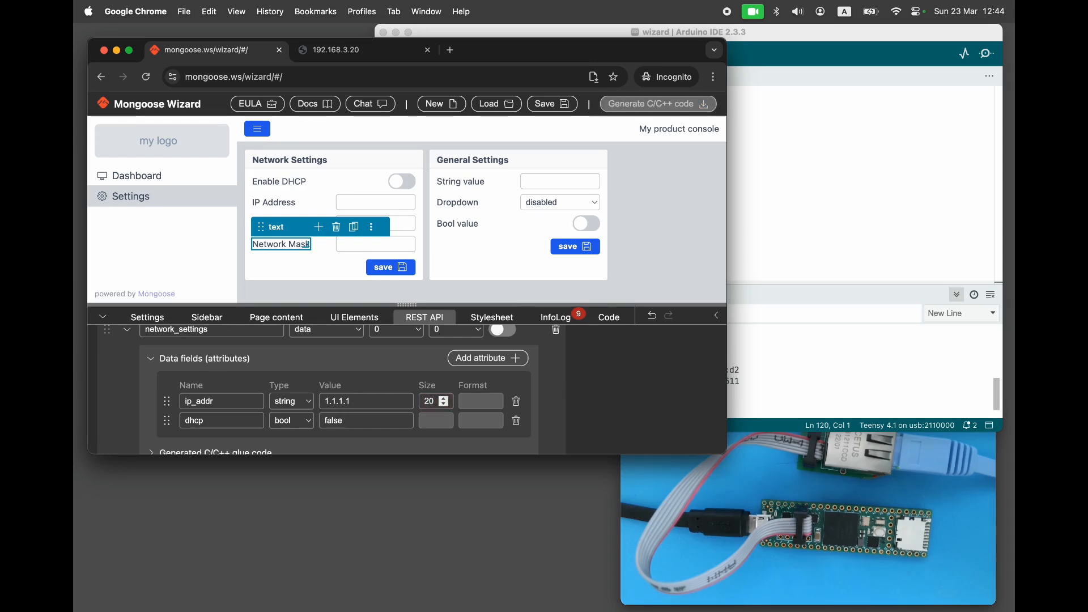
left_click(488, 358)
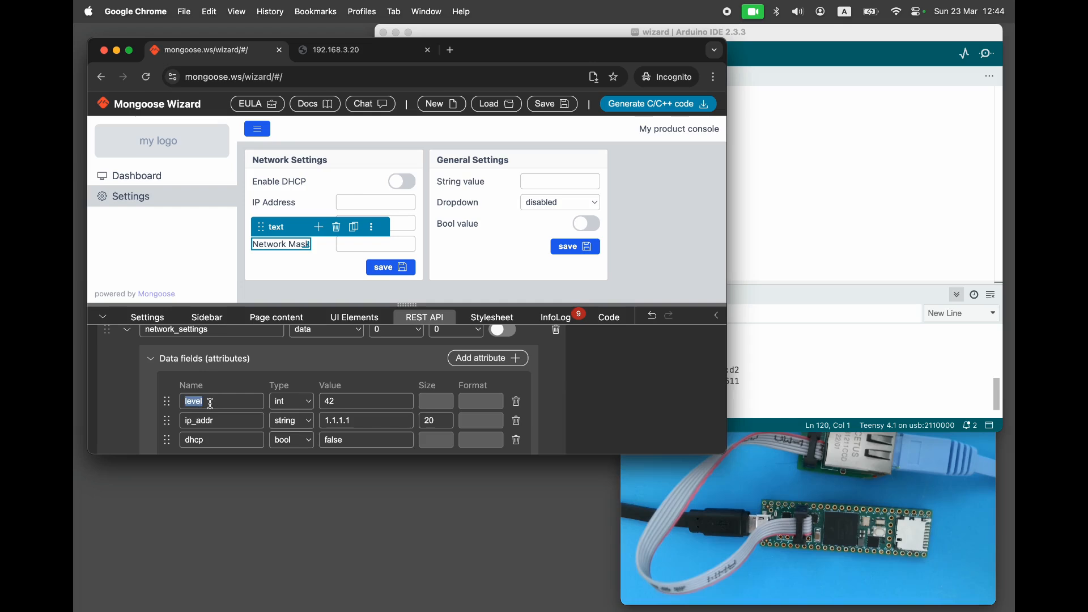
left_click(291, 402)
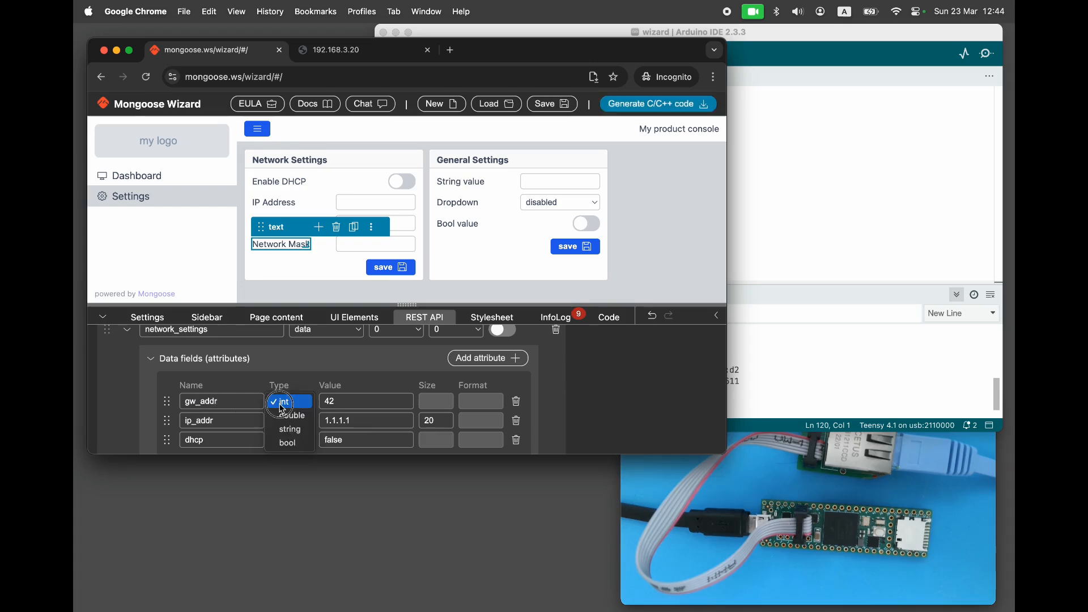
left_click(288, 421)
type("net_mask")
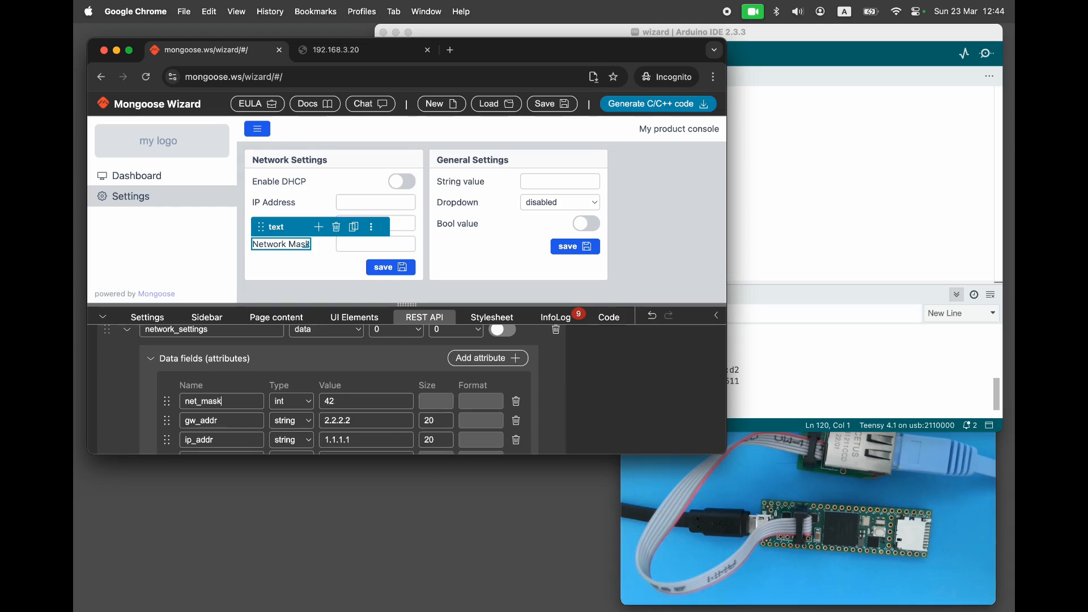
left_click(290, 400)
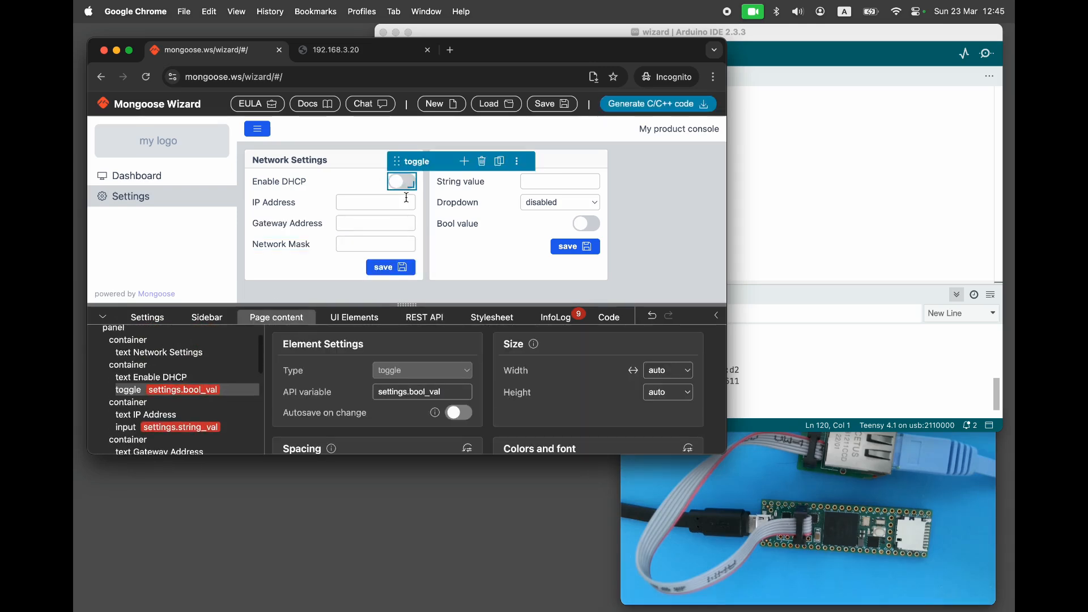
Bind the Enable DHCP toggle to network_settings.dhcp and turn on its autosave.
left_click(421, 392)
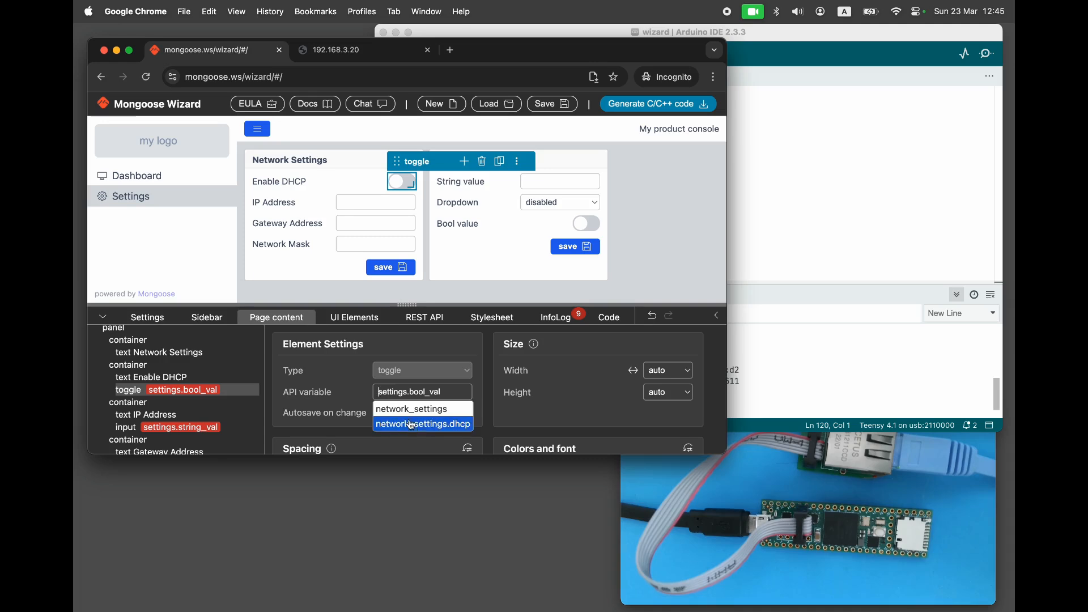
left_click(423, 423)
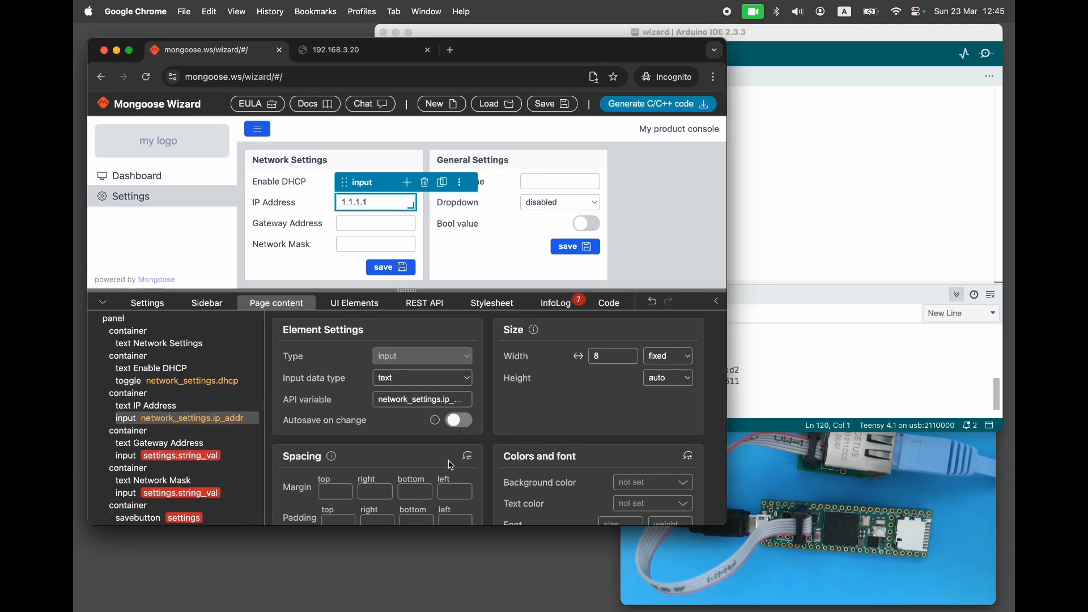
left_click(374, 243)
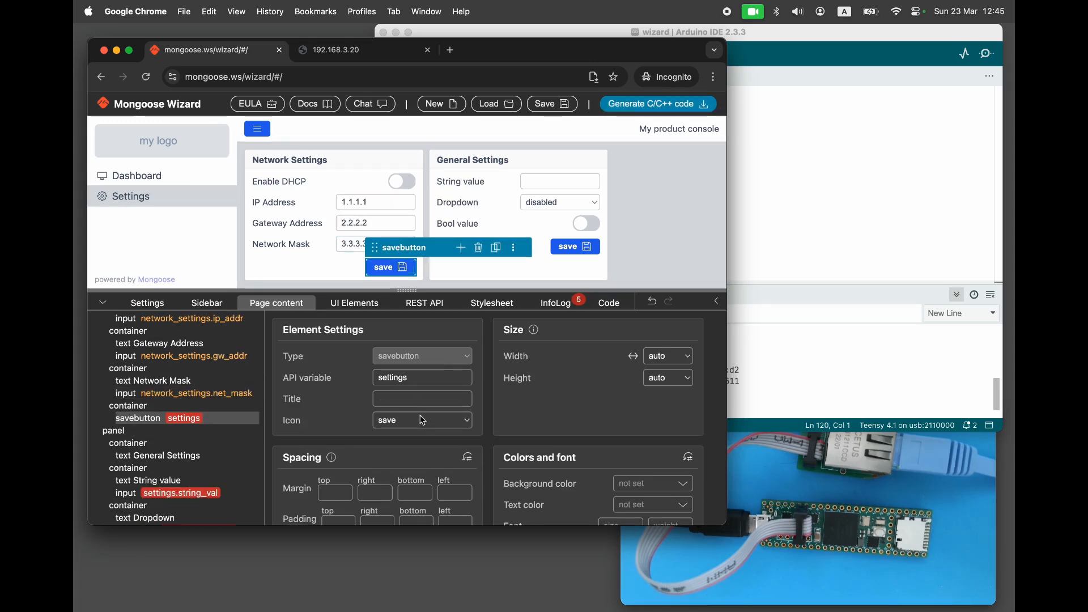
left_click(401, 181)
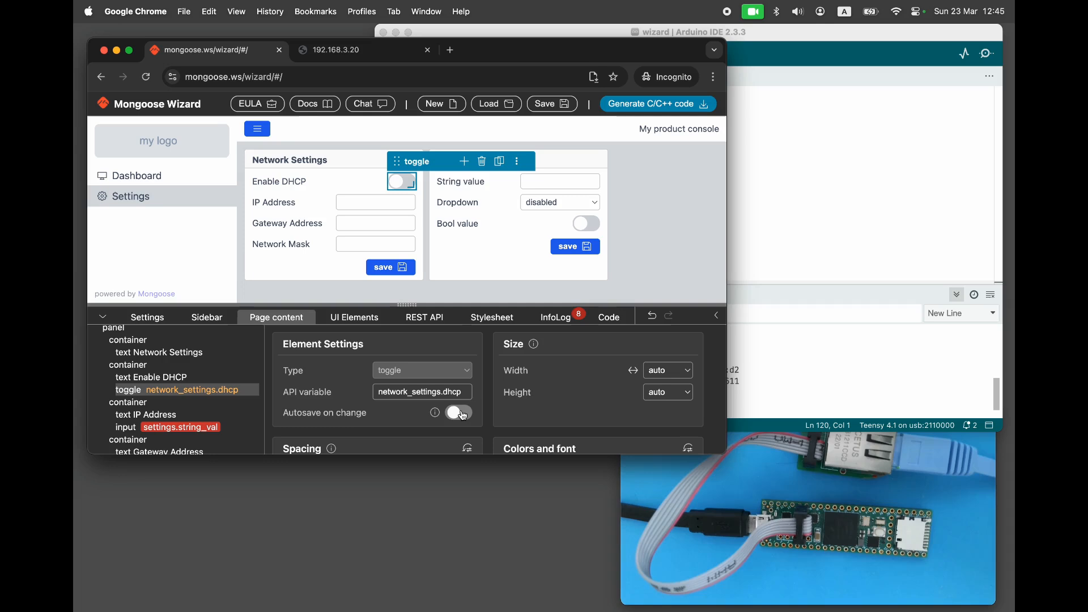
left_click(458, 414)
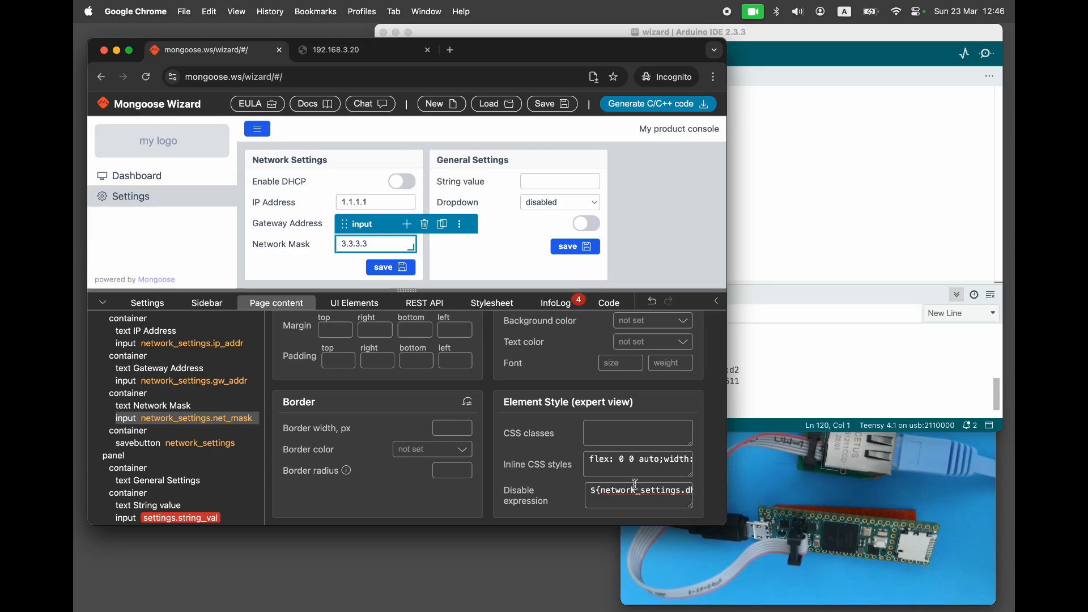
Set the dhcp default to true and add a general_settings endpoint.
left_click(423, 302)
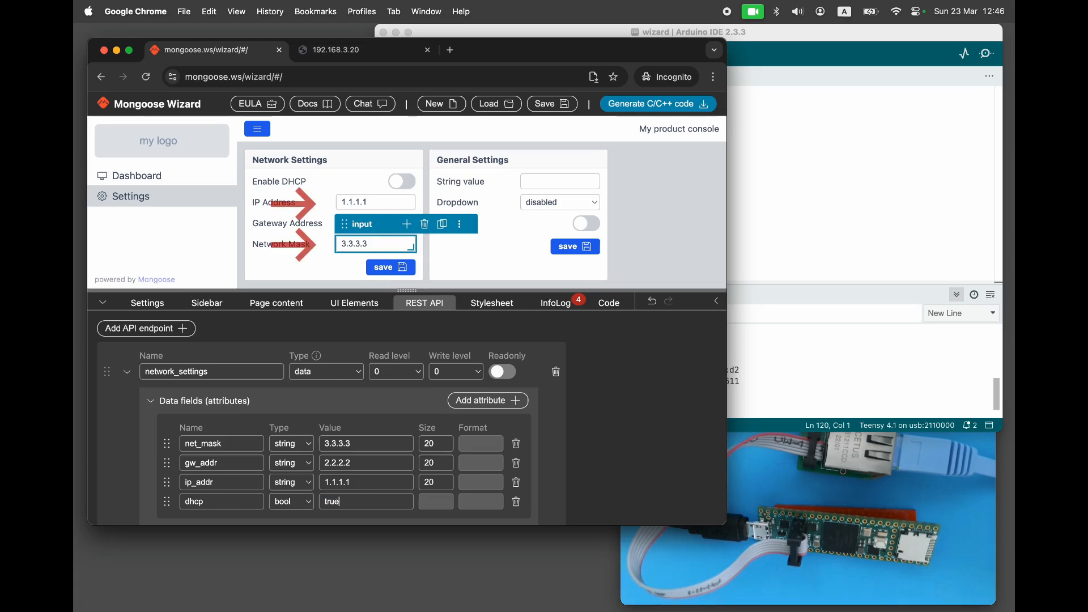
left_click(401, 181)
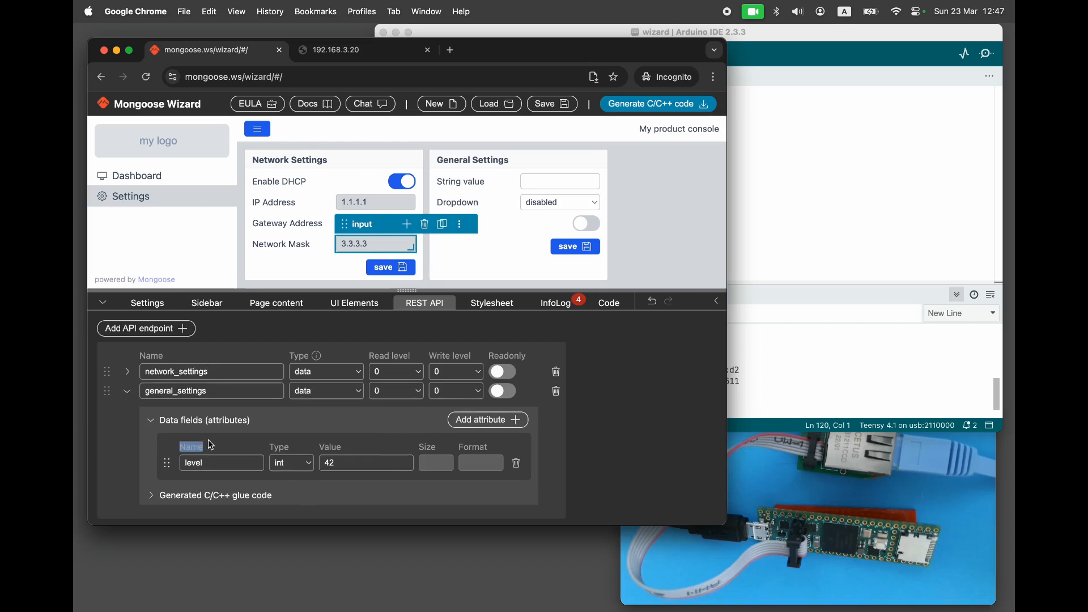
Add a string device_name field defaulting to 'My…' and bind the save button to general_settings.
type("device_name")
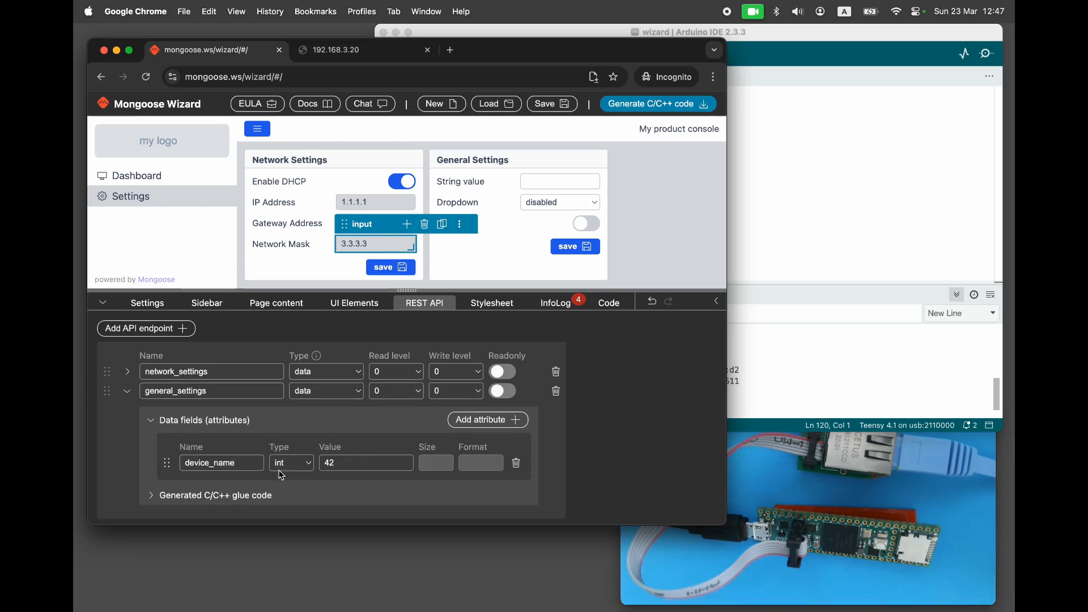
left_click(291, 463)
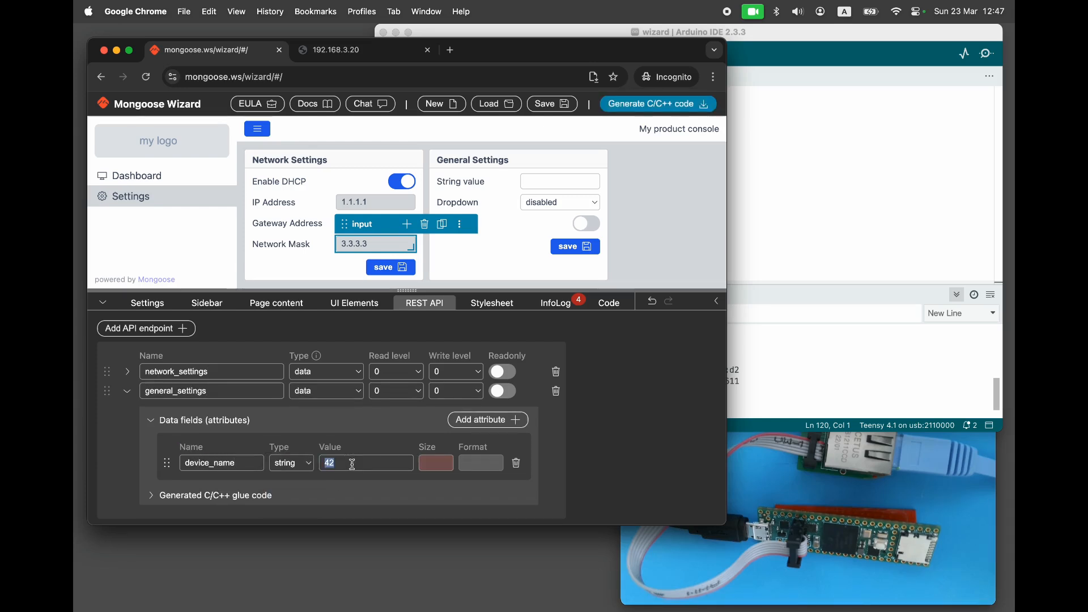
type("My")
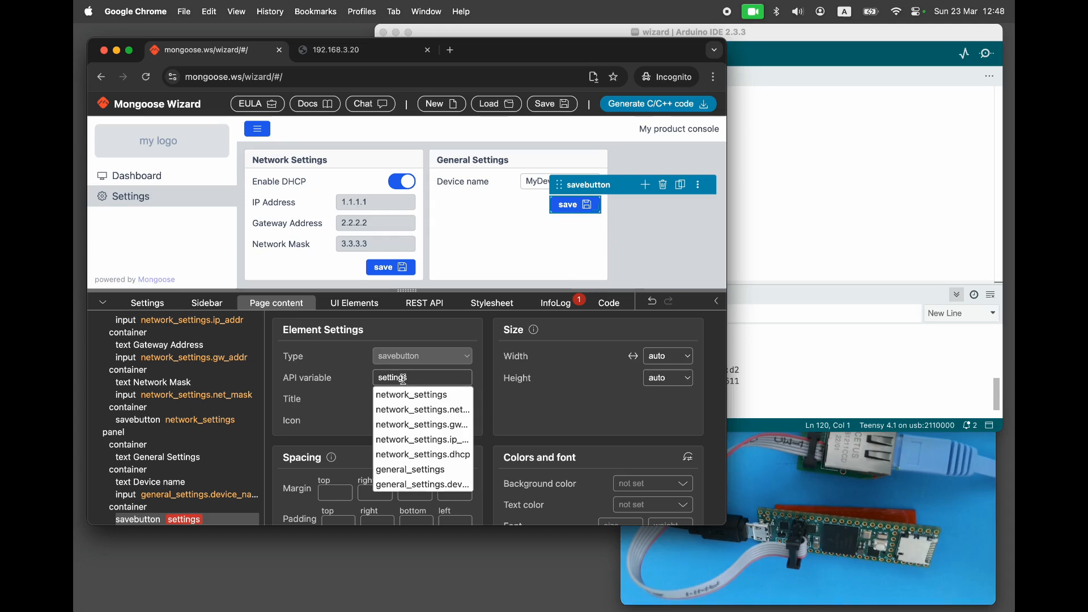
left_click(136, 175)
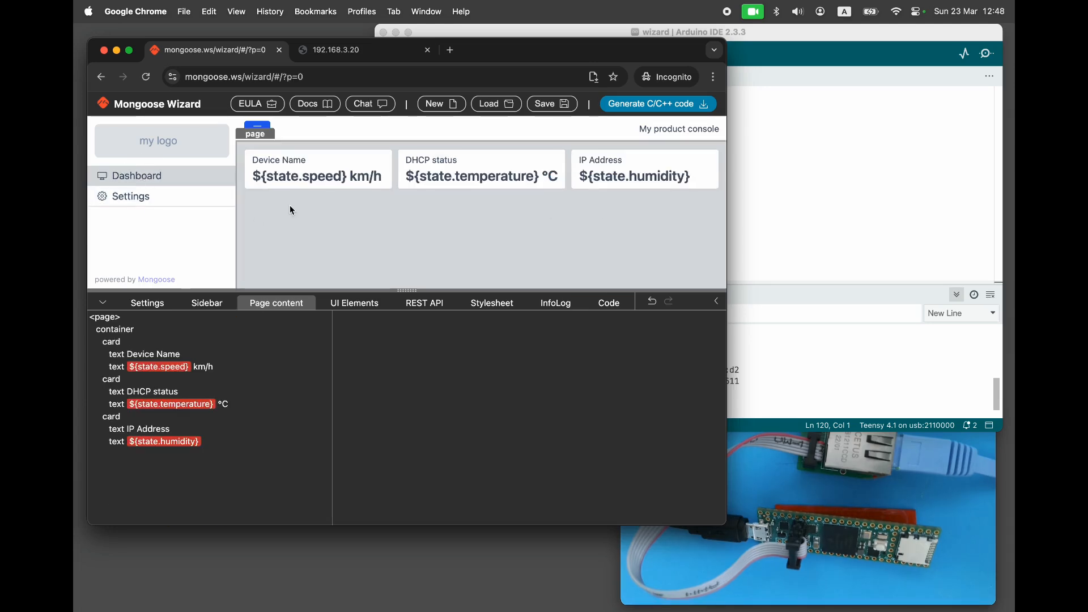
Set the card values to MyDevice and ${network_settings.ip_addr} for IP Address.
left_click(315, 176)
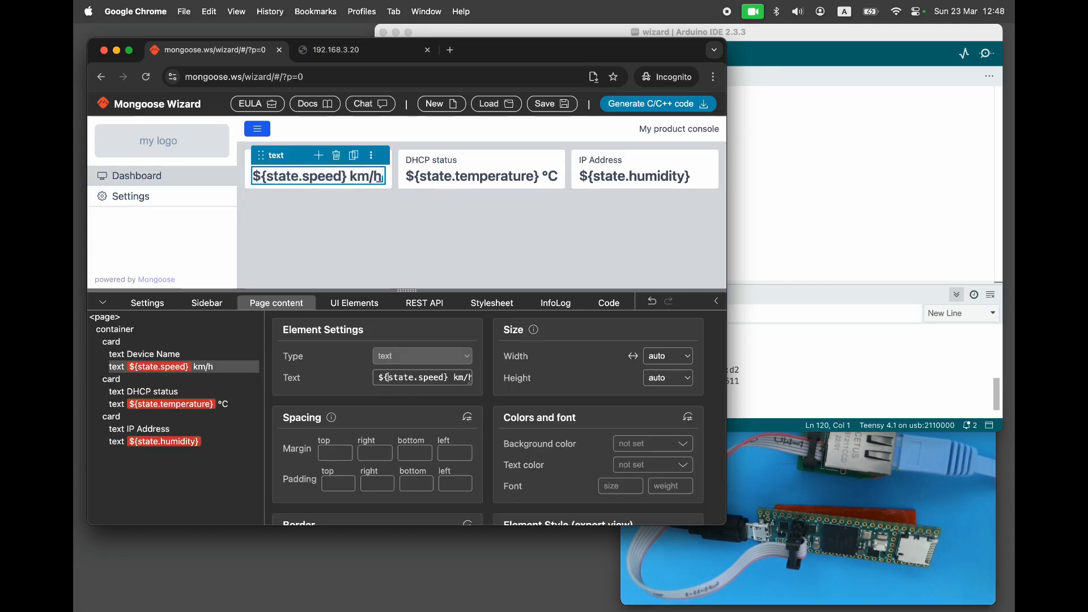
double_click(413, 377)
type("general_settings.device_")
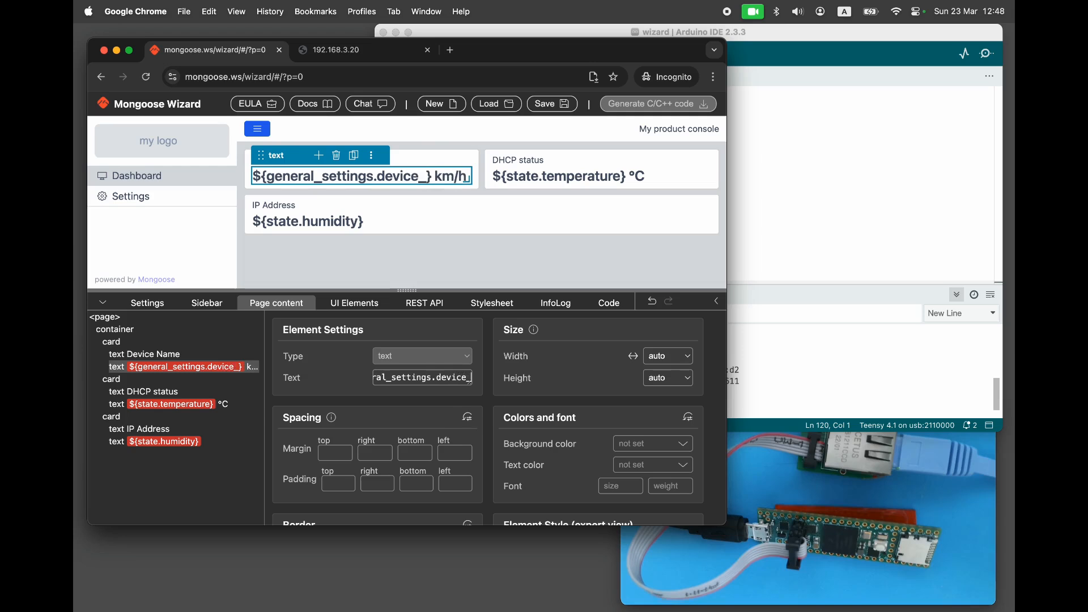
type("MyDevice")
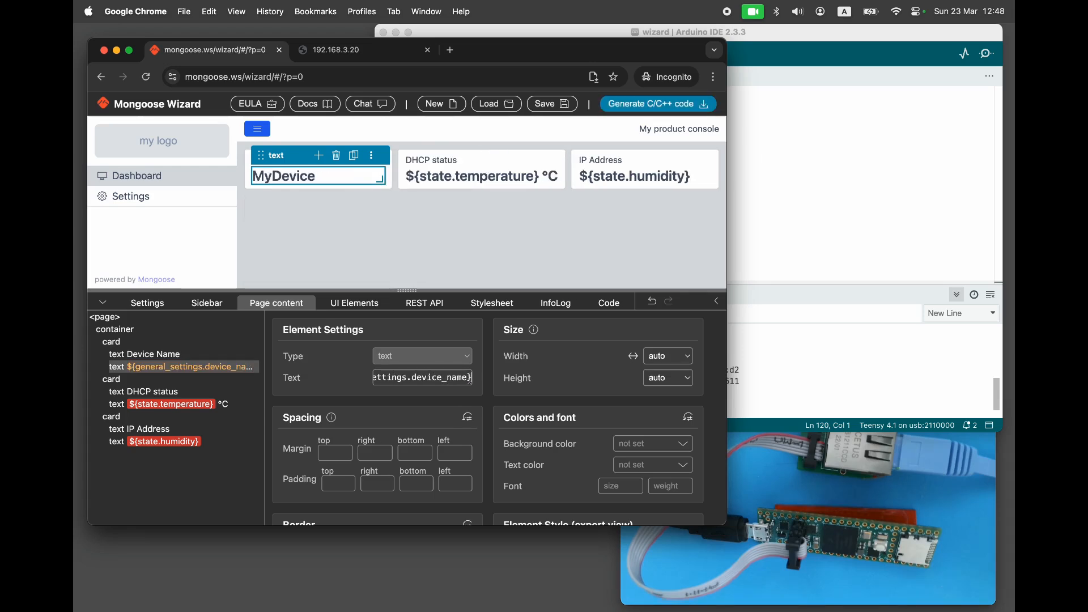
left_click(481, 177)
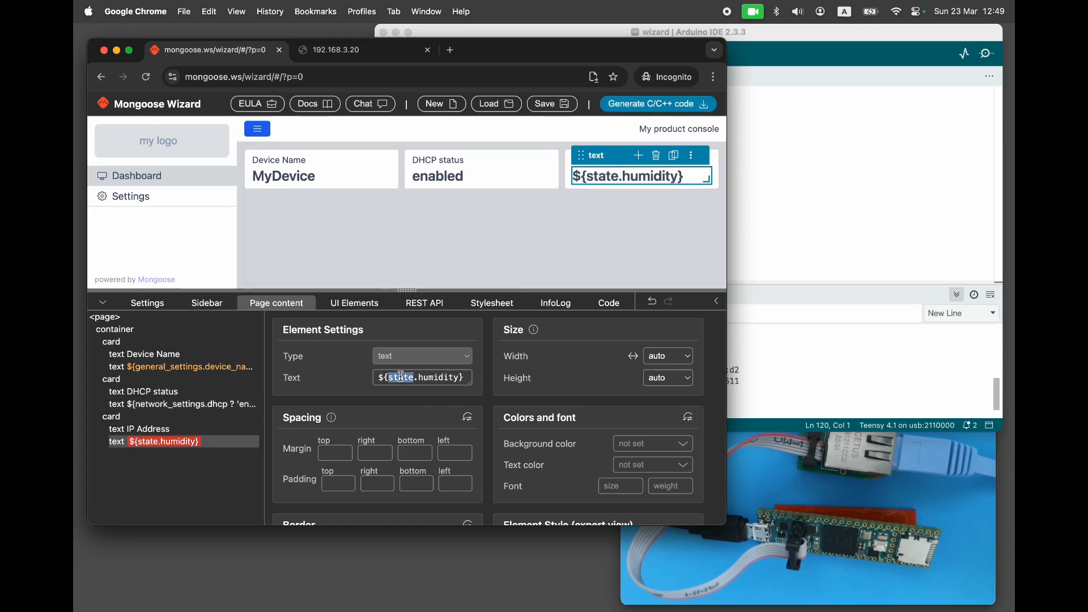
type("${network_settings.i")
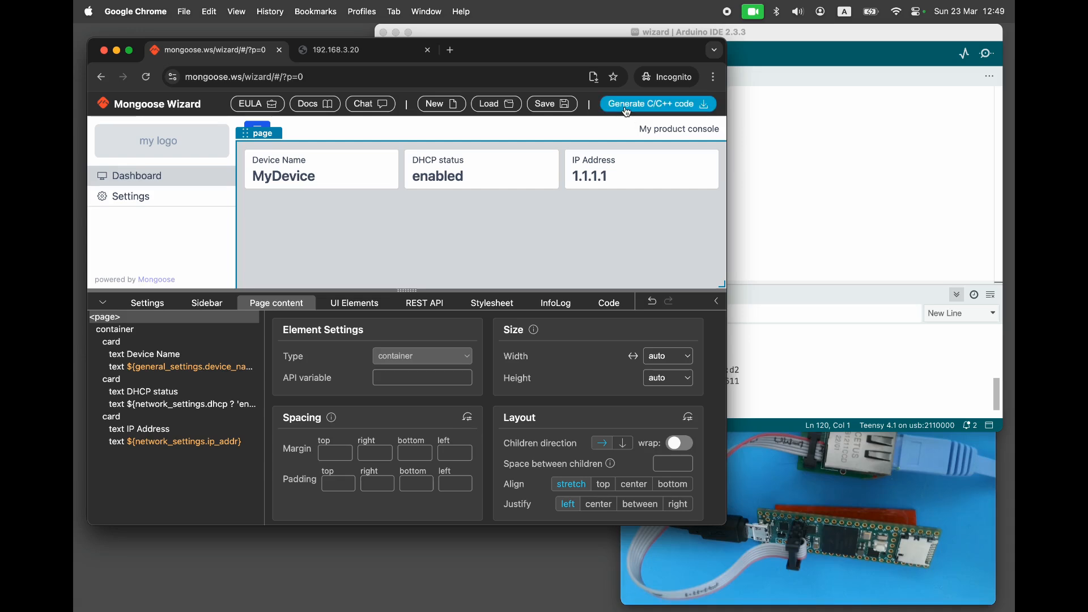
mouse_move(755, 116)
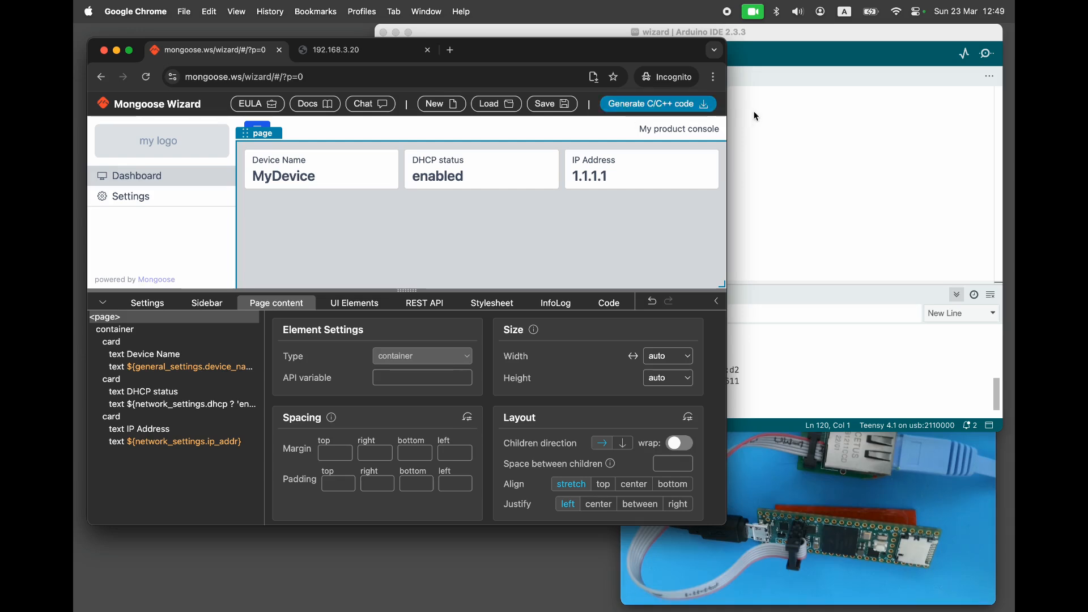
Rename the device to 'MyDevice 123' in the Teensy web UI, then reload the Dashboard.
left_click(687, 32)
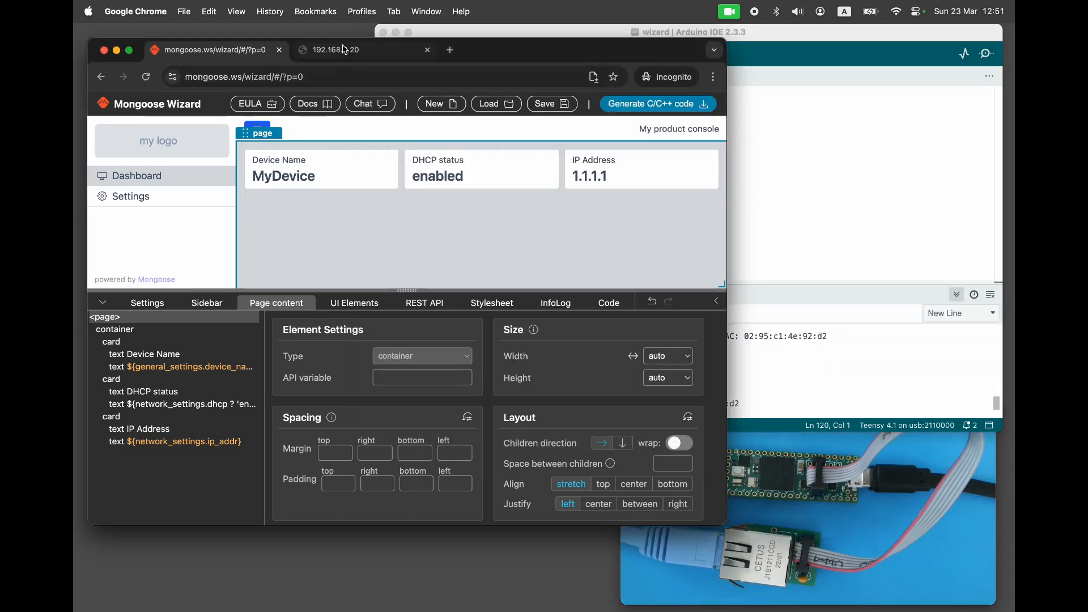
left_click(365, 49)
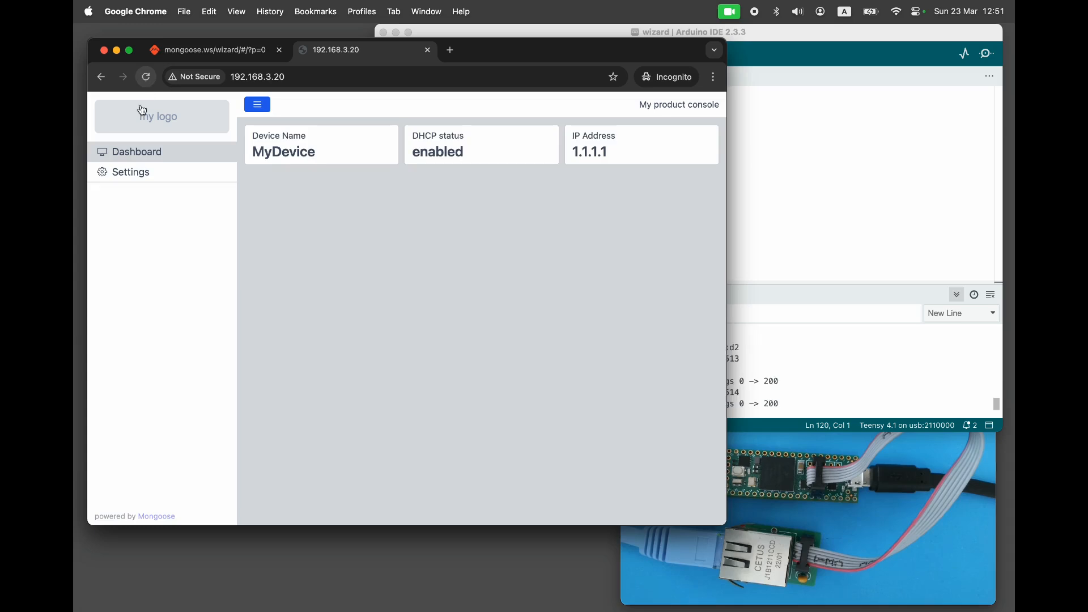
left_click(130, 171)
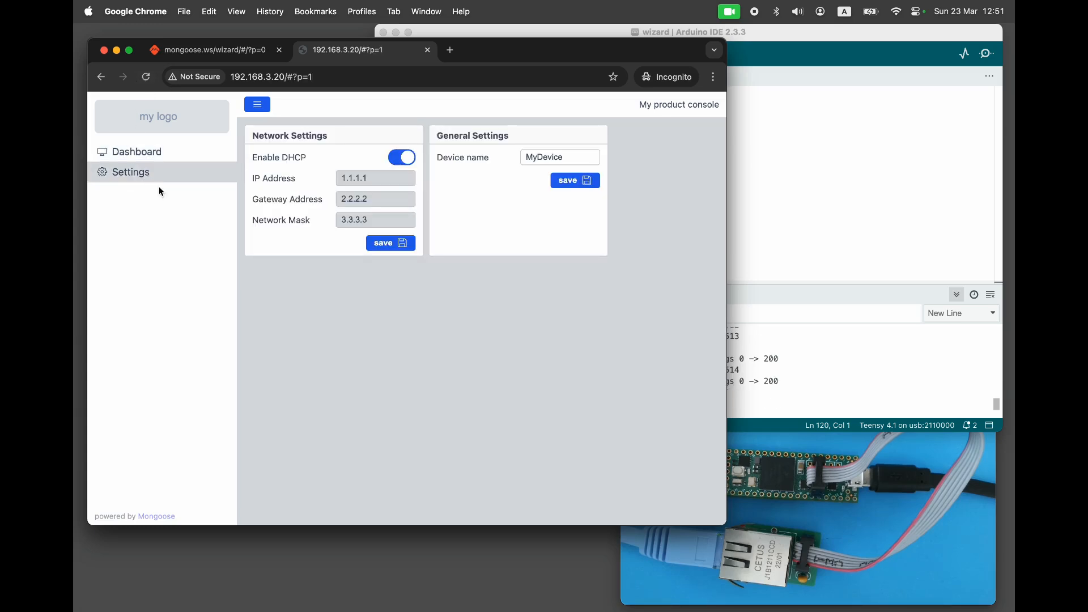
mouse_move(425, 164)
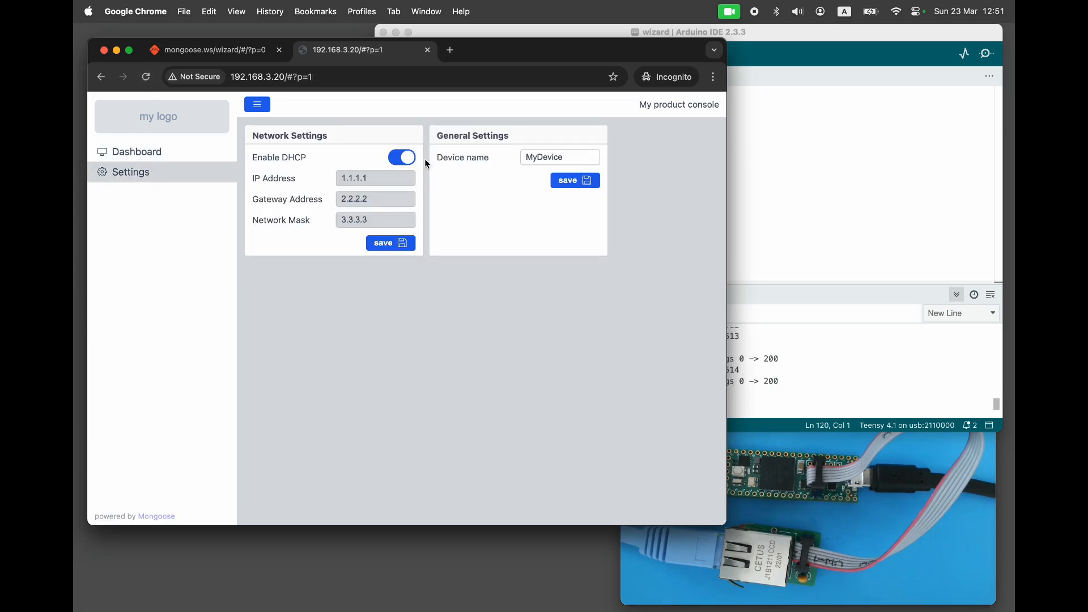
type("123")
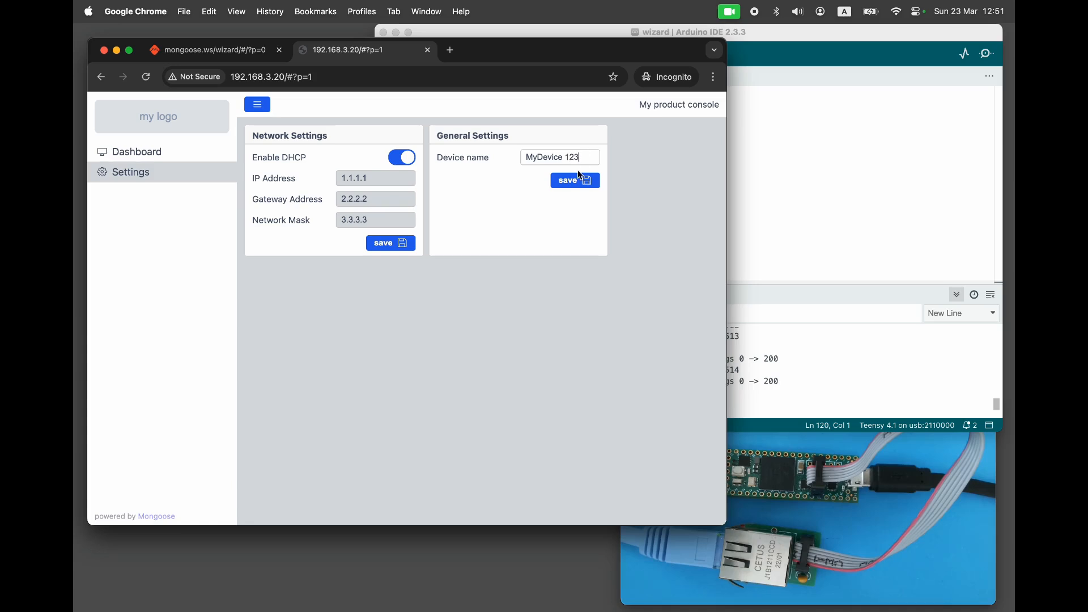
left_click(137, 151)
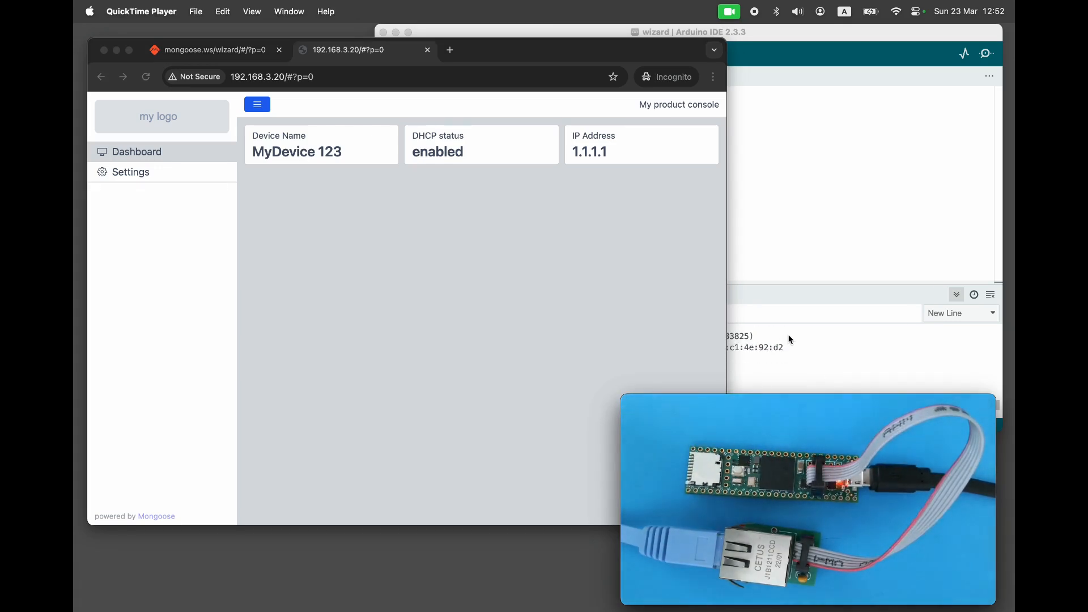
left_click(686, 32)
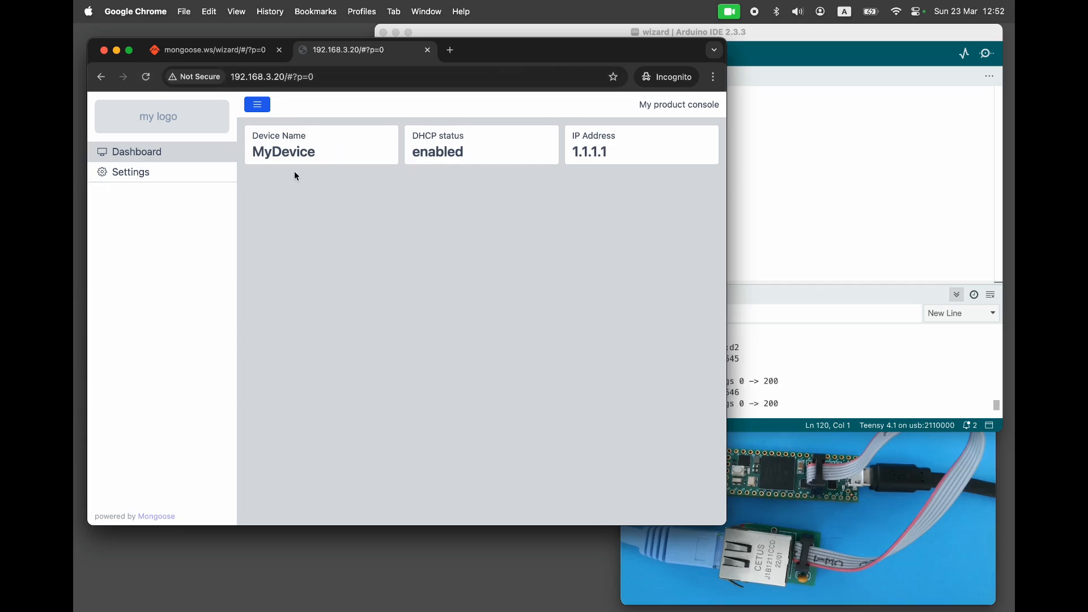
mouse_move(393, 243)
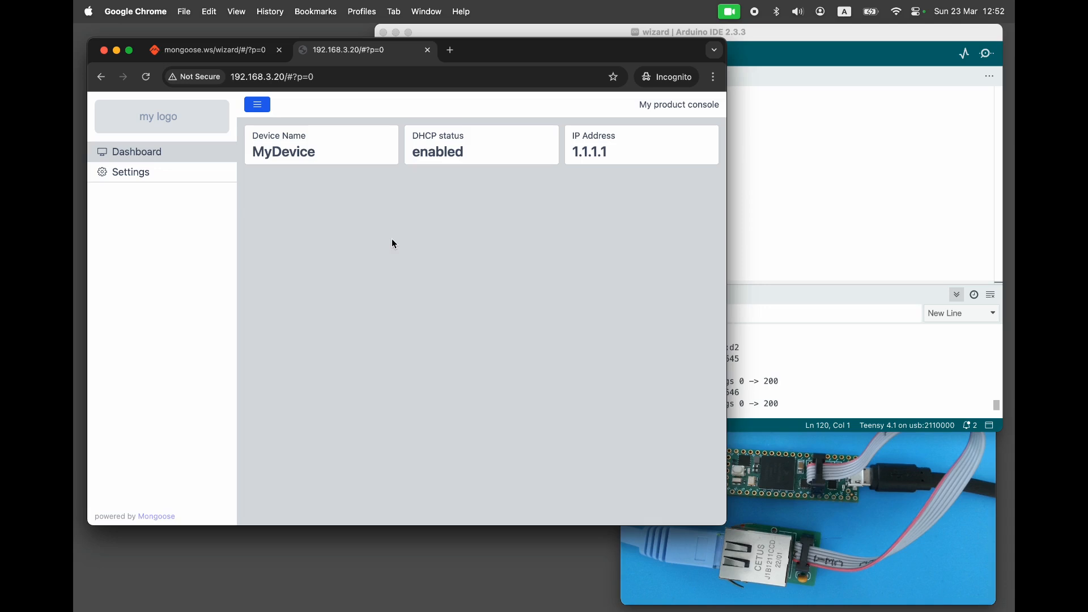
left_click(233, 11)
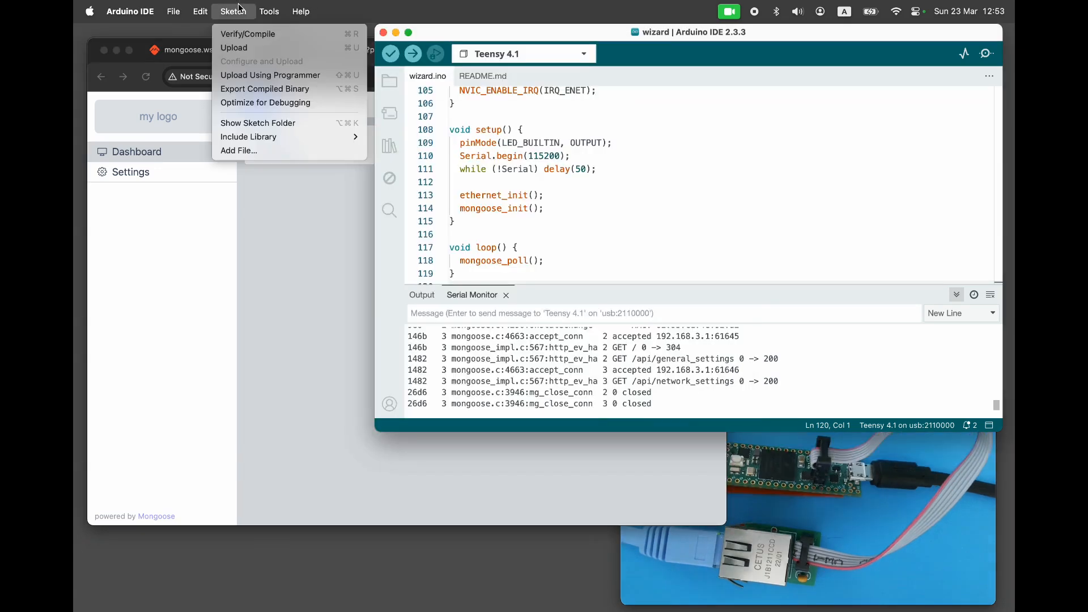
Open mongoose_glue.c from the sketch folder for its general_settings get/set functions.
left_click(258, 123)
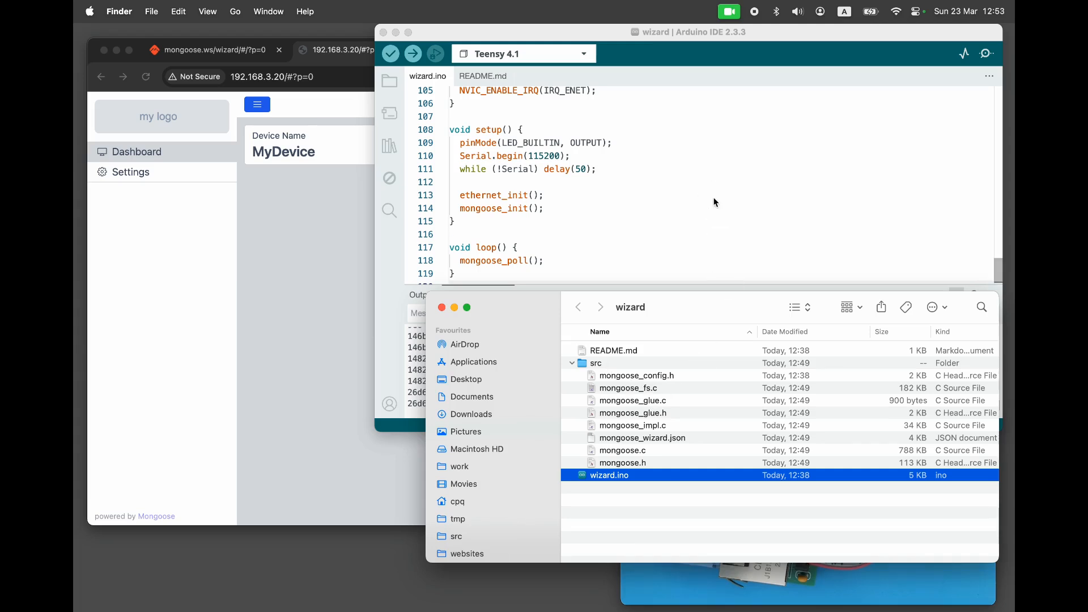
double_click(632, 401)
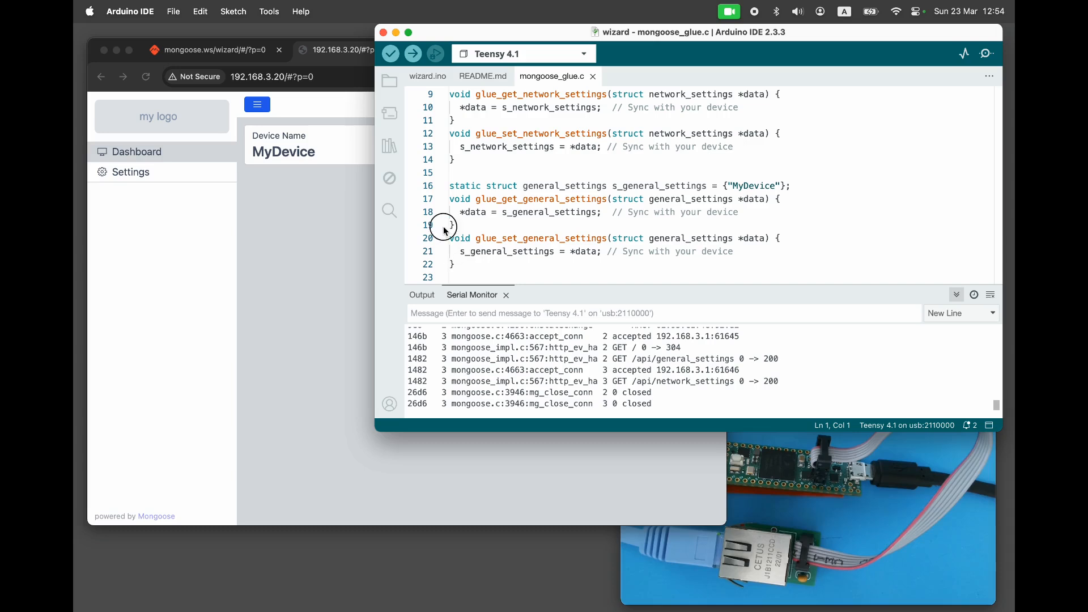
left_click(427, 76)
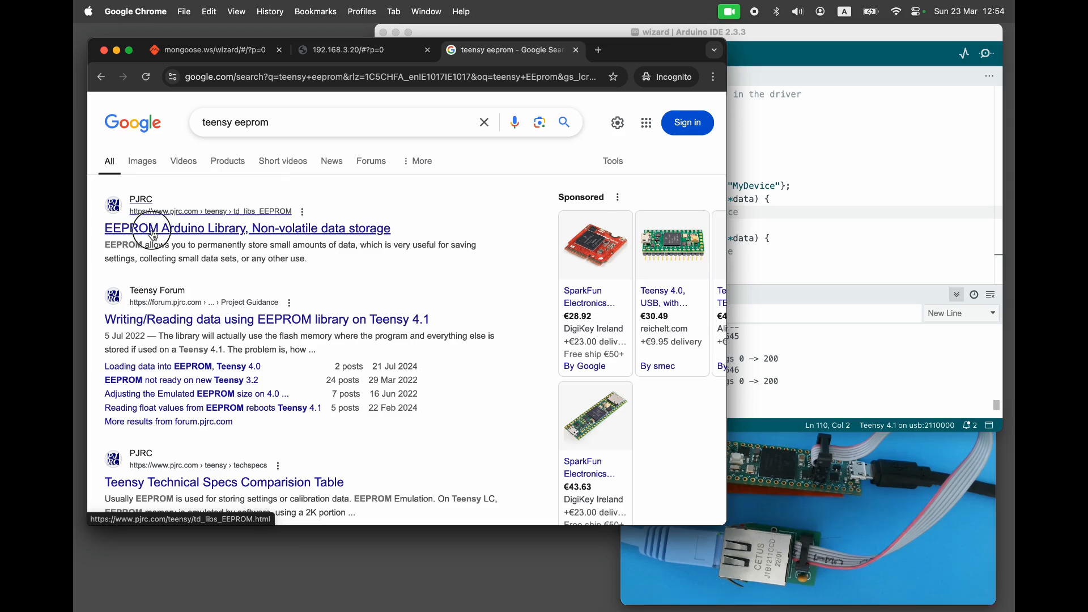
Read the Basic Usage and Example Program on PJRC's EEPROM Arduino Library page.
left_click(247, 229)
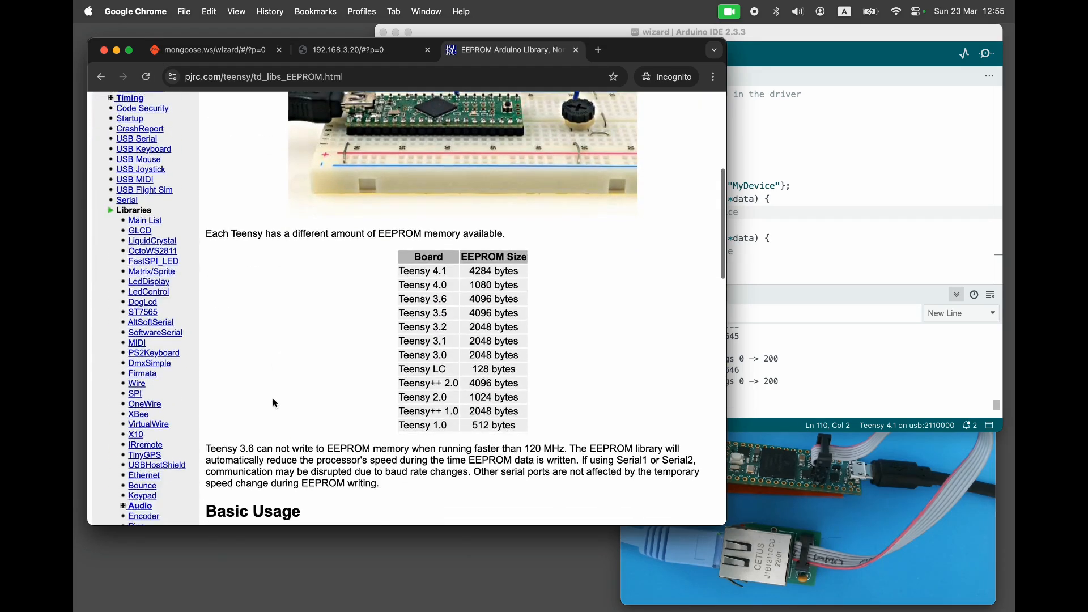
scroll("down", 3)
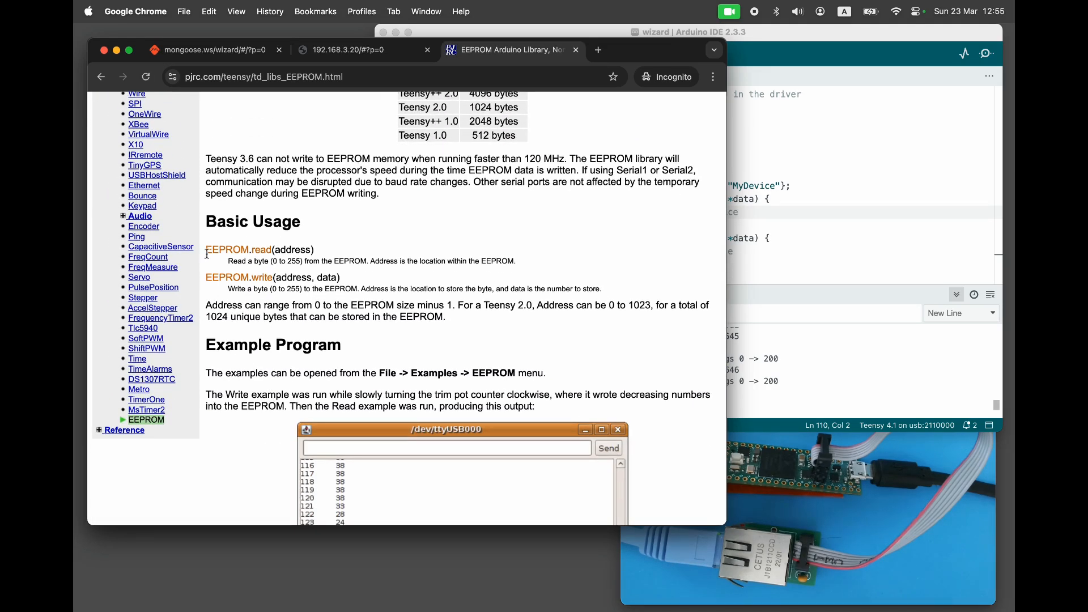
mouse_move(211, 246)
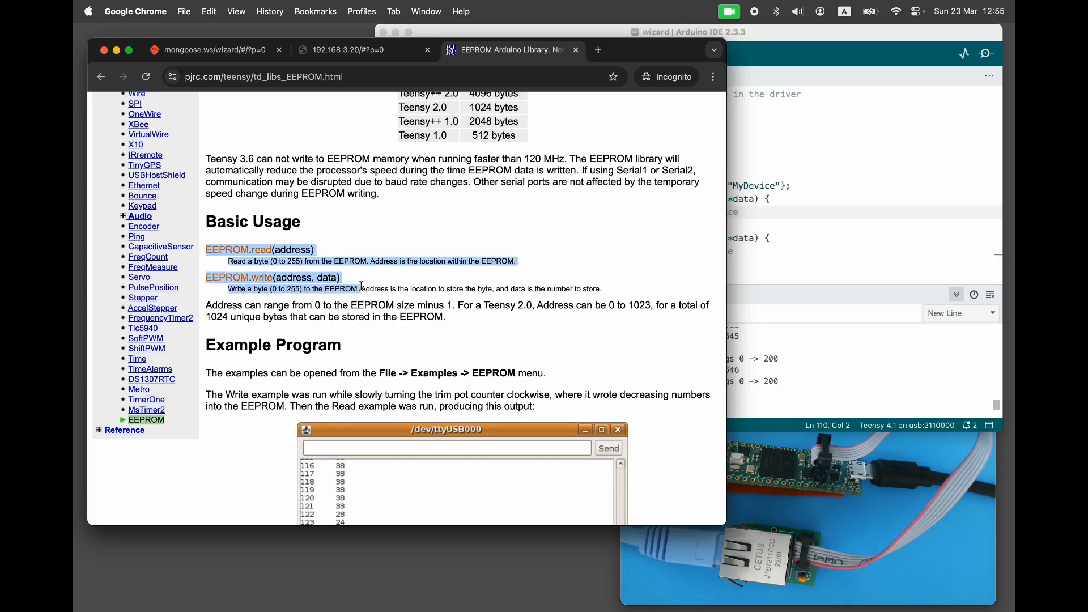
scroll("down", 3)
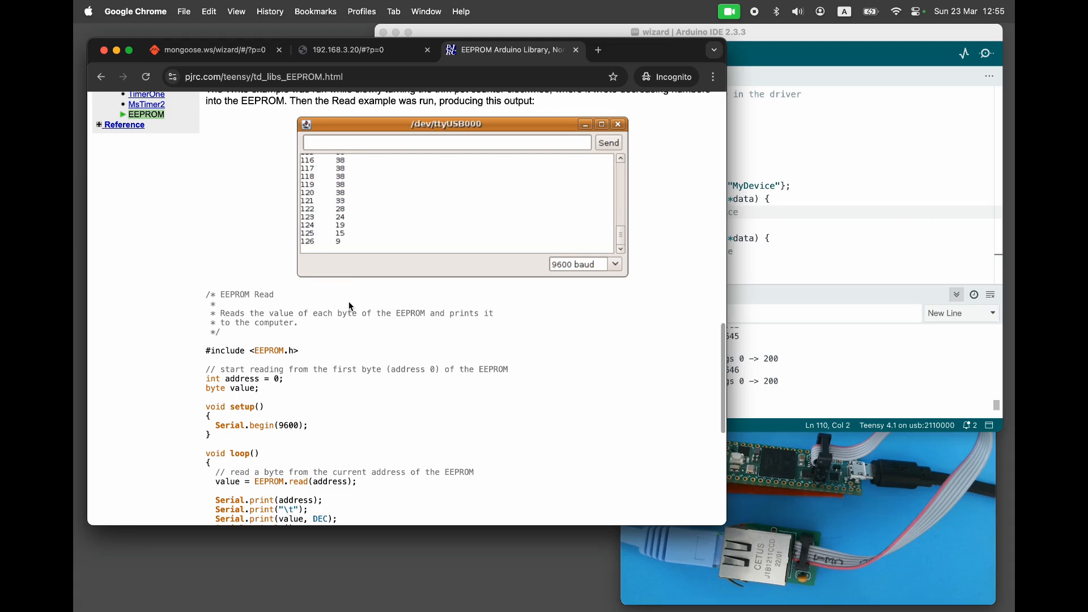
mouse_move(315, 358)
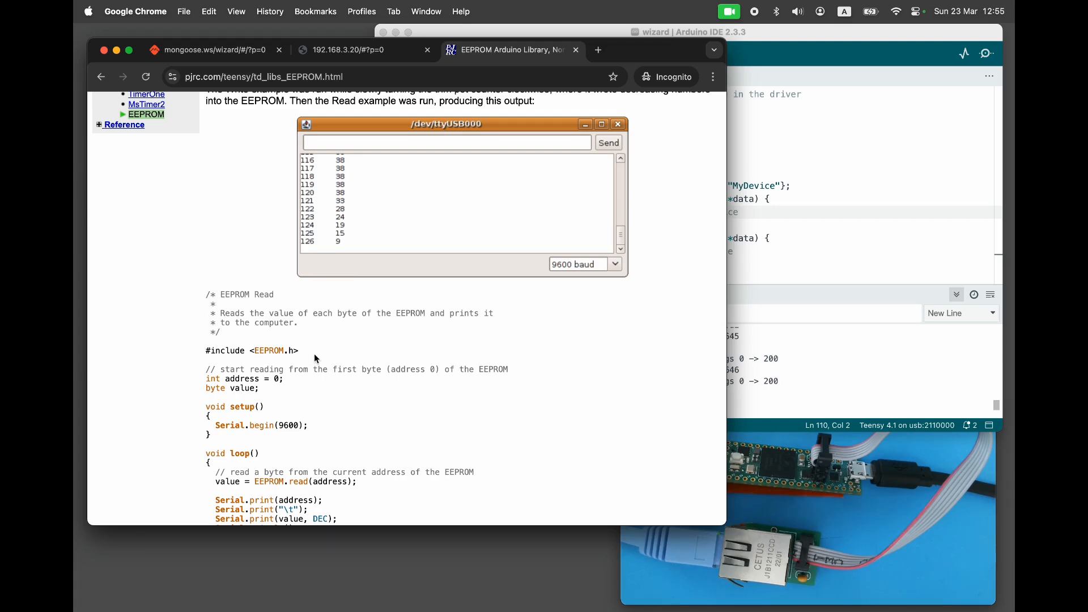
scroll("up", 3)
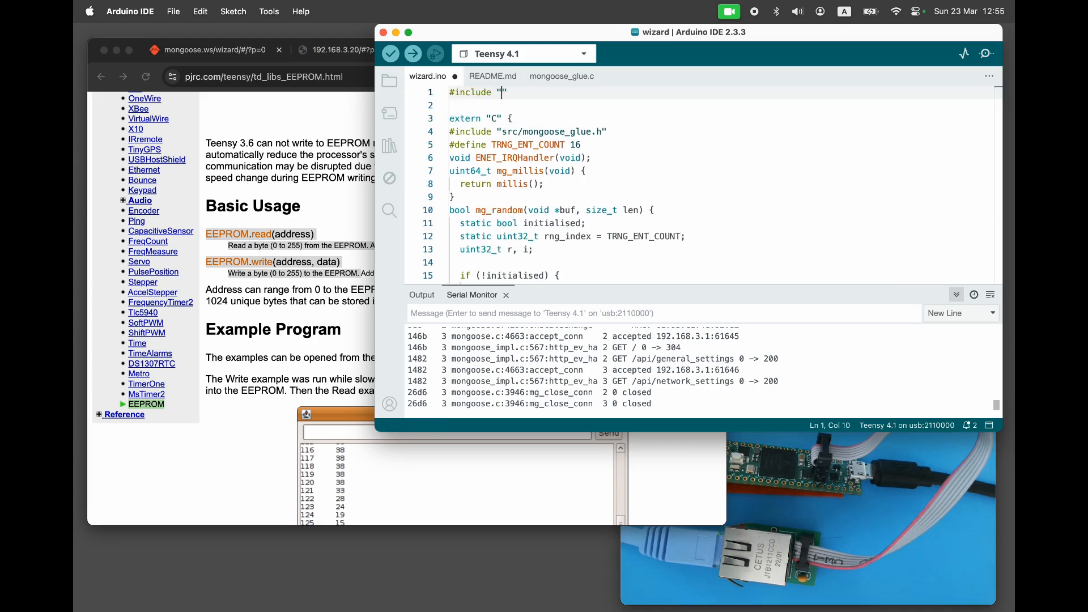
Add #include <EEPROM.h>, EEPROM load()/save() helpers and both settings address defines.
type("EEPROM.h>")
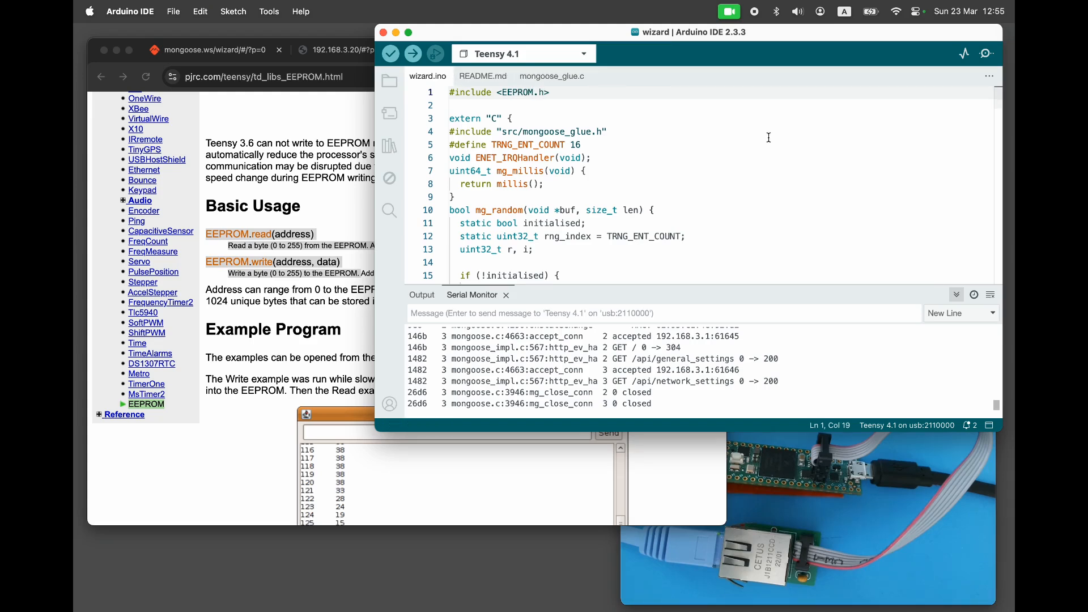
scroll("down", 3)
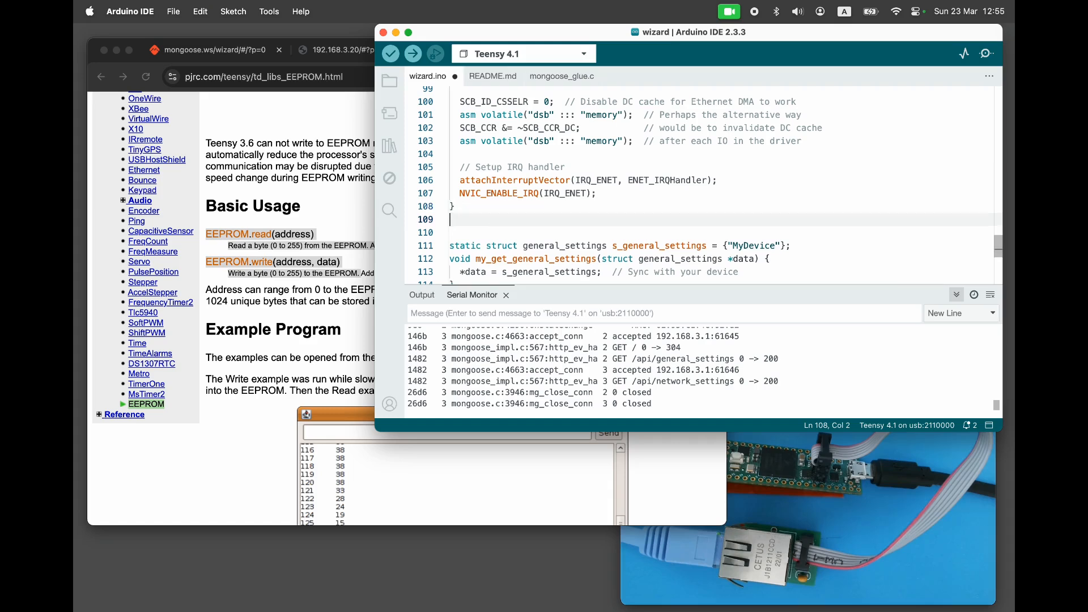
left_click(390, 53)
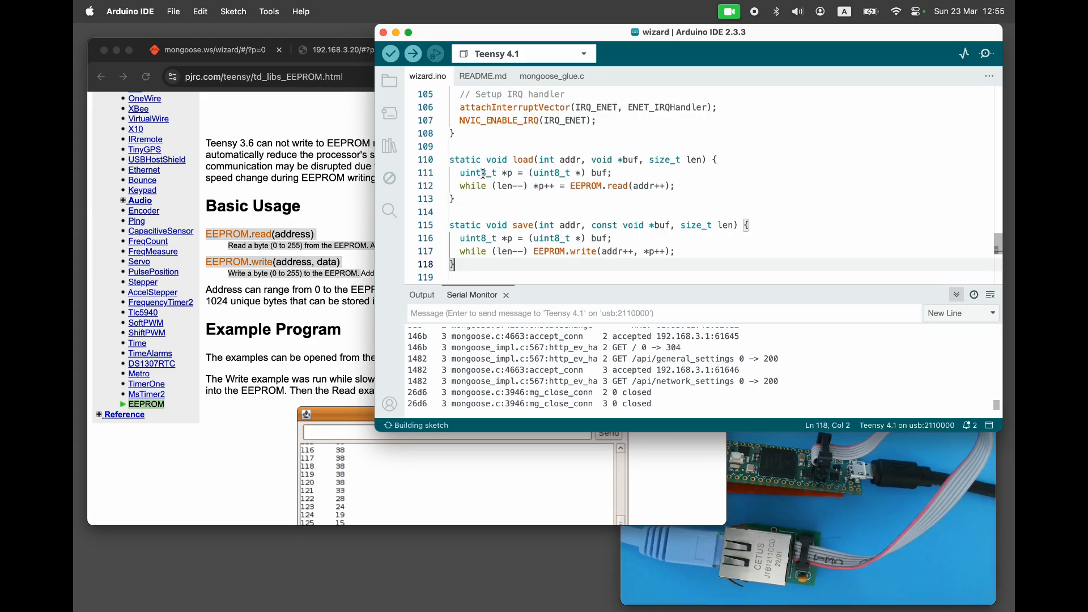
left_click(473, 146)
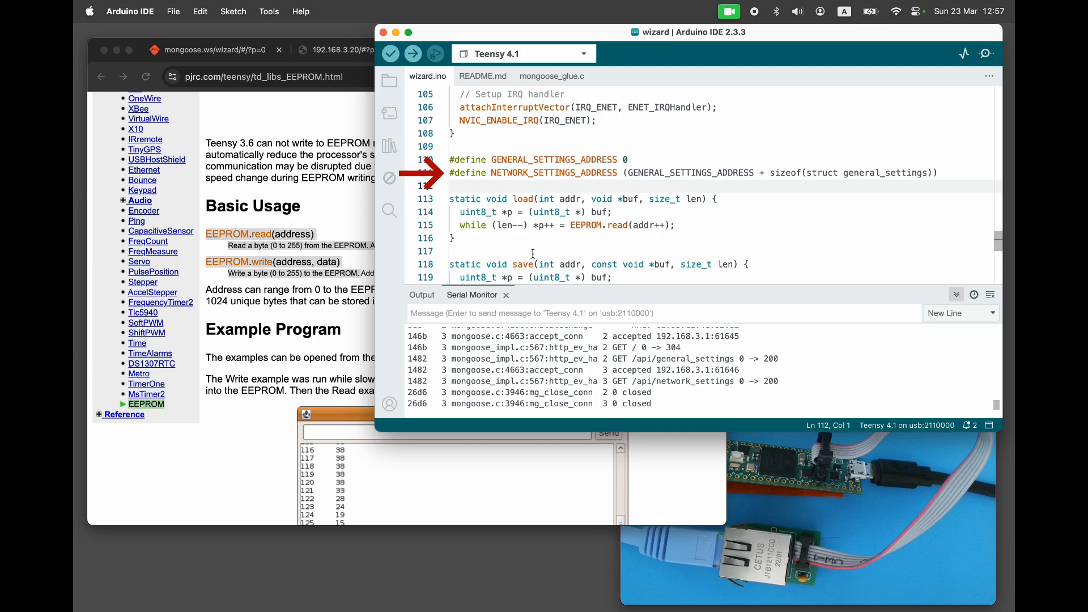
scroll("down", 3)
type("load(")
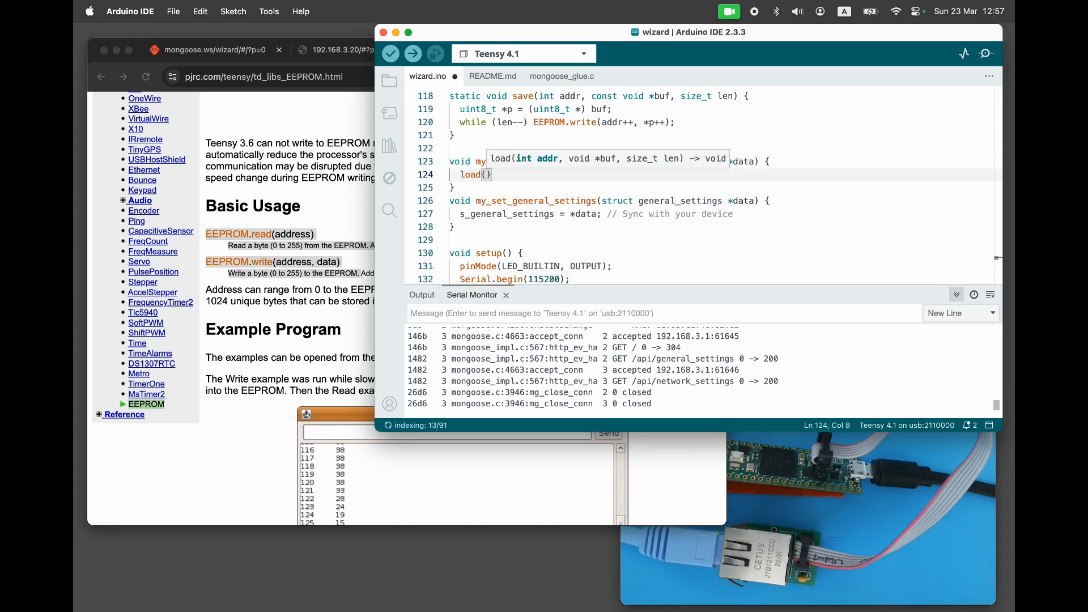
Load general settings from GENERAL_SETTINGS_ADDRESS and register the general_settings HTTP handlers in setup().
type("GENERAL_SETTINGS_ADDRESS,")
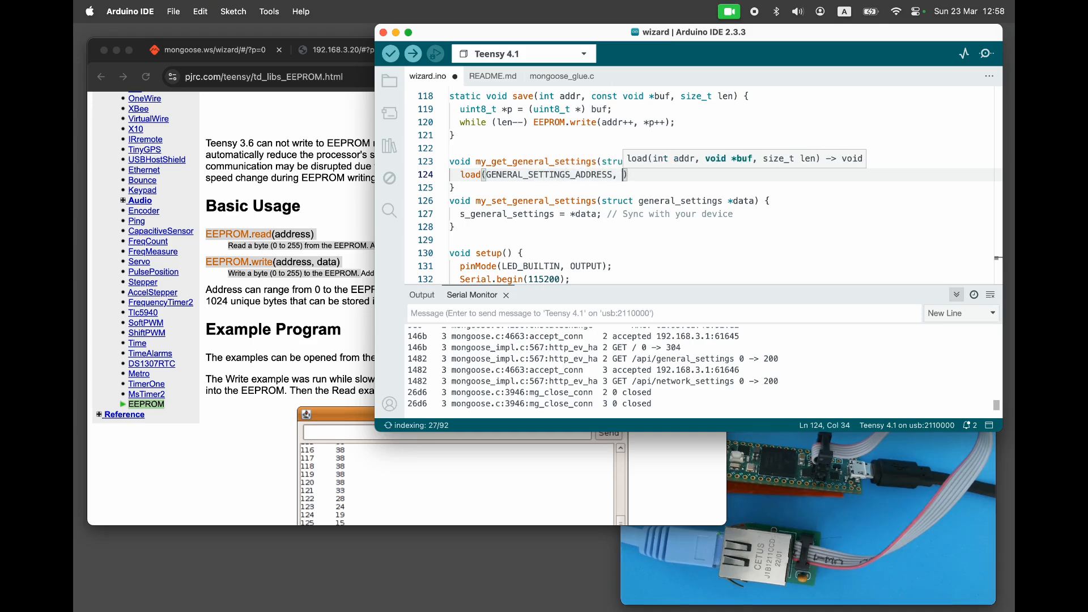
type("data, sizeof(*data));")
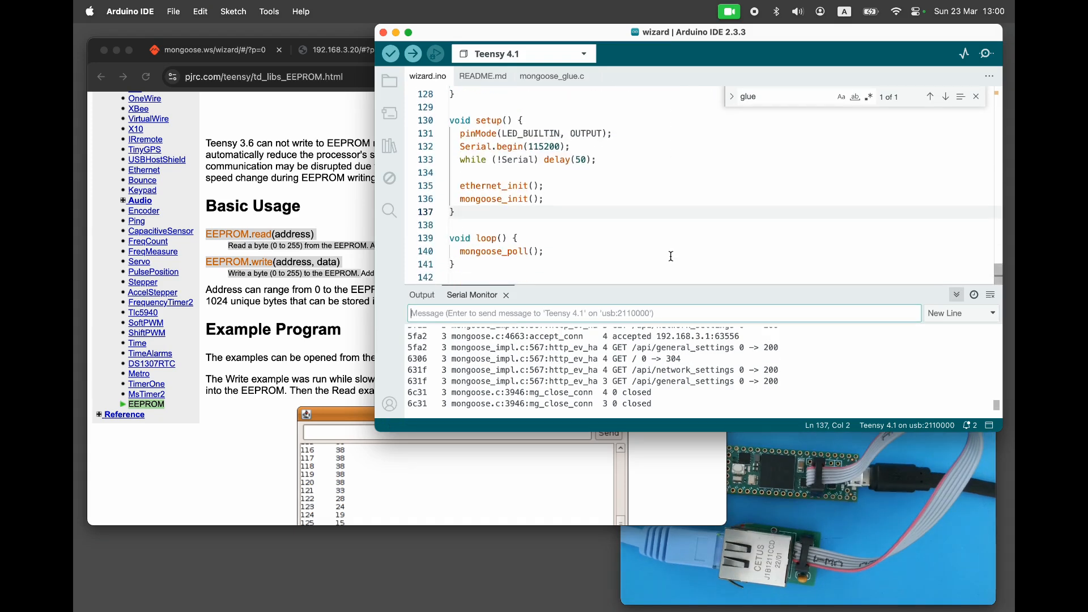
type("mongoose_set_http_handlers(\"general_settings\", my_get_general_settings, my_set_general_settings);")
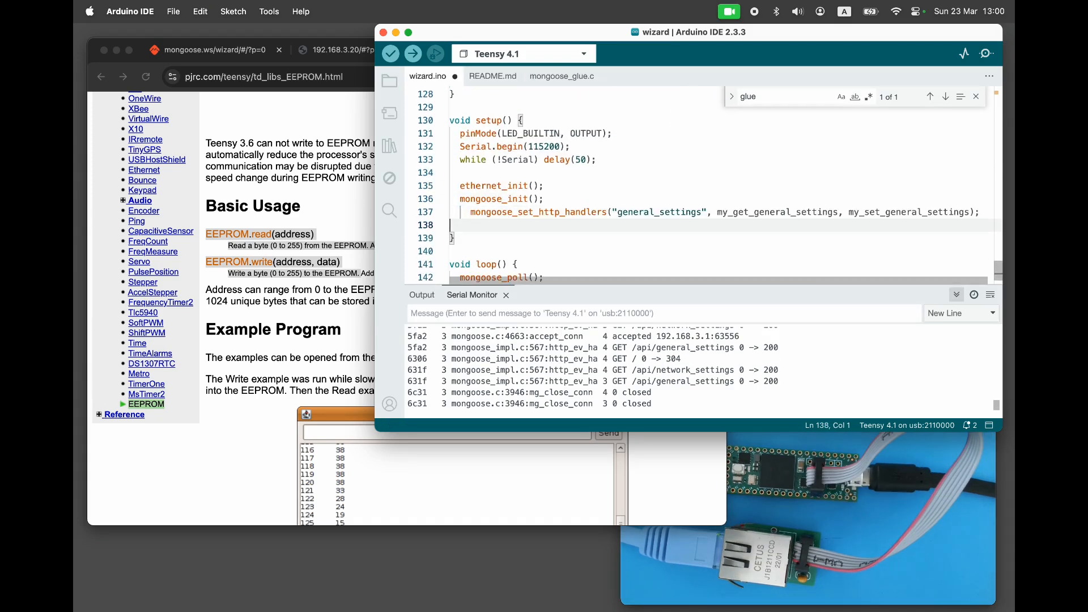
Compile and upload the sketch to the Teensy 4.1.
left_click(451, 211)
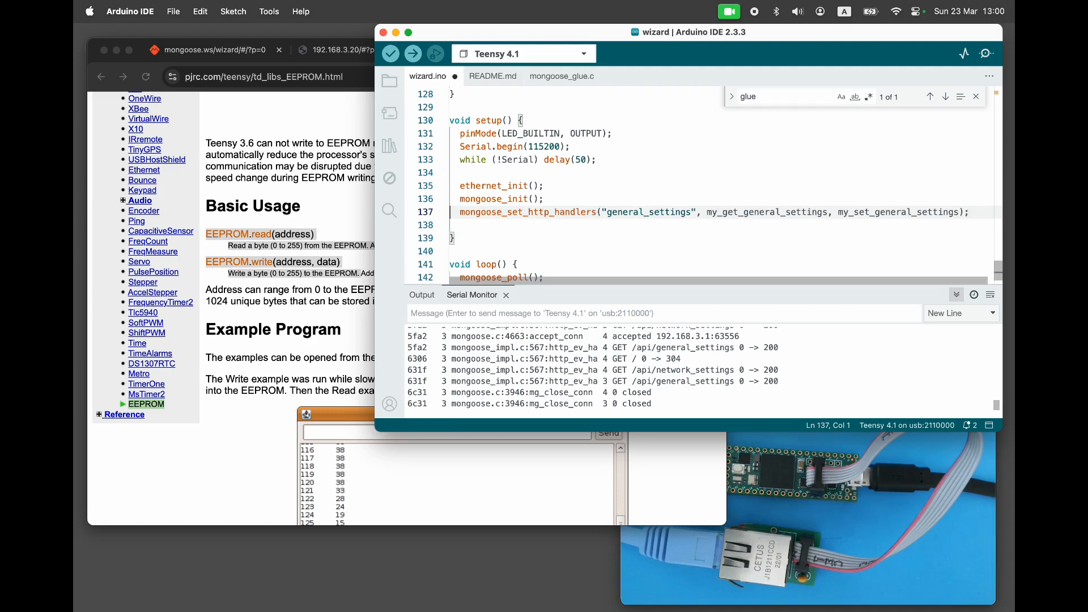
left_click(390, 52)
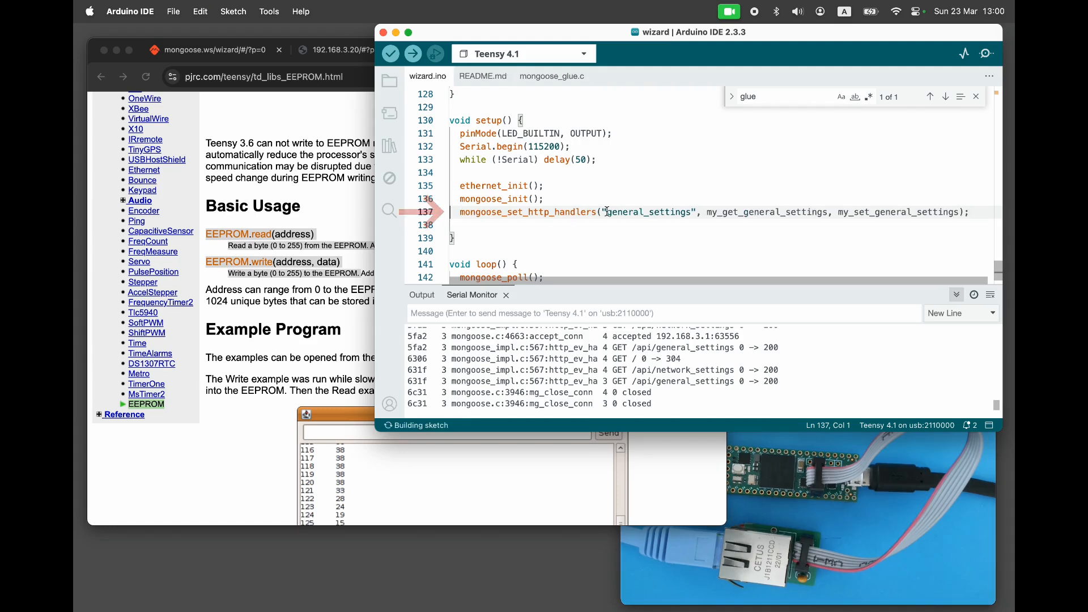
left_click(412, 53)
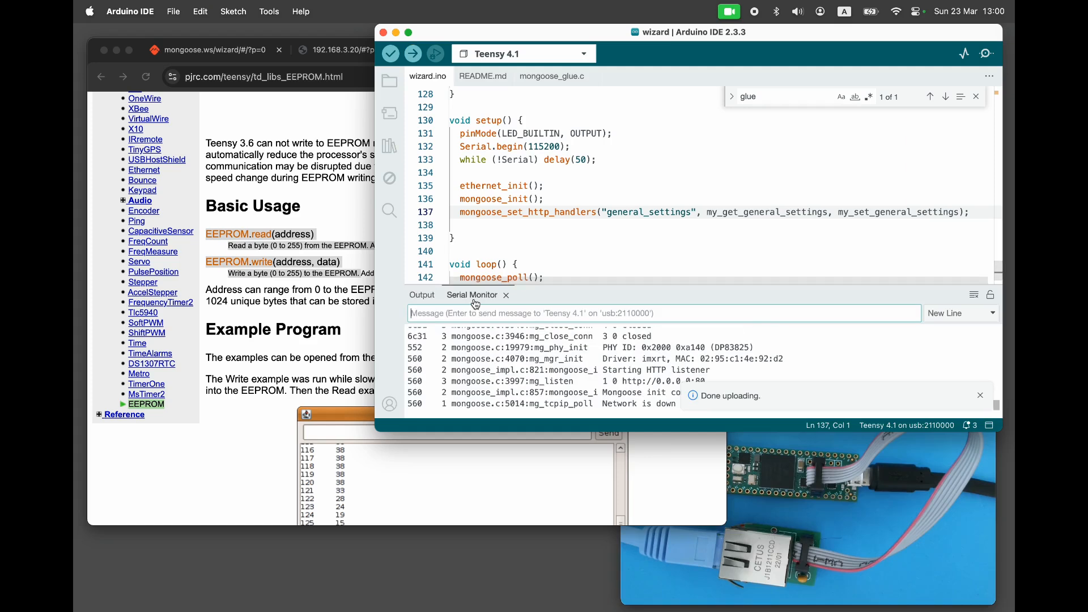
Change the device name to 'MyDevice 123' on the Teensy settings page and save.
left_click(361, 50)
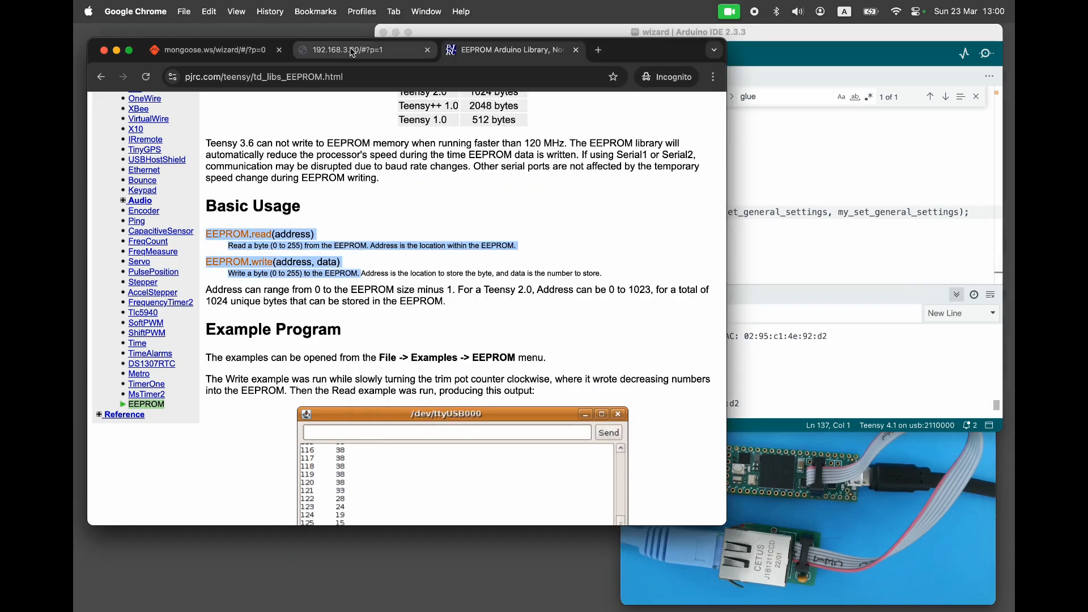
left_click(361, 50)
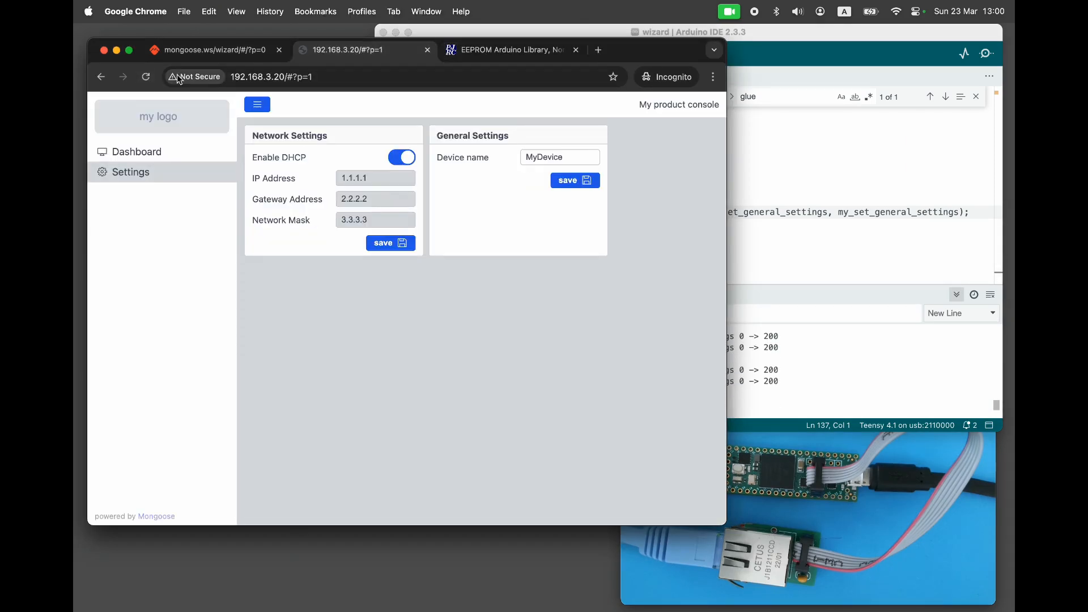
type("123")
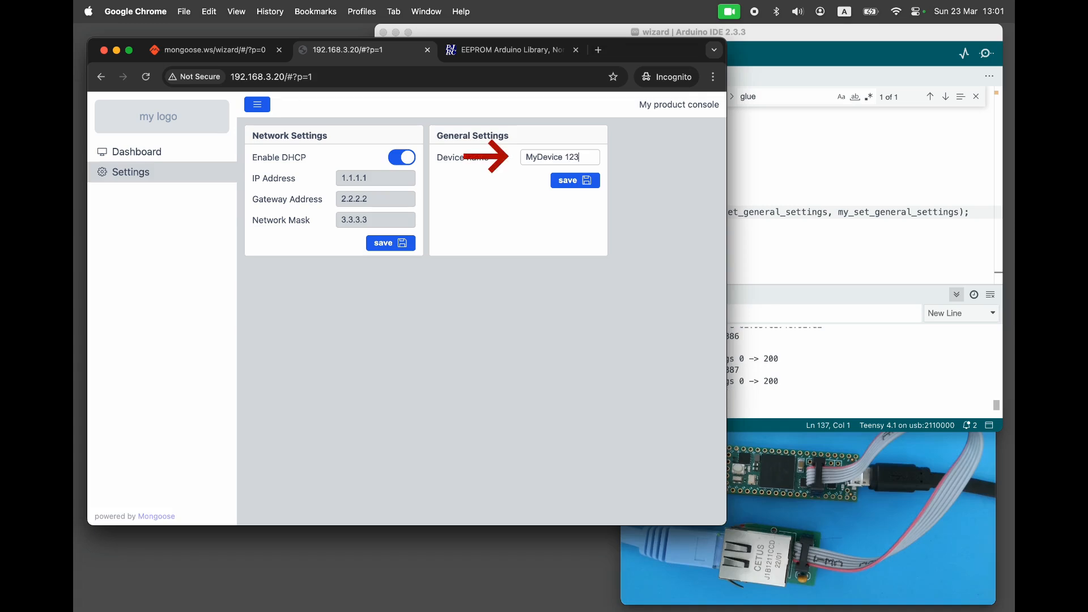
left_click(574, 180)
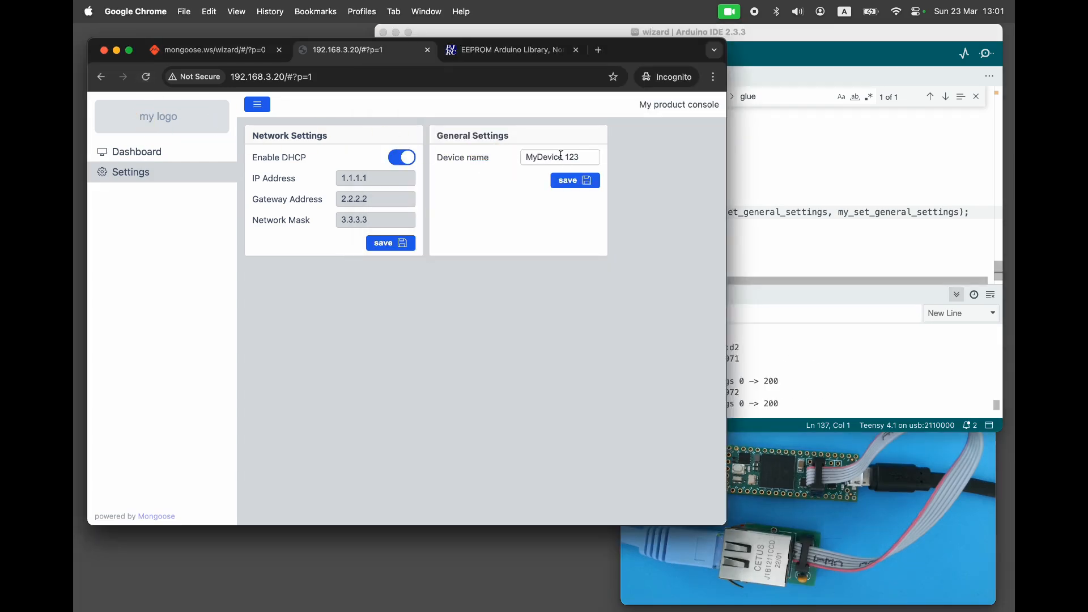
left_click(691, 32)
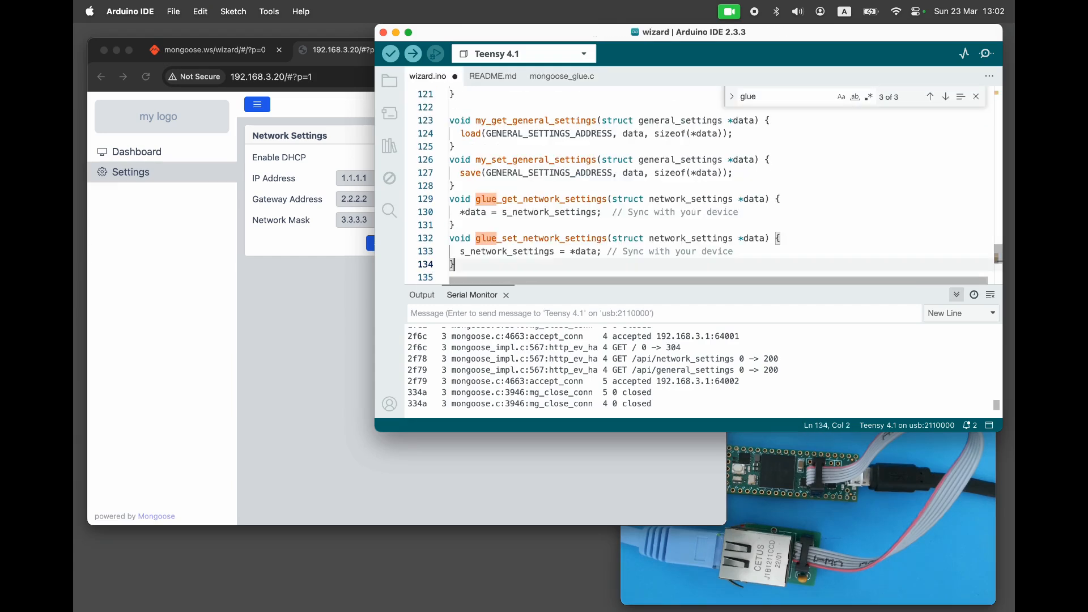
Upload the sketch with EEPROM-backed network_settings handlers and watch the serial log.
left_click(976, 96)
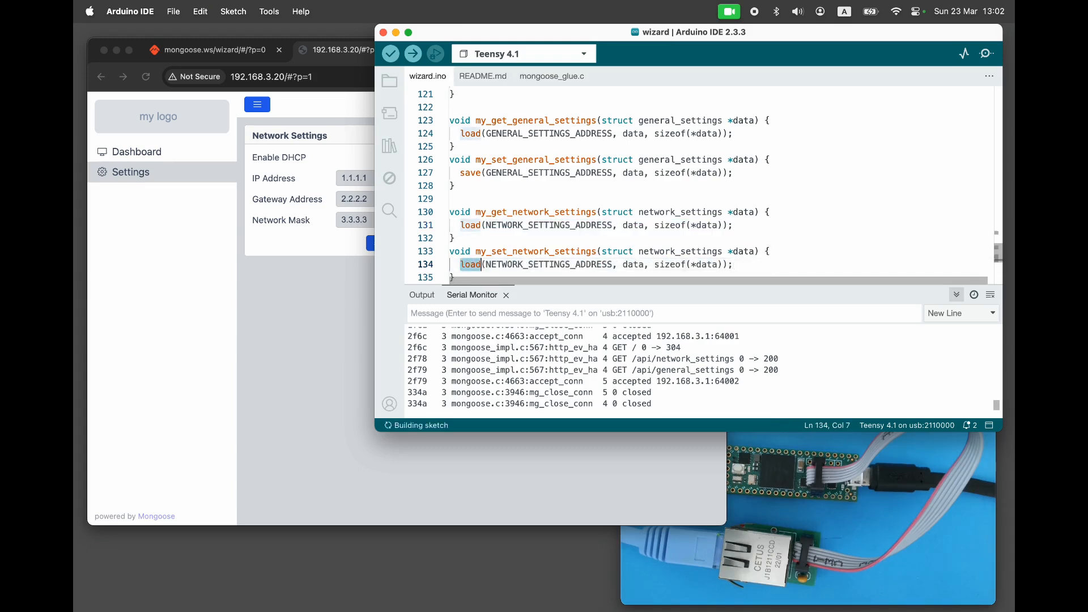
left_click(411, 53)
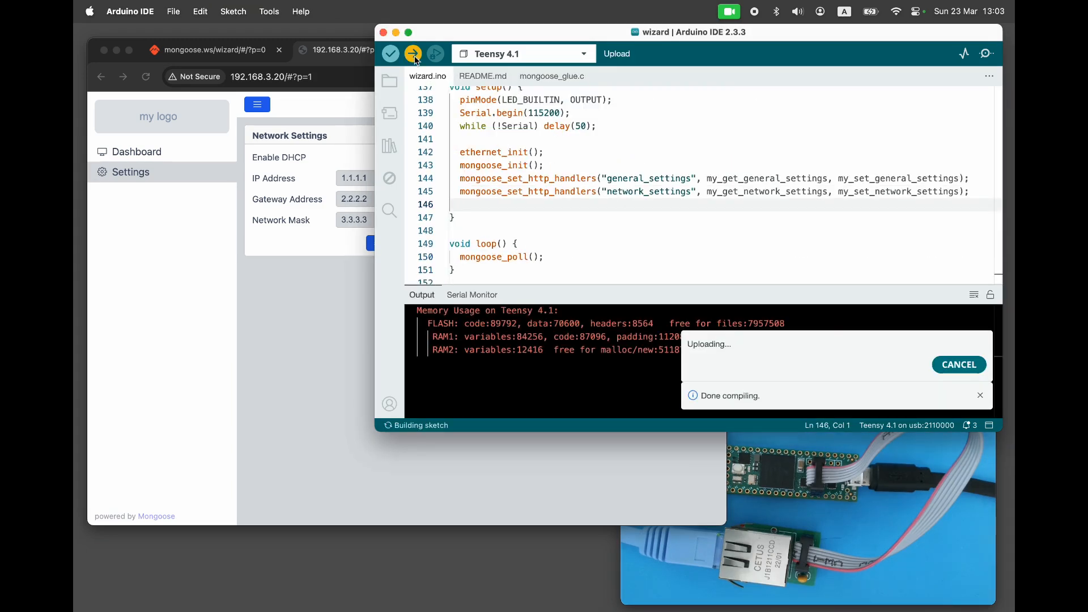
left_click(472, 294)
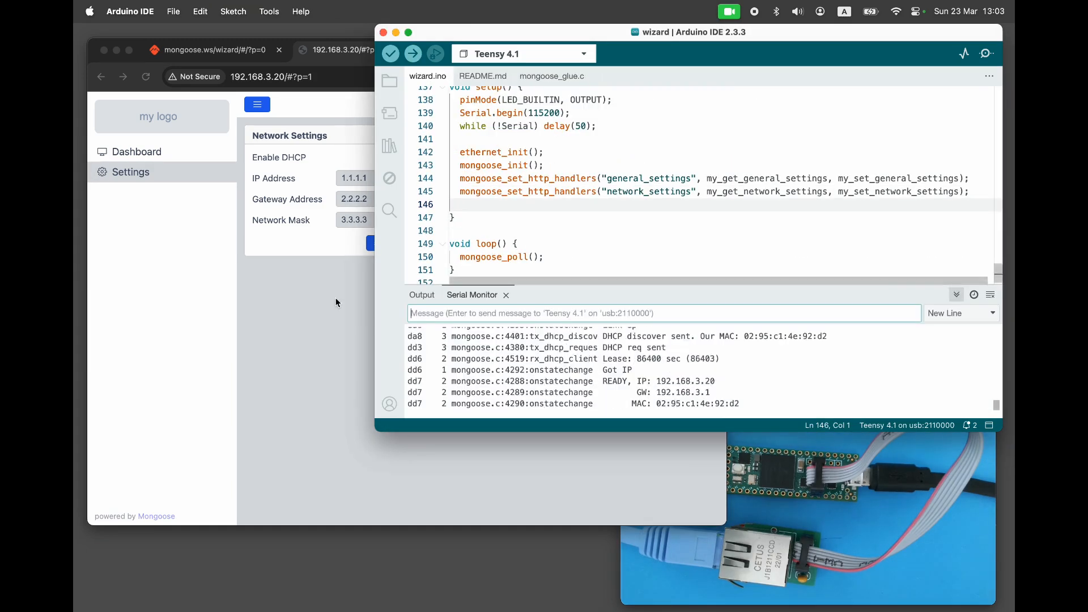
left_click(401, 157)
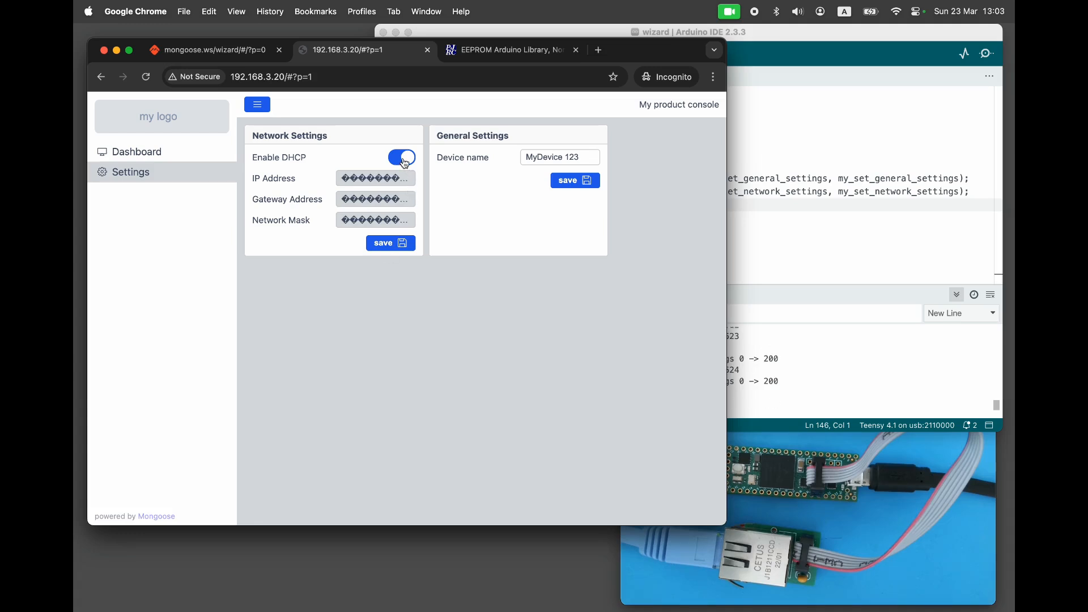
Disable DHCP and save test values aaa, bbb, ccc for IP, gateway and mask.
left_click(401, 157)
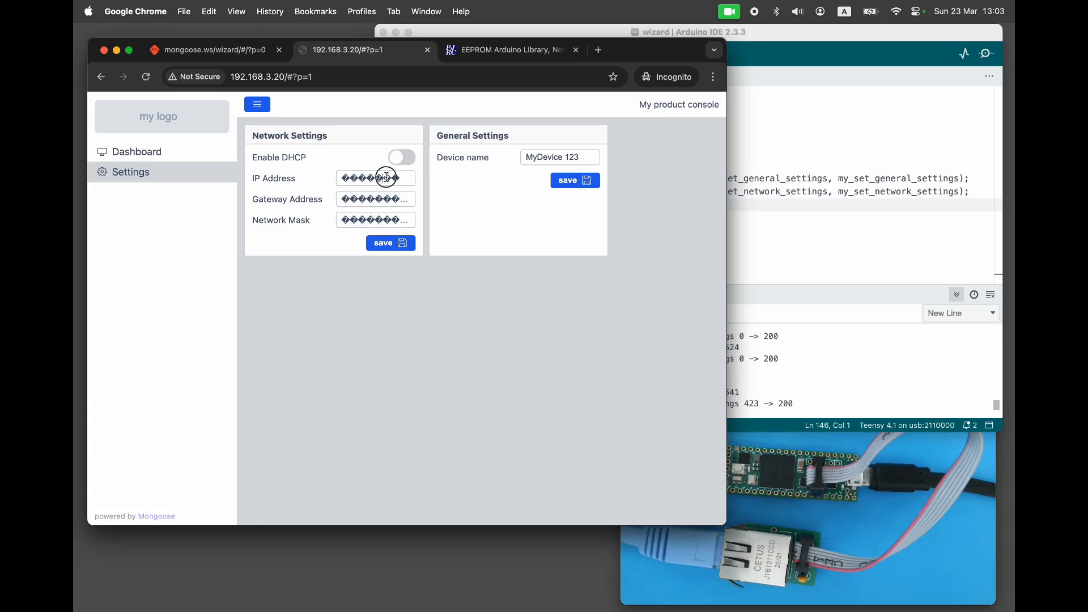
triple_click(375, 178)
type("aaa")
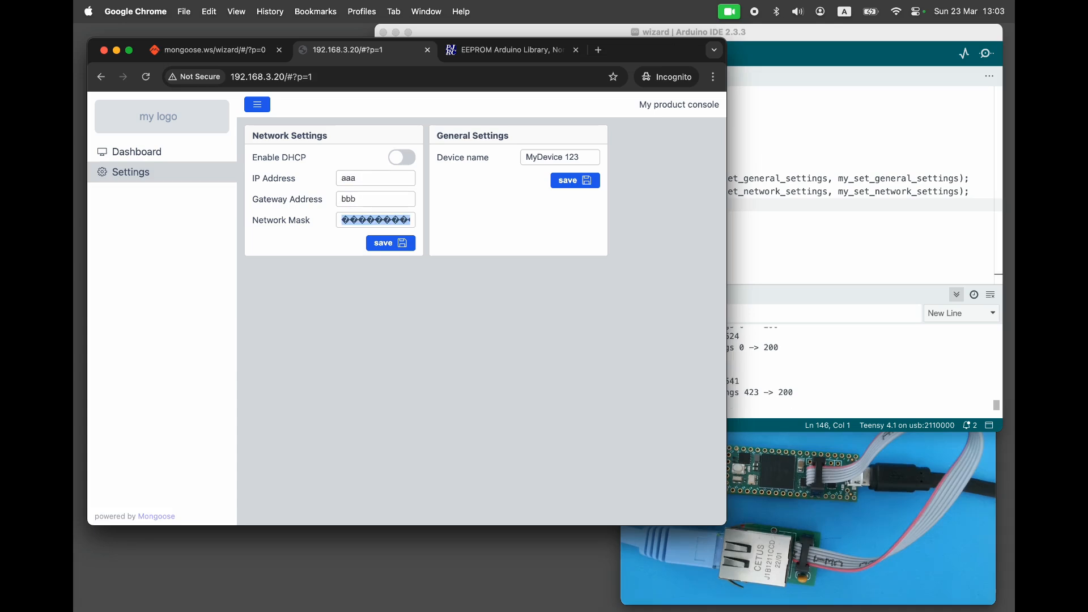
type("ccc")
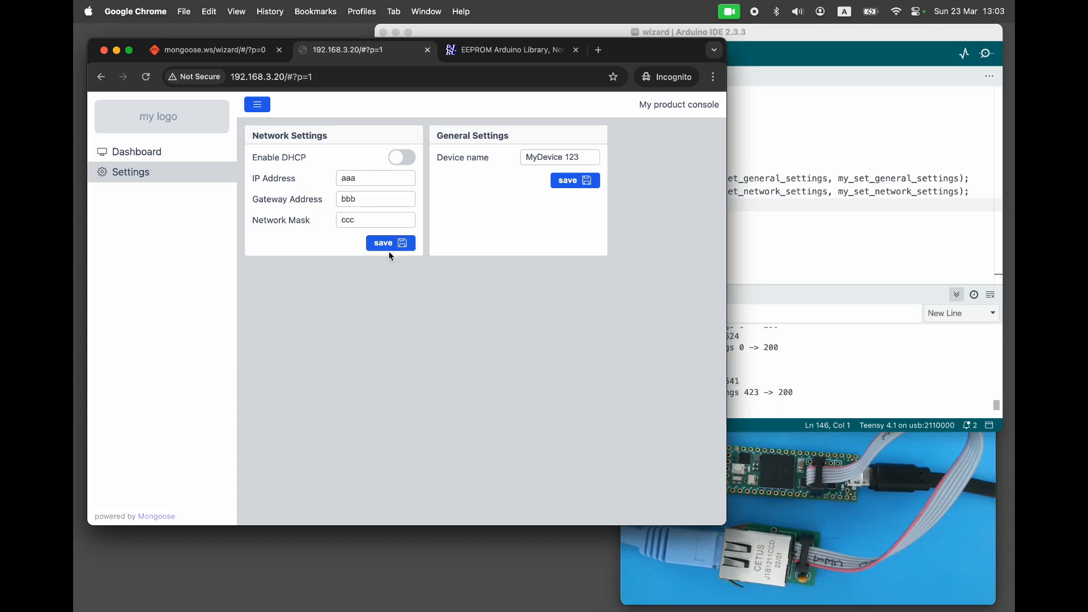
left_click(688, 32)
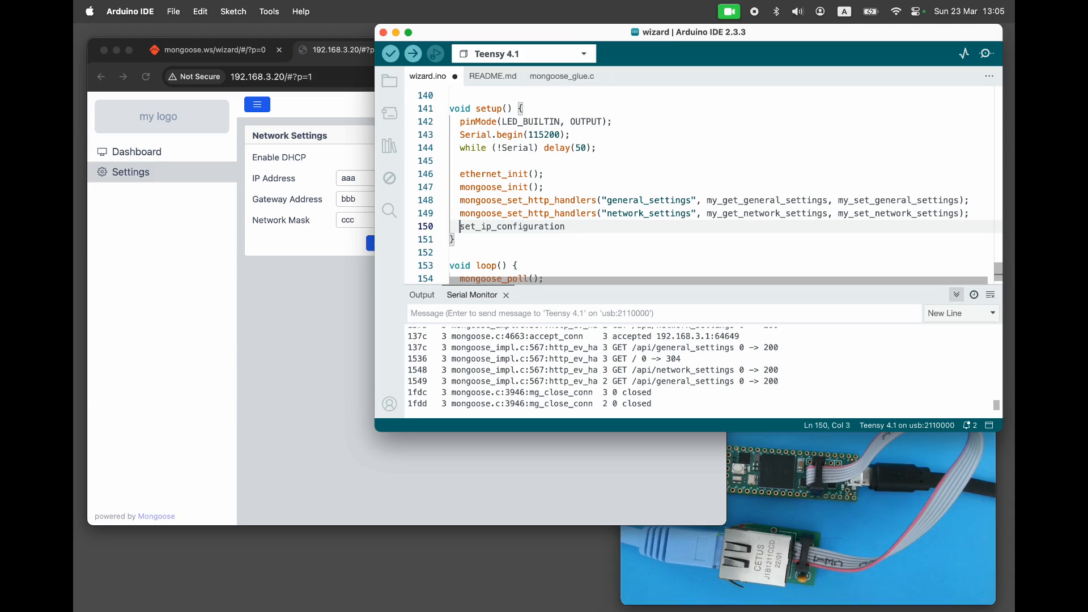
Call set_ip_configuration() in setup and define it to apply DHCP or static ip/gw/mask.
type("();")
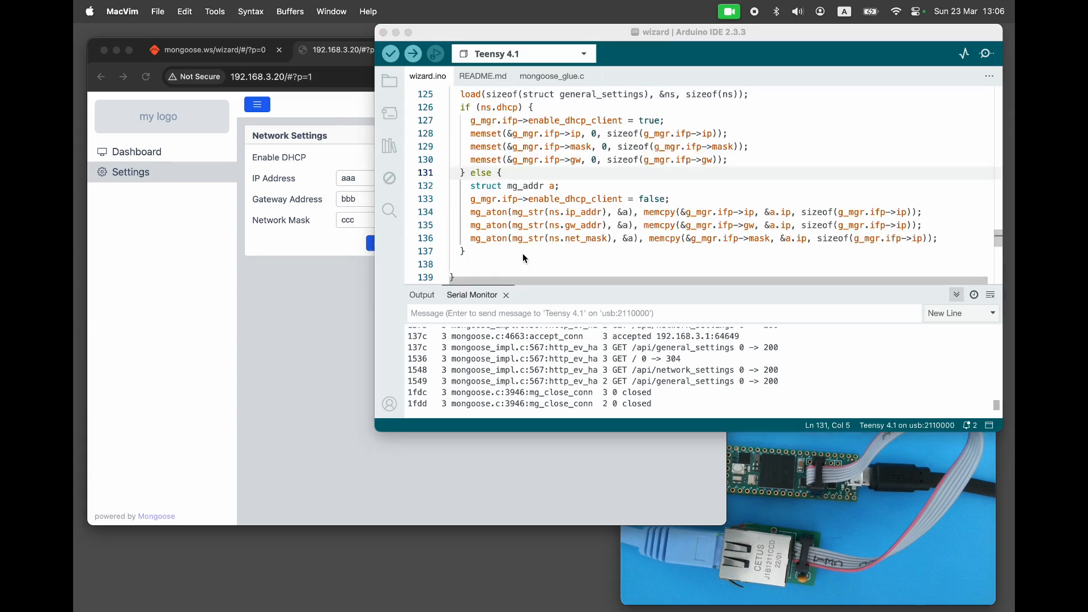
mouse_move(617, 598)
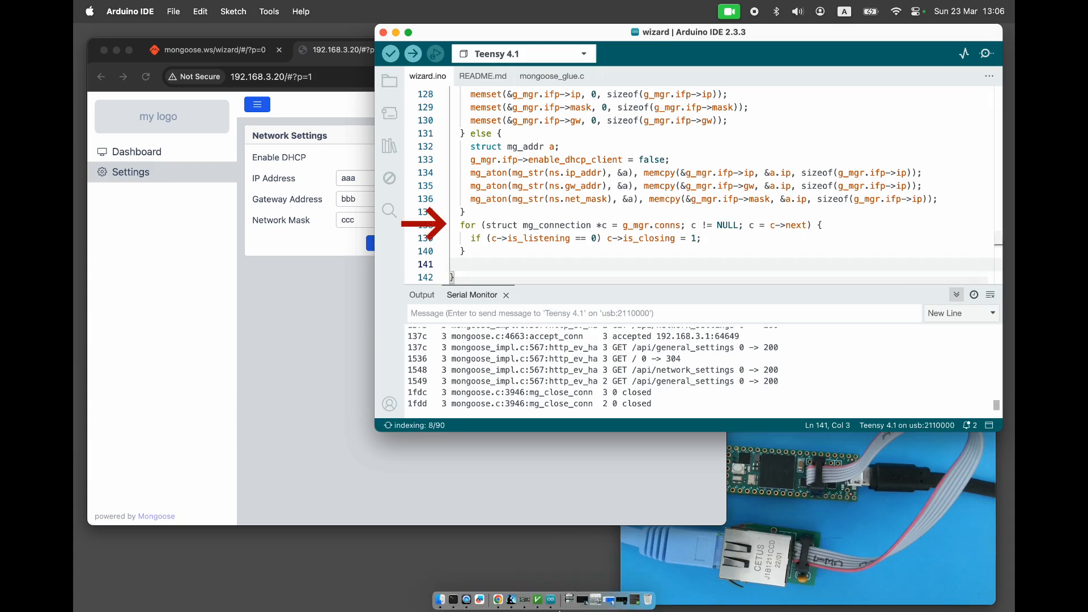
type("g_mgr.ifp->state = MG_TCPIP_STATE_DOWN;")
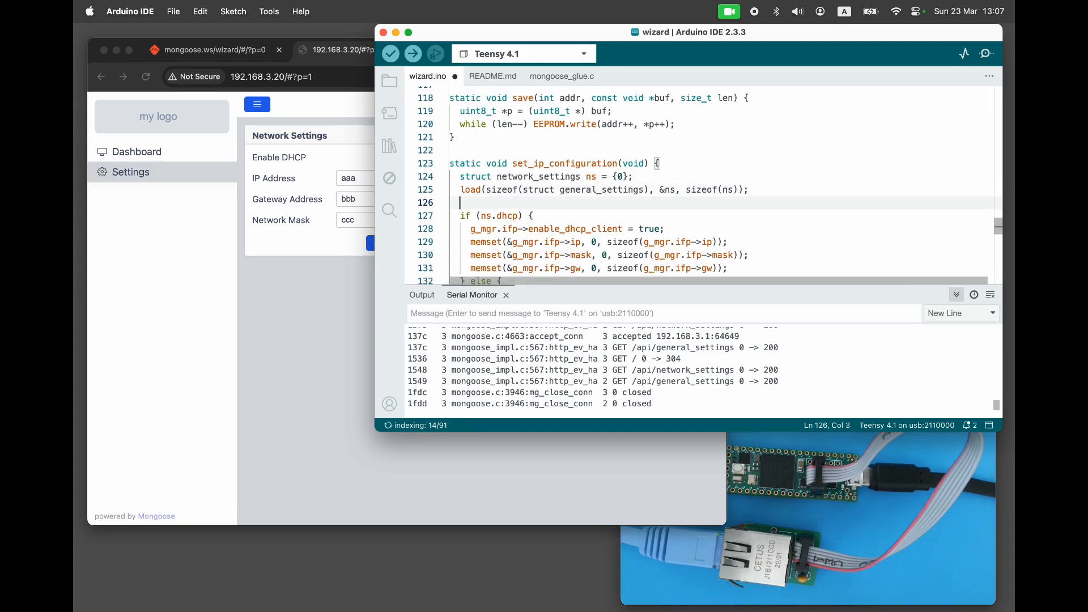
Assign tcpip_ev_handler as the interface event handler and upload the sketch.
type("g_mgr.ifp->fn = tcpip_ev_handler;")
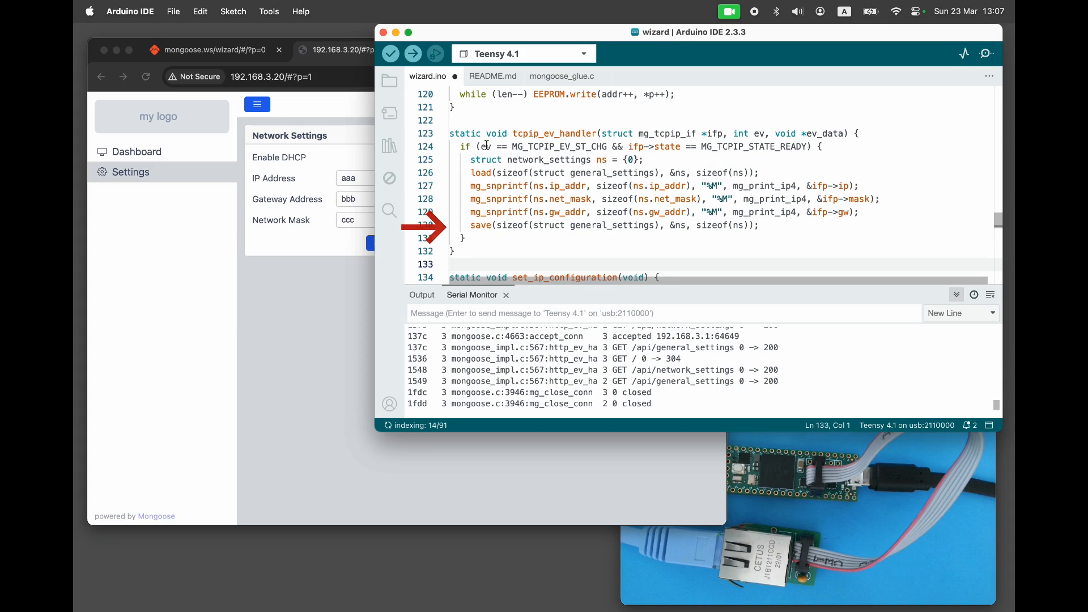
left_click(411, 53)
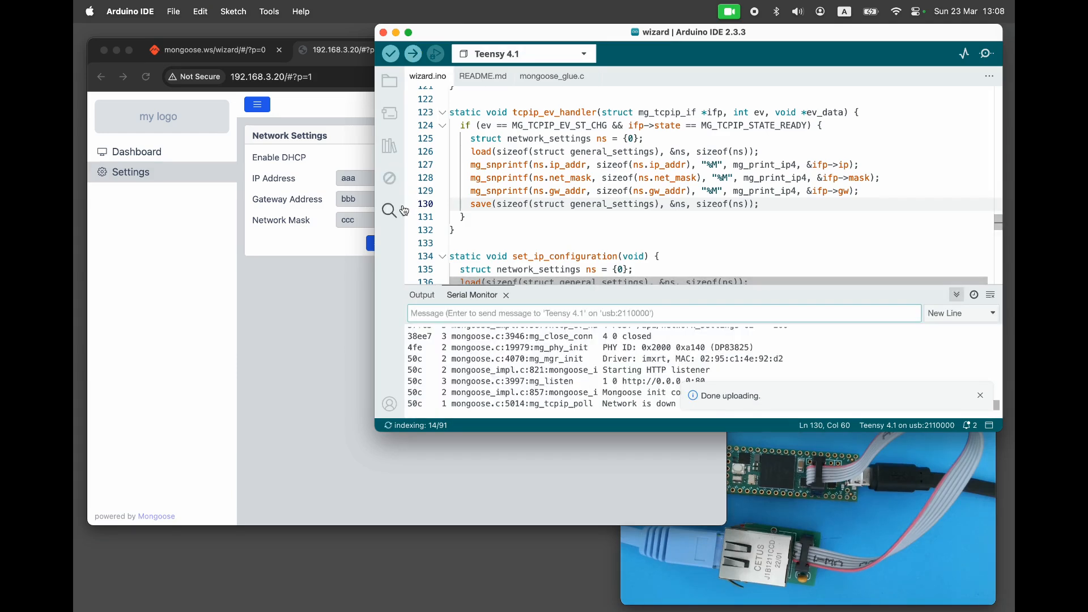
Turn off DHCP on the dashboard and set the IP address ending to 123.
left_click(340, 201)
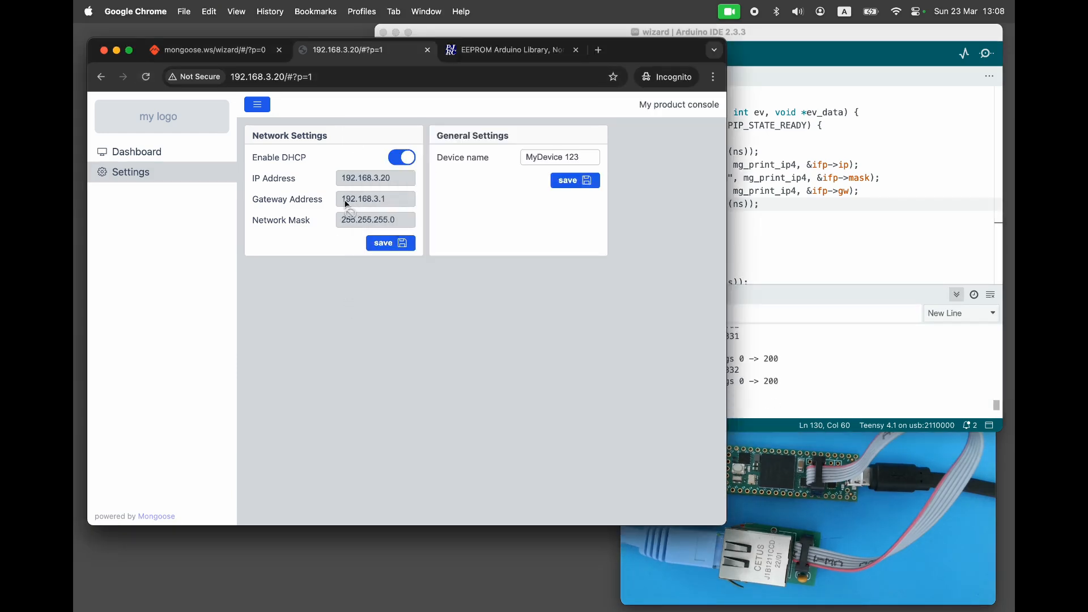
mouse_move(364, 218)
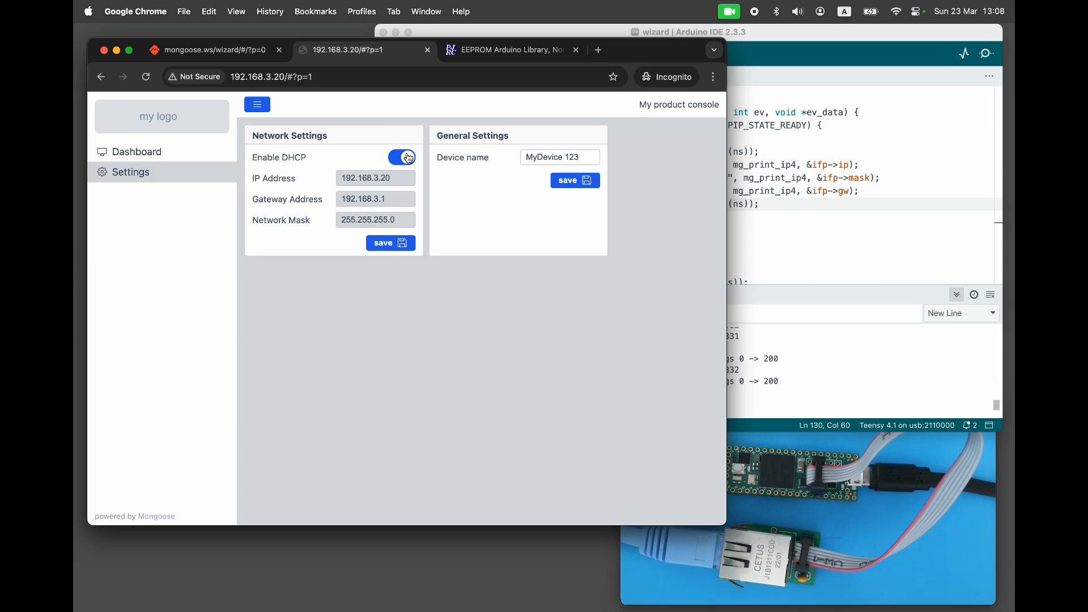
left_click(401, 157)
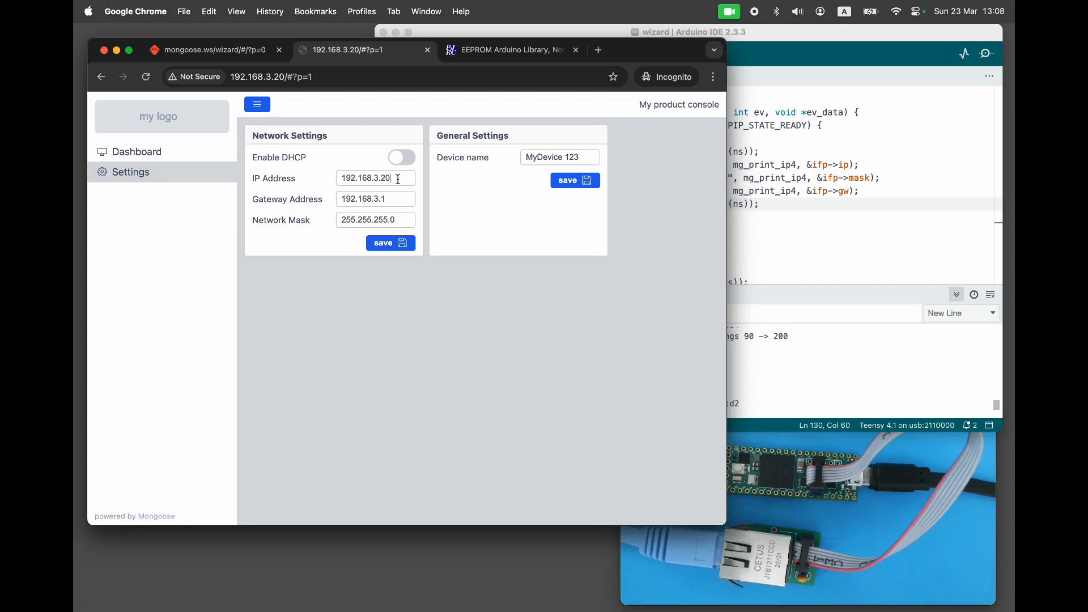
double_click(387, 177)
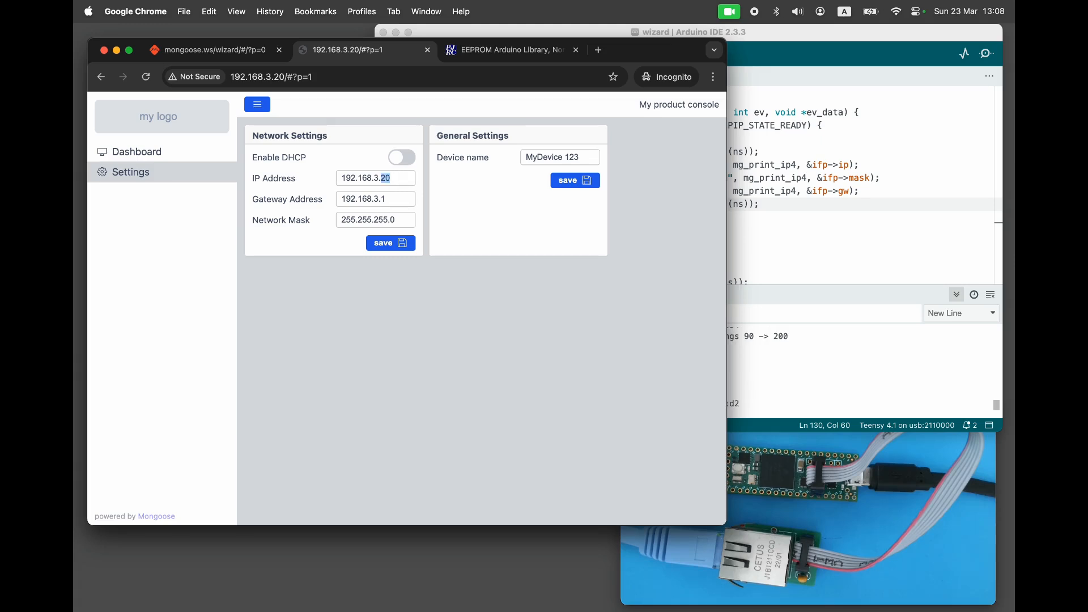
type("123")
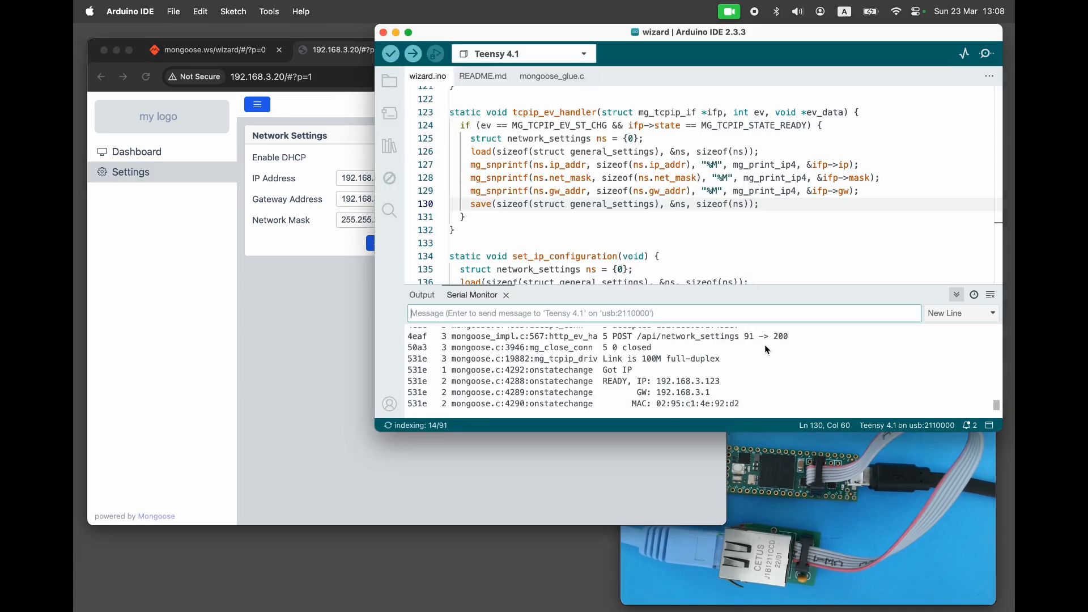
Select the new IP 192.168.3.123 in the Serial Monitor log.
double_click(679, 381)
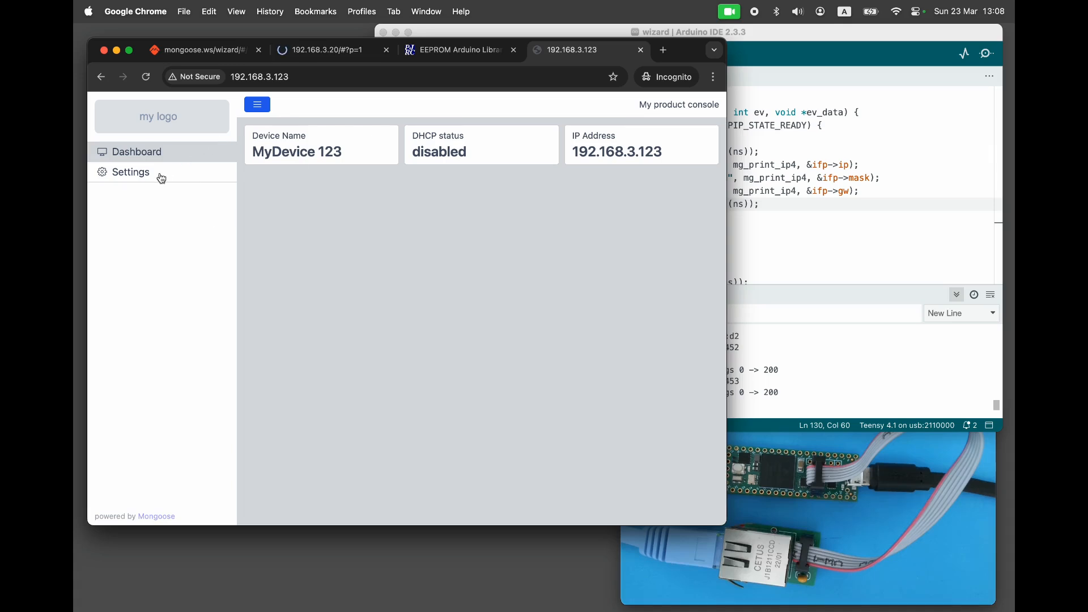
View Settings at 192.168.3.123, then reload the 192.168.3.20 page.
left_click(129, 172)
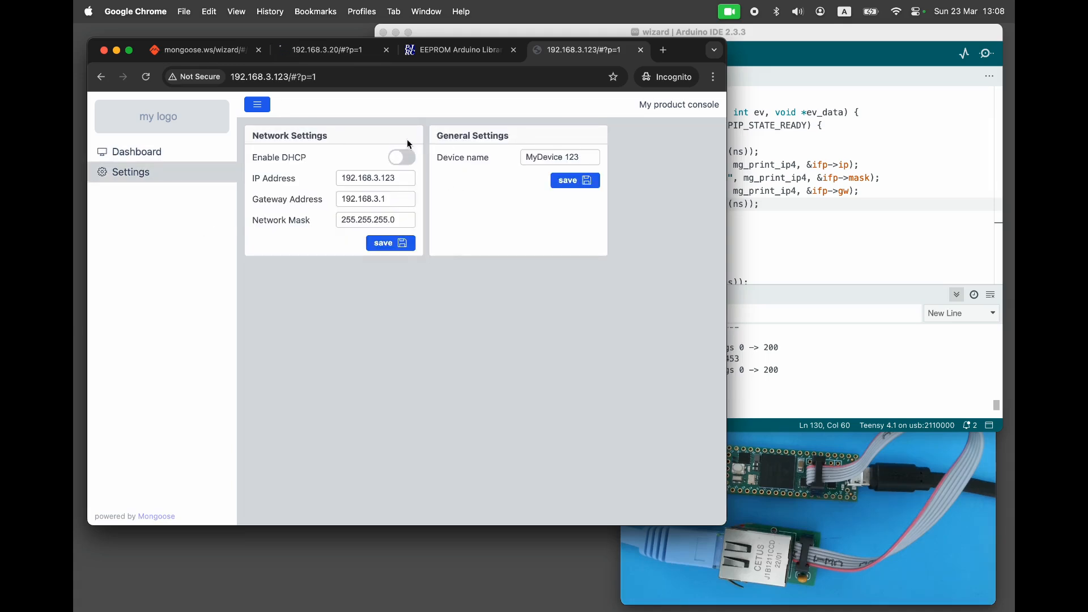
left_click(402, 157)
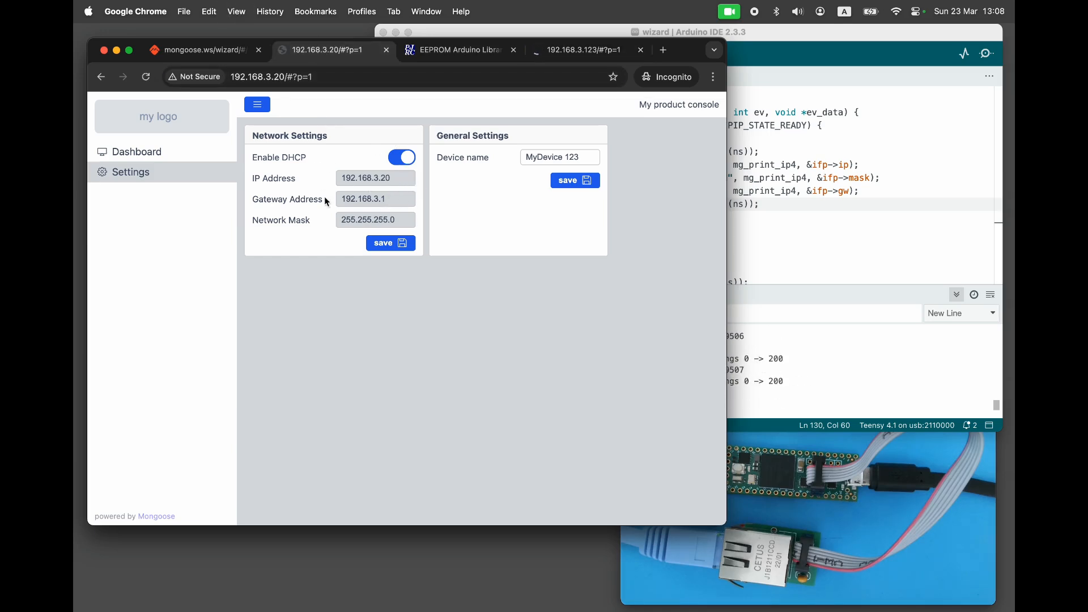
left_click(145, 76)
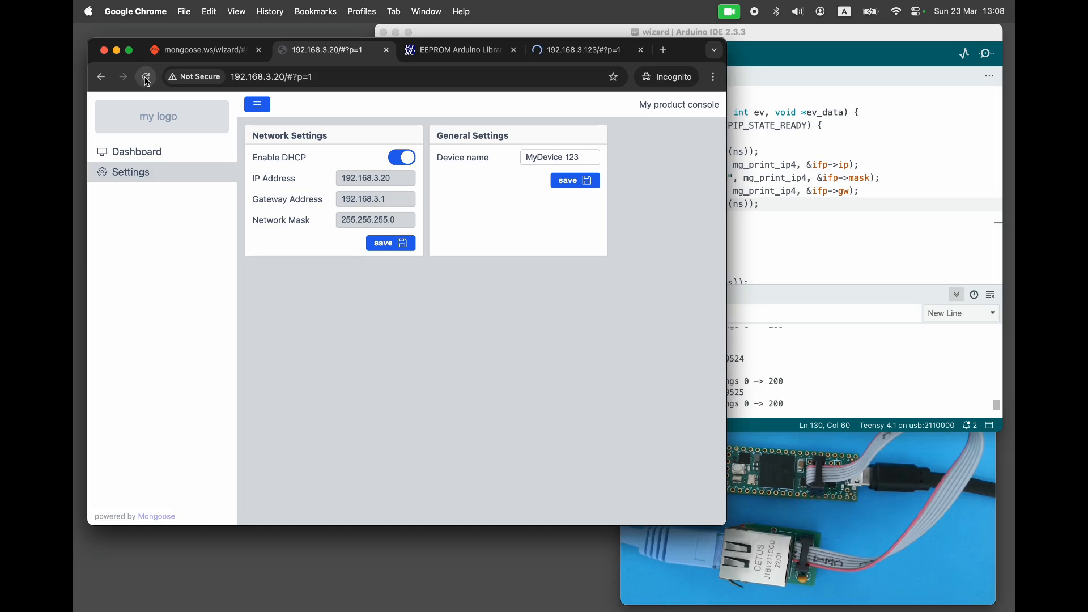